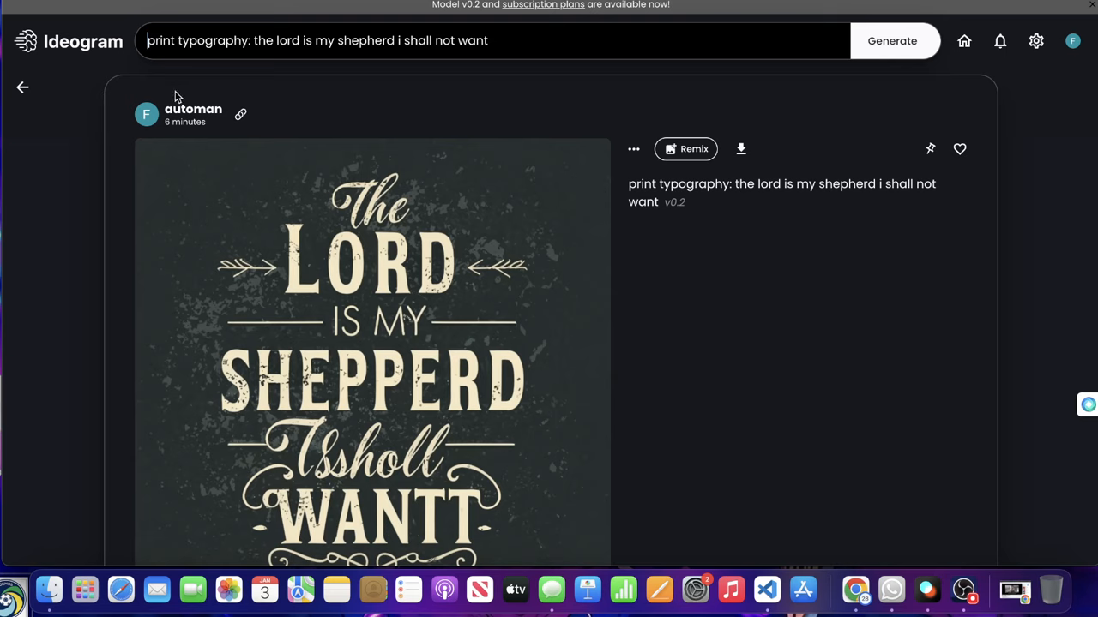
Open the first generated thumbnail's detail page and scroll to the third variation with sheep.
scroll("down", 3)
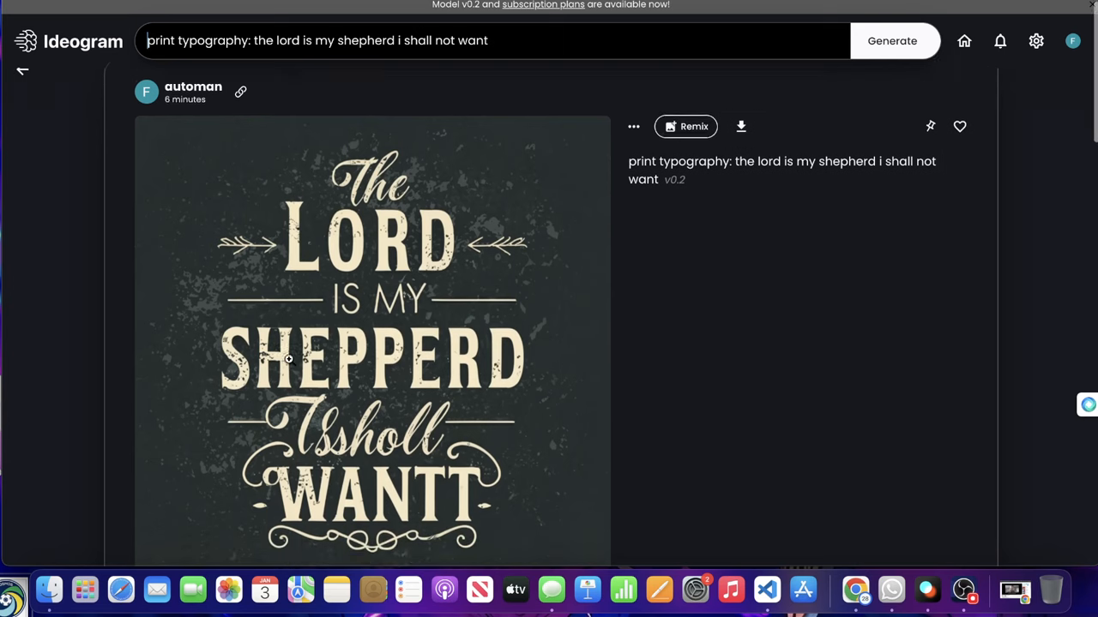
scroll("down", 3)
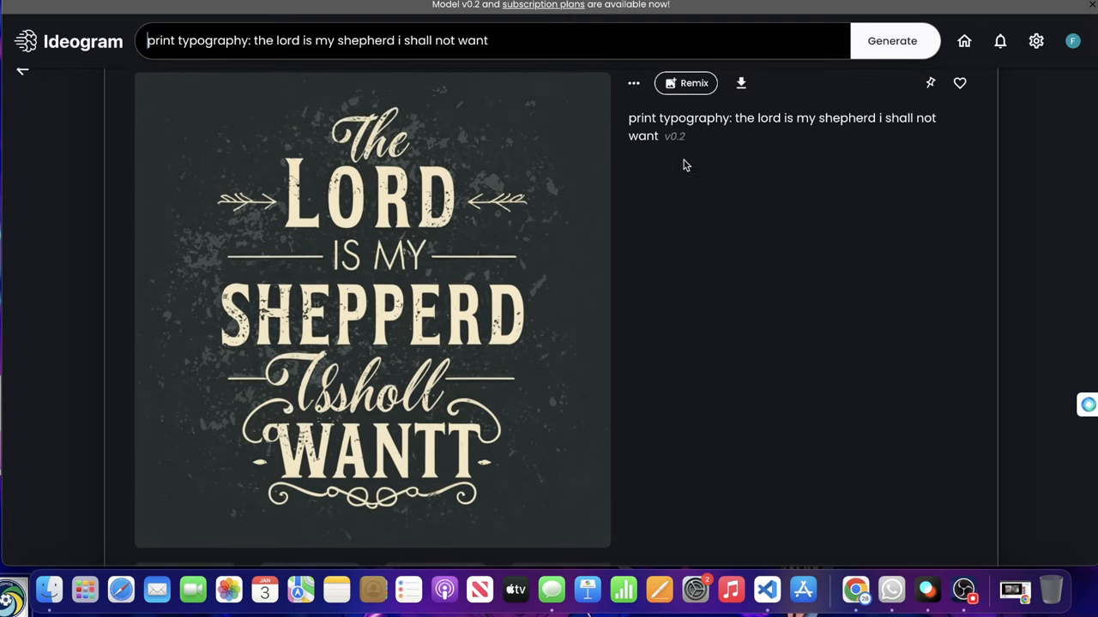
mouse_move(530, 254)
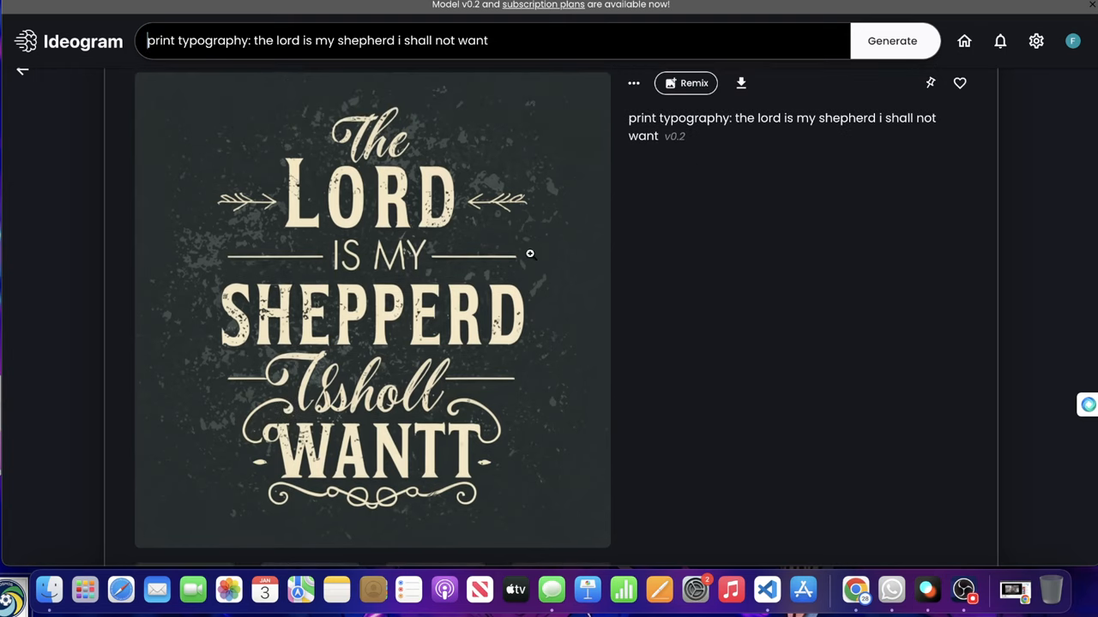
mouse_move(604, 182)
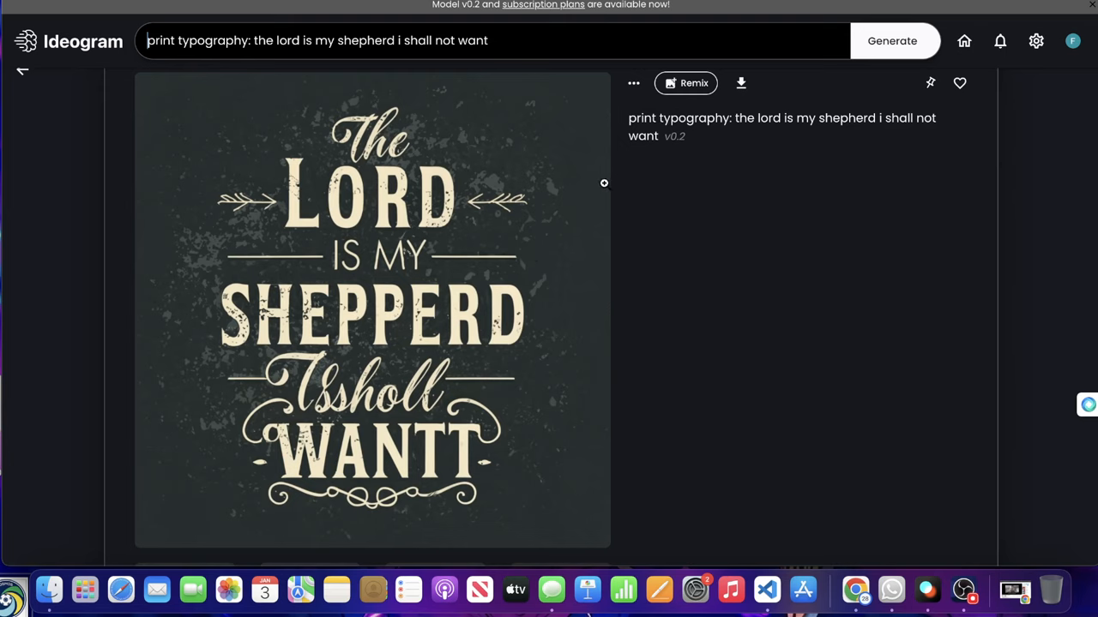
mouse_move(599, 182)
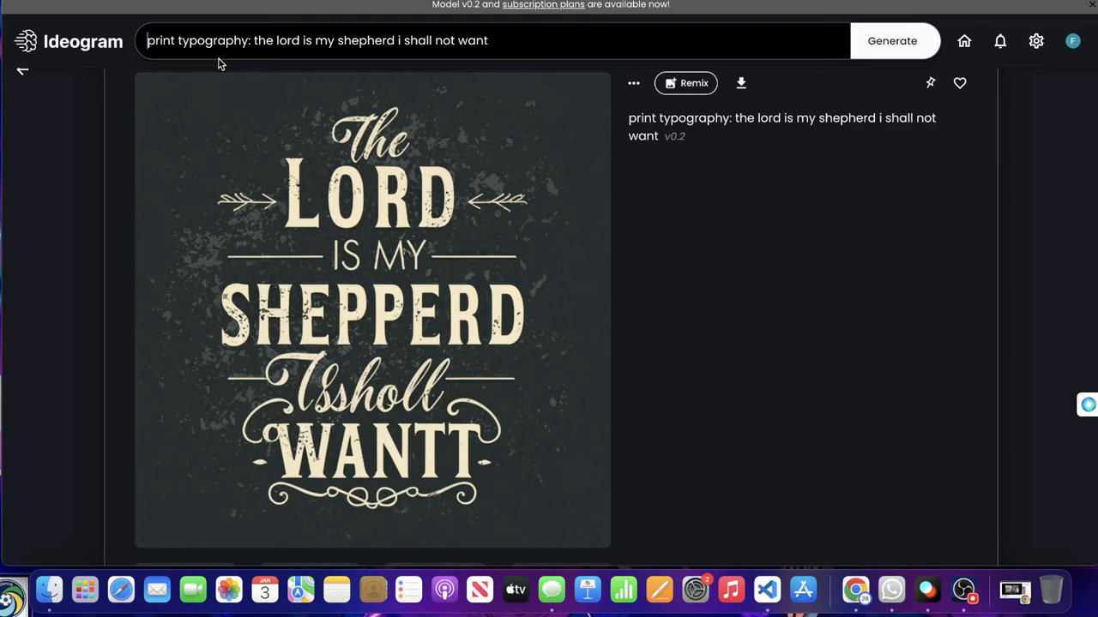
mouse_move(203, 192)
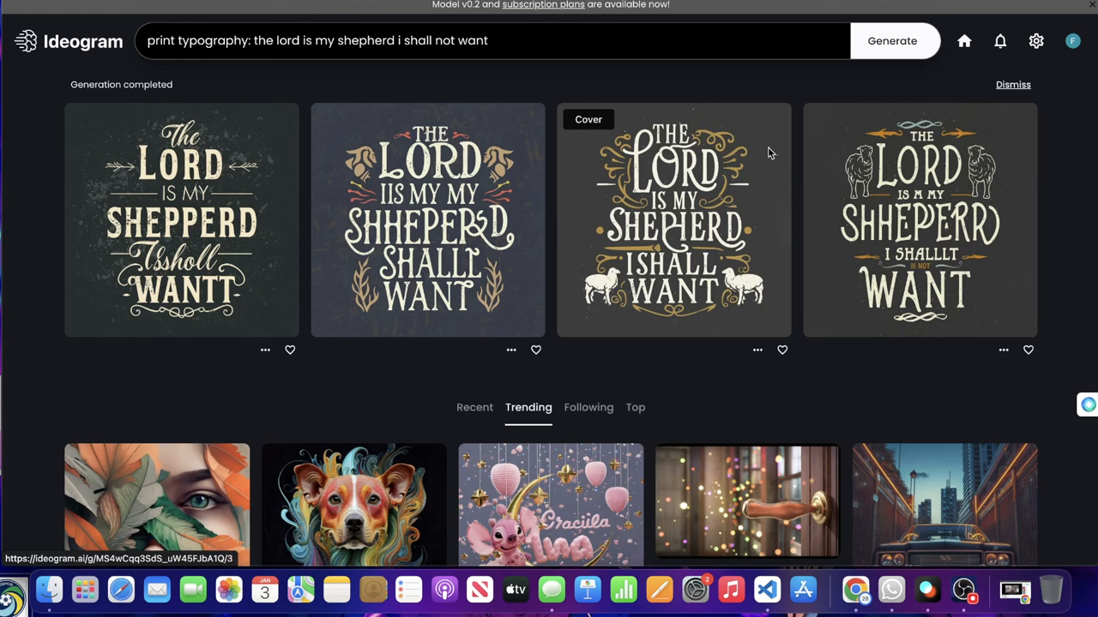
mouse_move(494, 120)
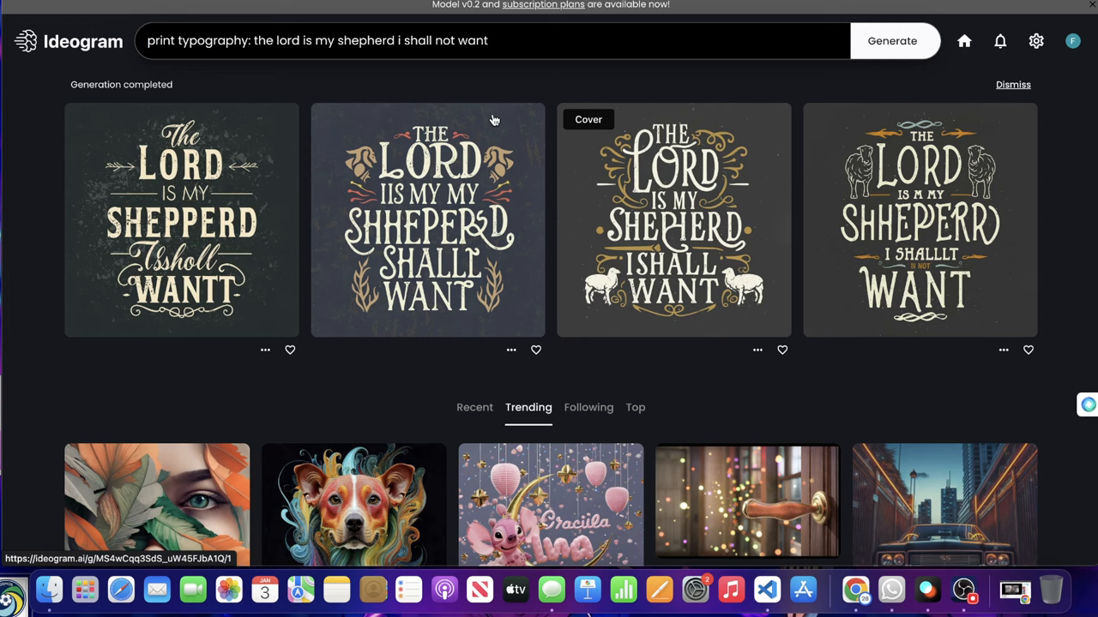
left_click(182, 219)
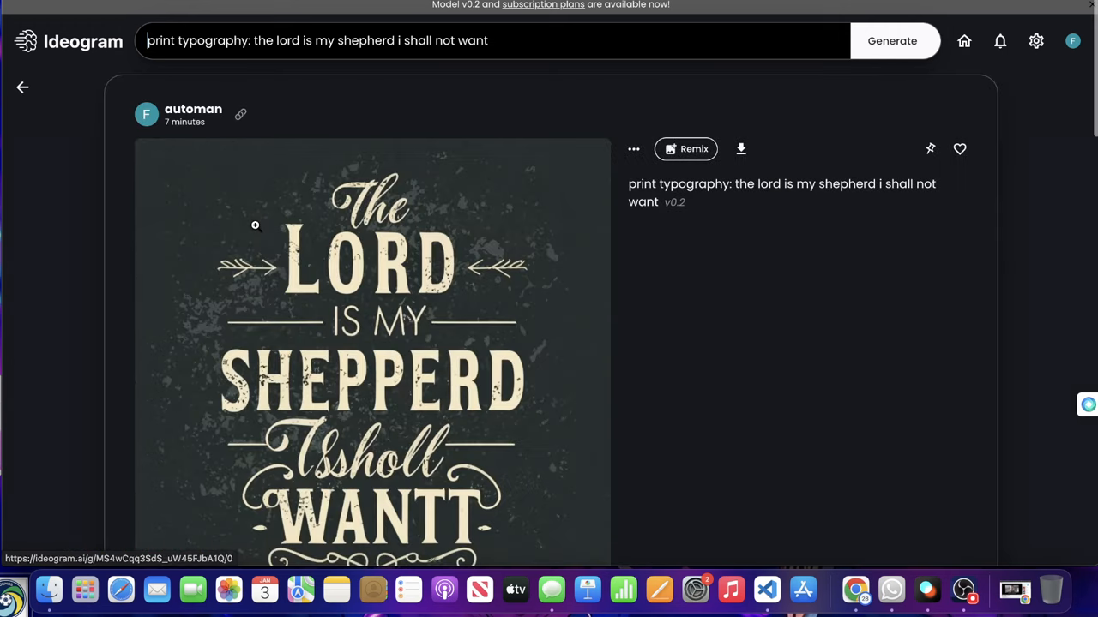
scroll("down", 3)
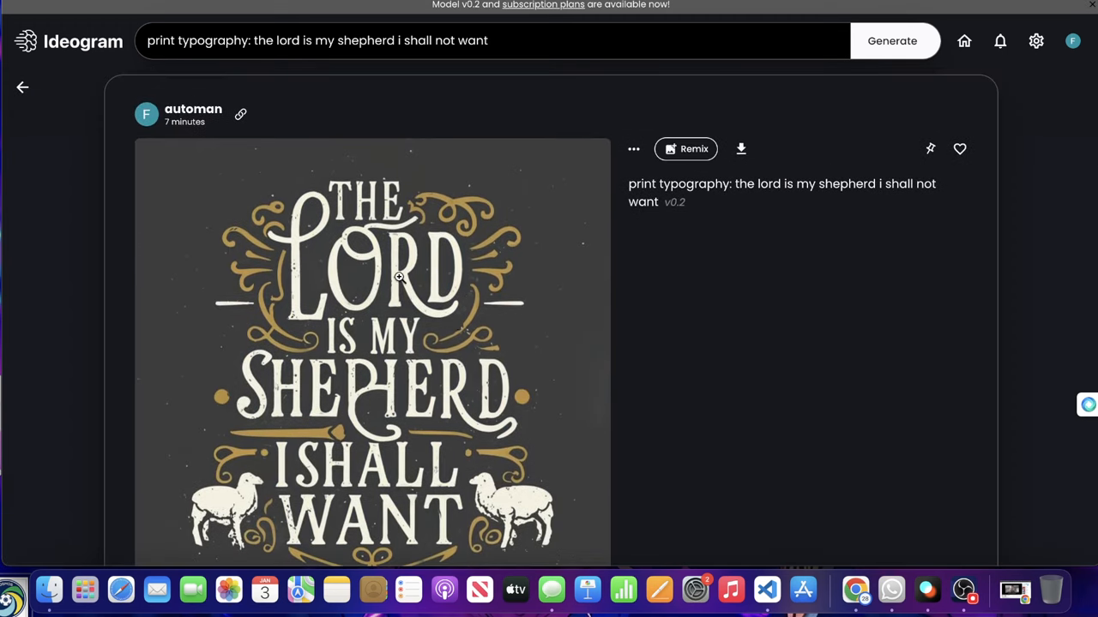
scroll("down", 3)
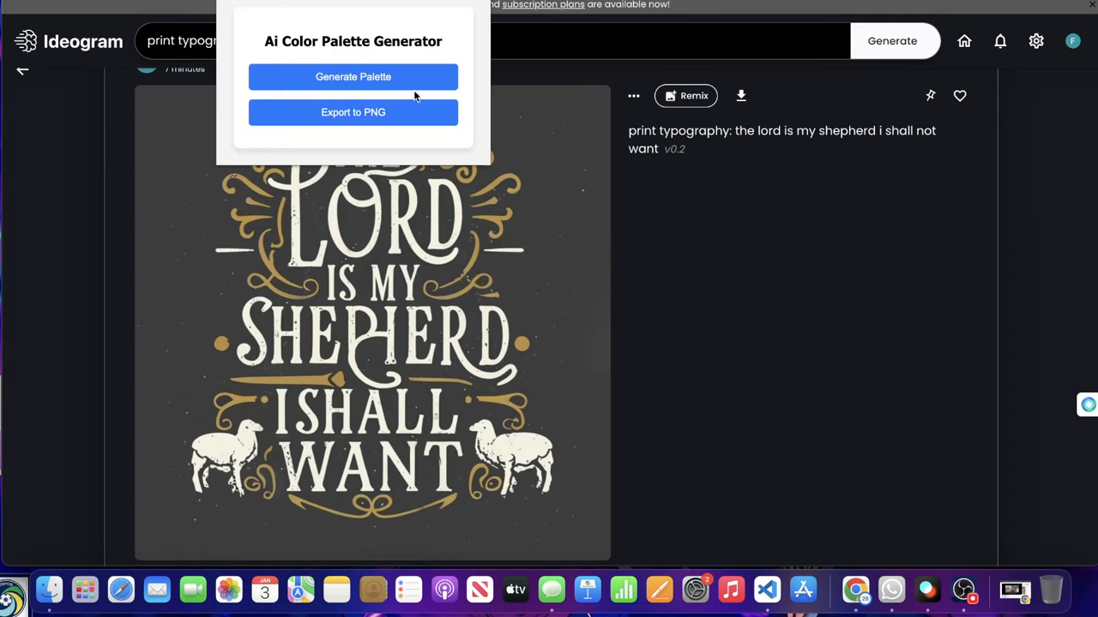
Generate two six-colour palettes in the AI Color Palette Generator, then dismiss it.
left_click(353, 75)
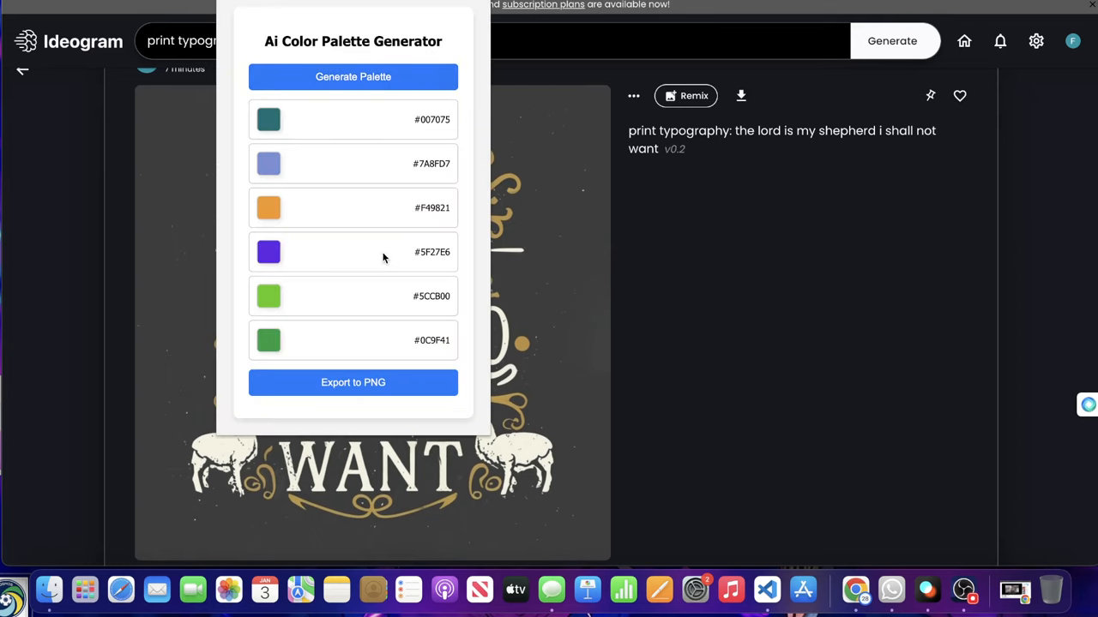
left_click(353, 76)
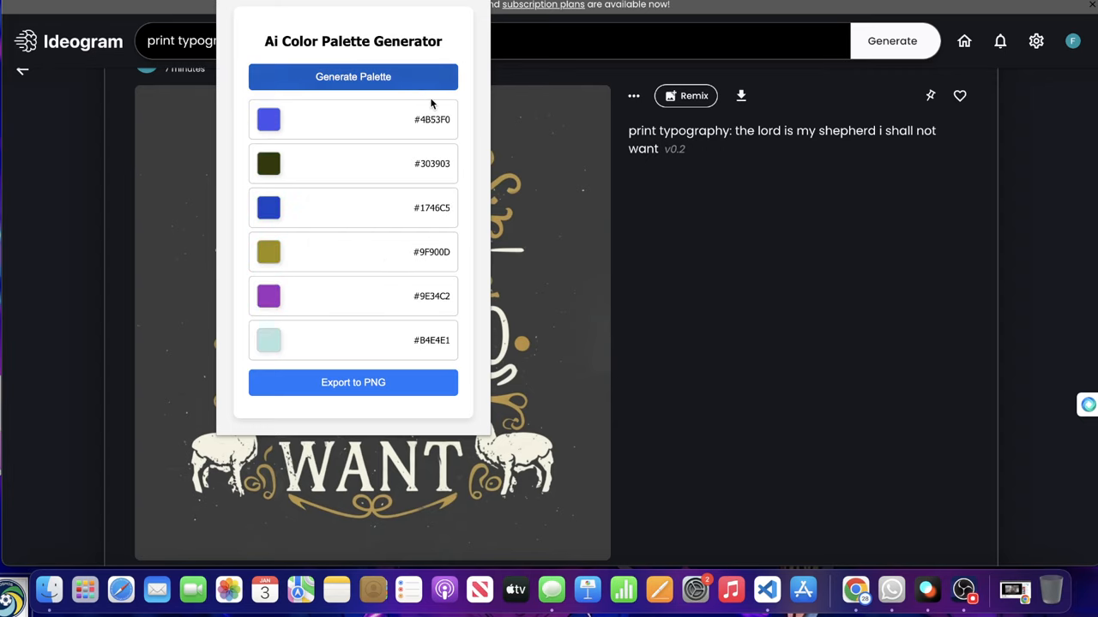
left_click(354, 75)
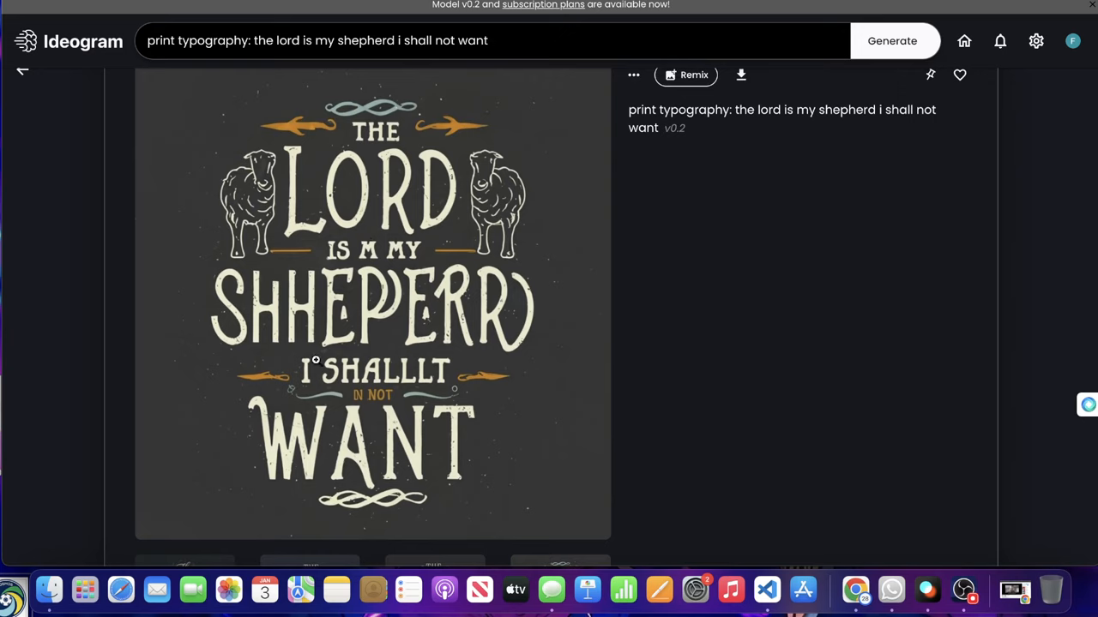
mouse_move(343, 377)
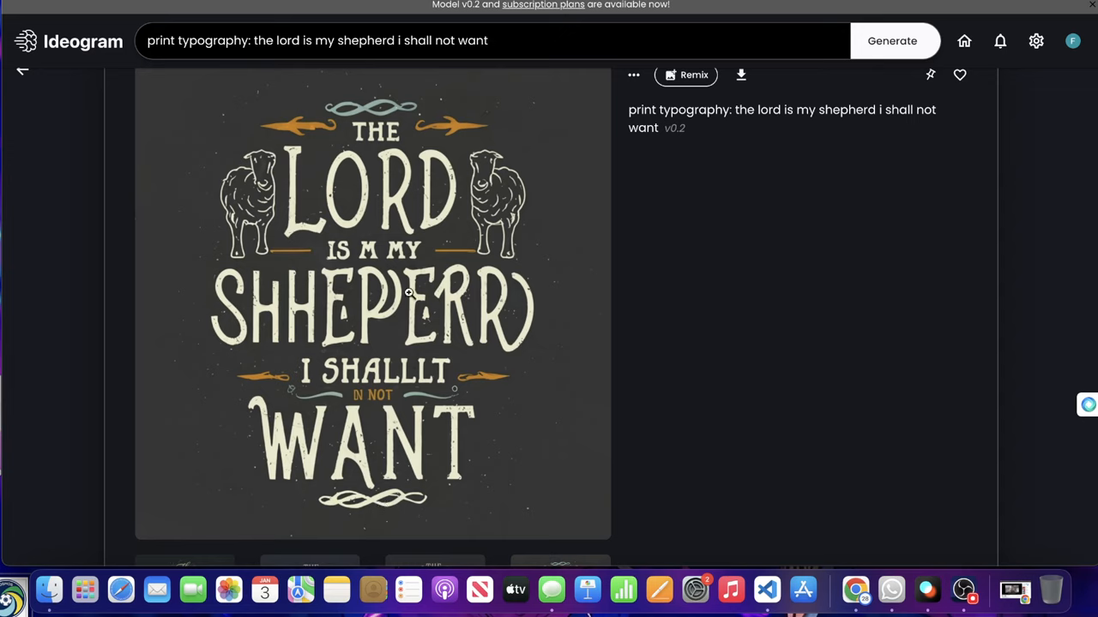
mouse_move(360, 374)
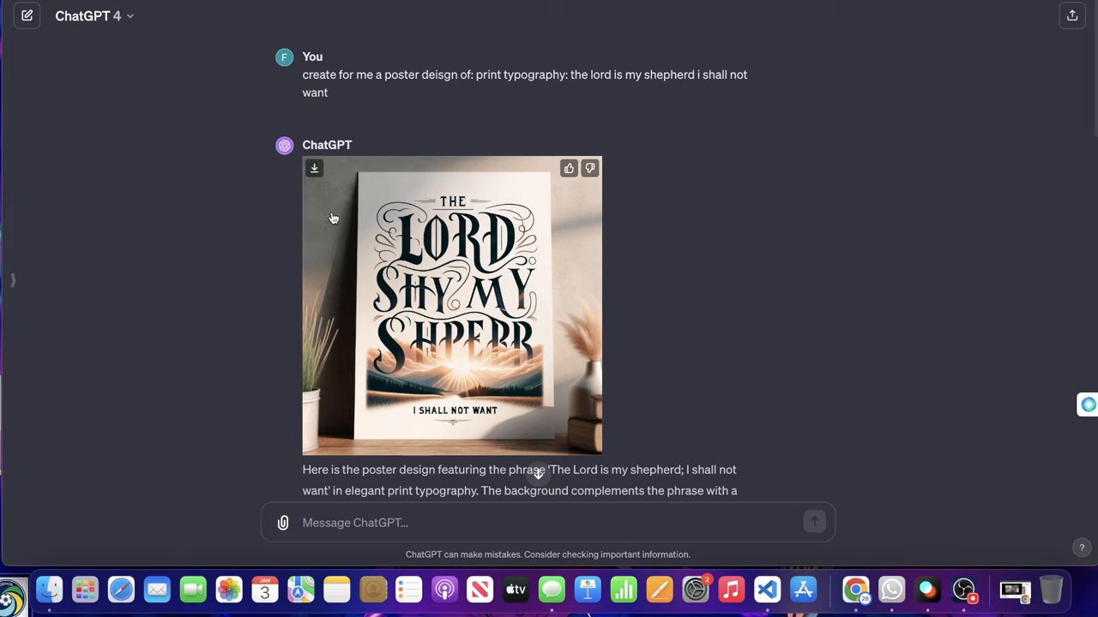
mouse_move(298, 79)
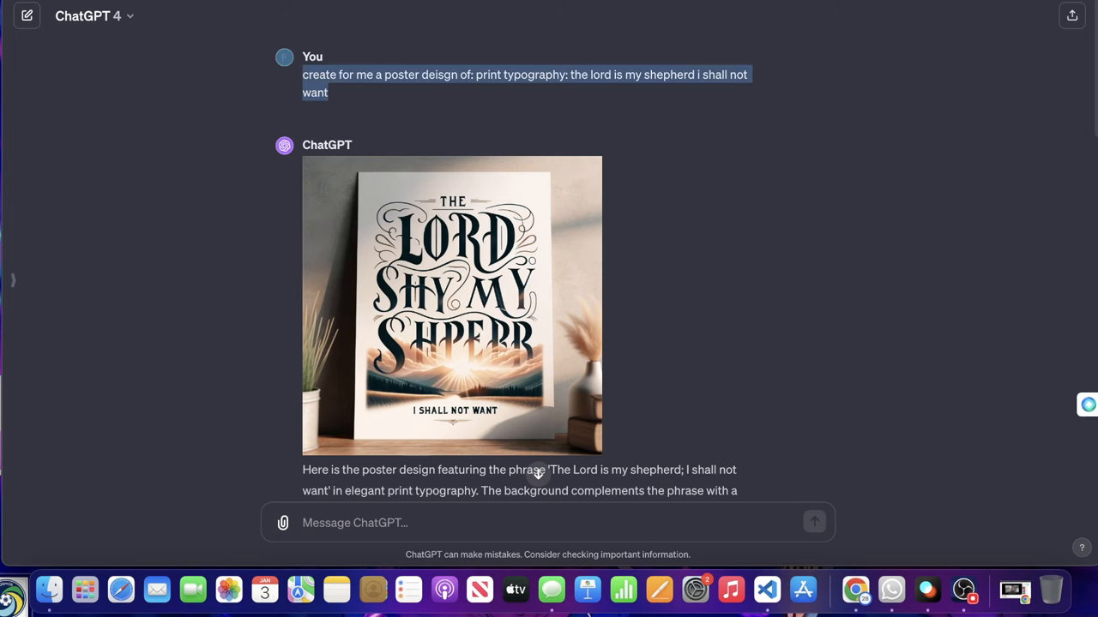
Enlarge the mockup image, close it, then view the black-and-white poster design full size.
left_click(452, 305)
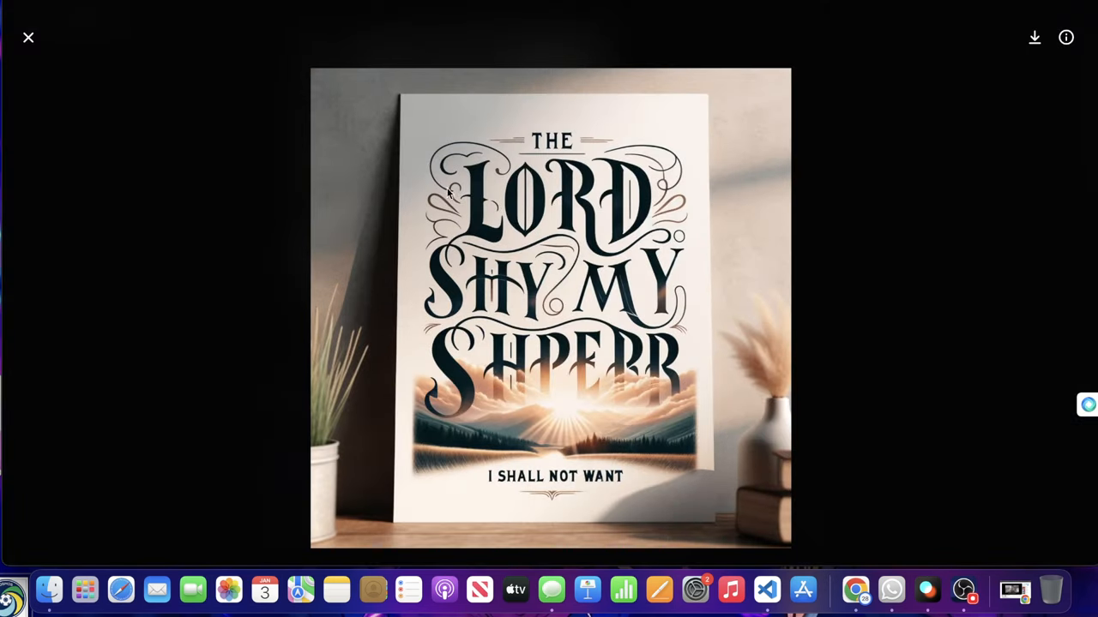
left_click(27, 37)
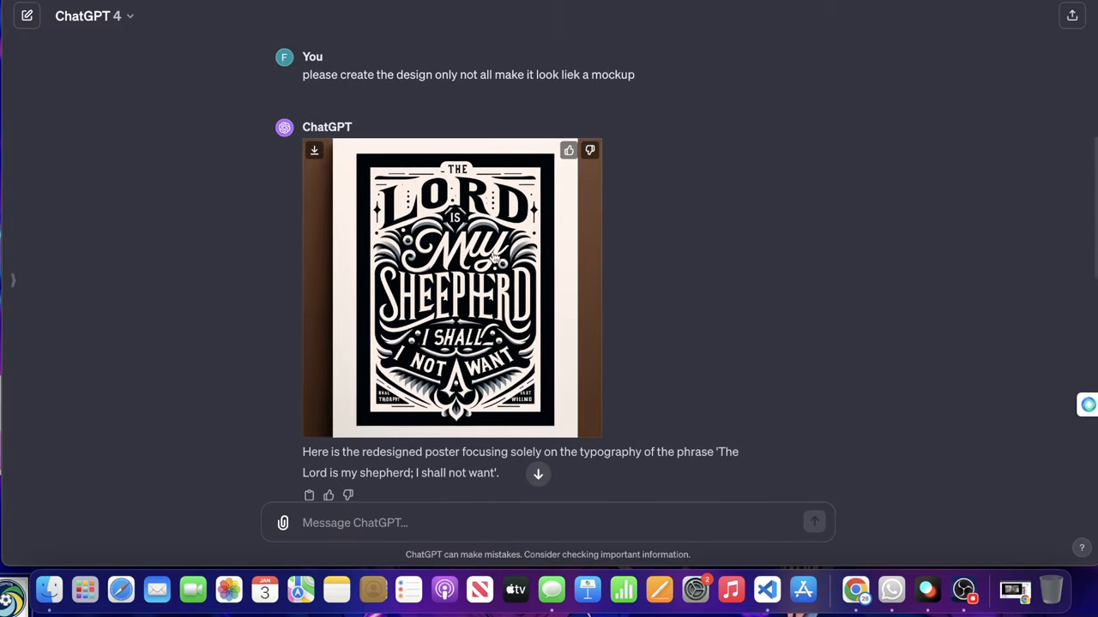
left_click(453, 288)
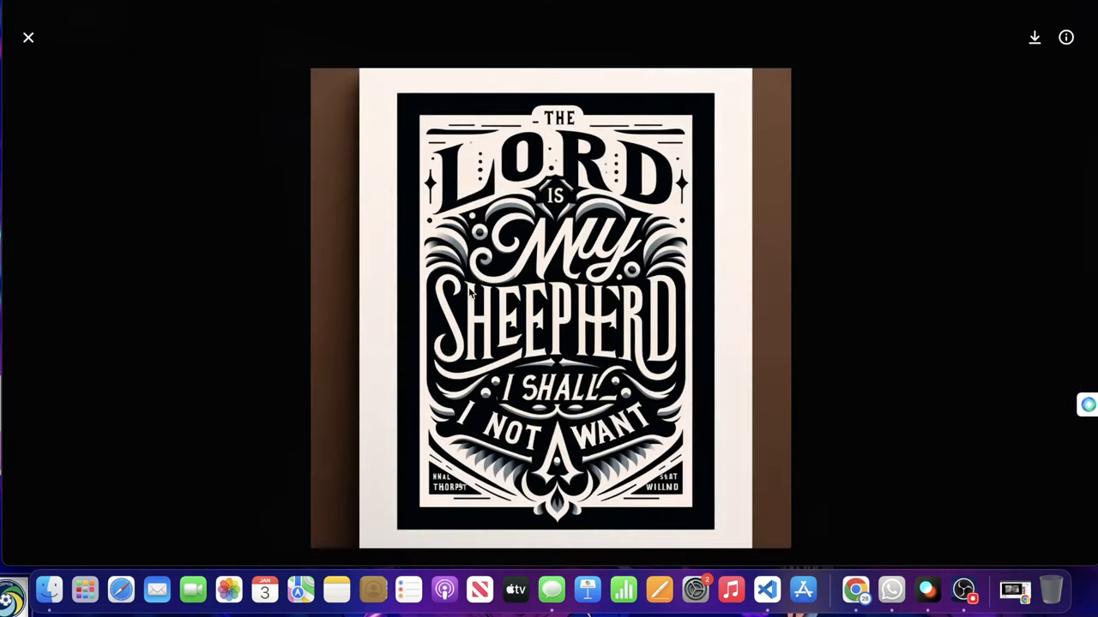
mouse_move(559, 359)
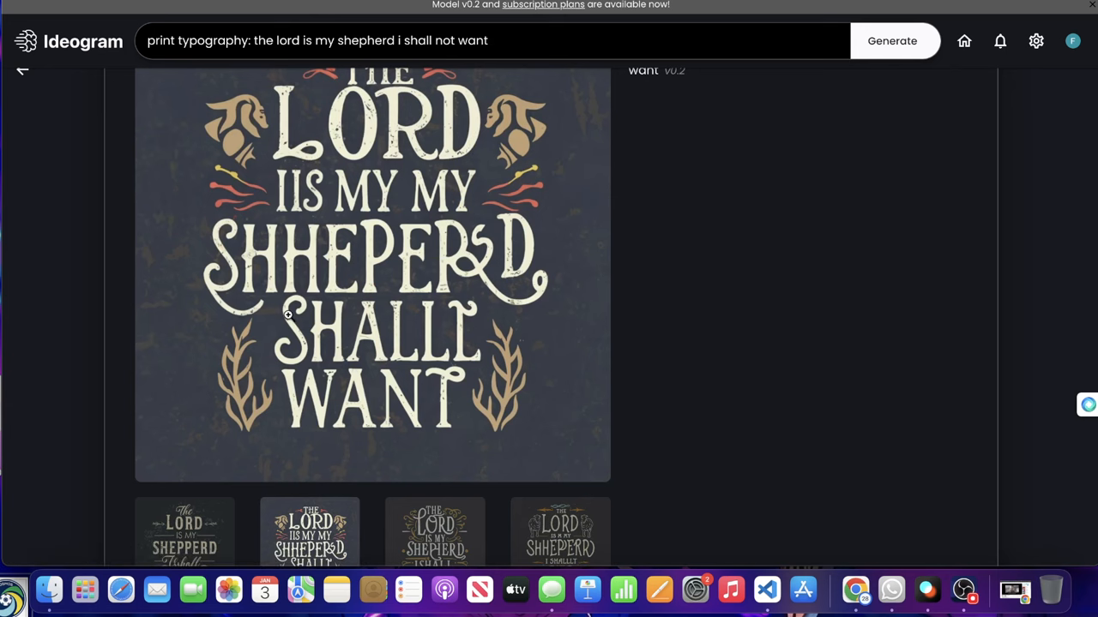
View the black-and-white poster full size again, close it, and select the first distressed Ideogram variation.
scroll("down", 3)
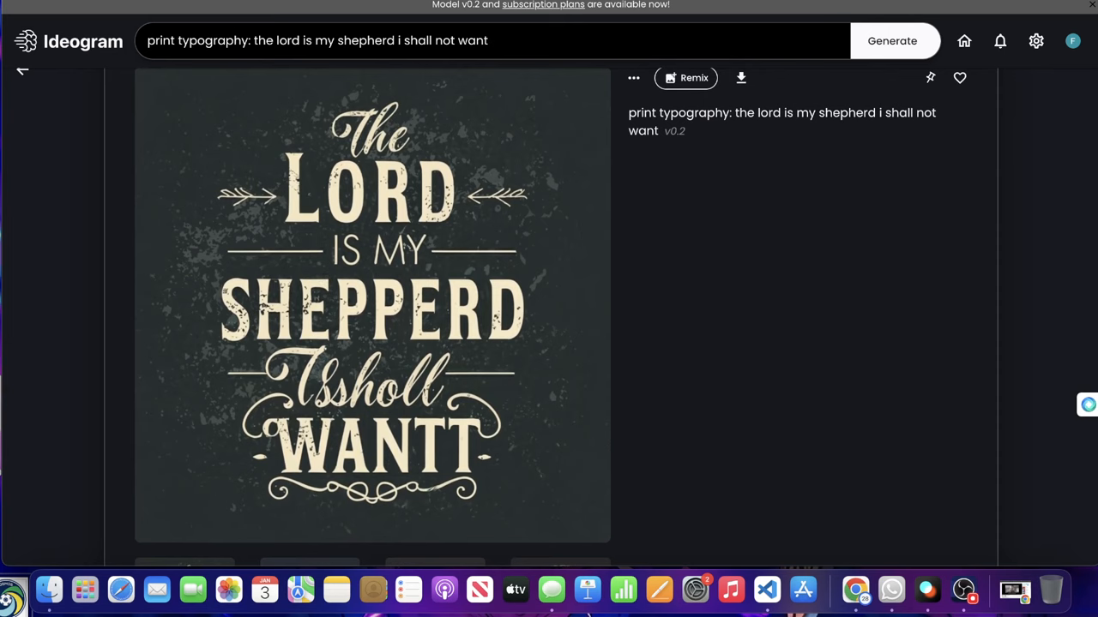
left_click(372, 305)
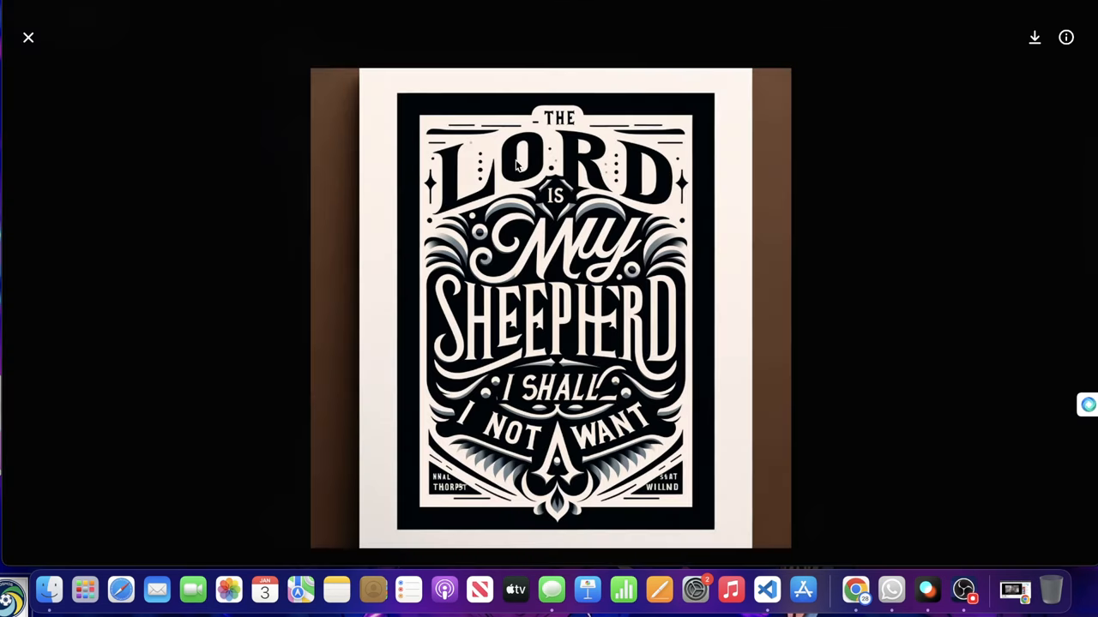
mouse_move(238, 118)
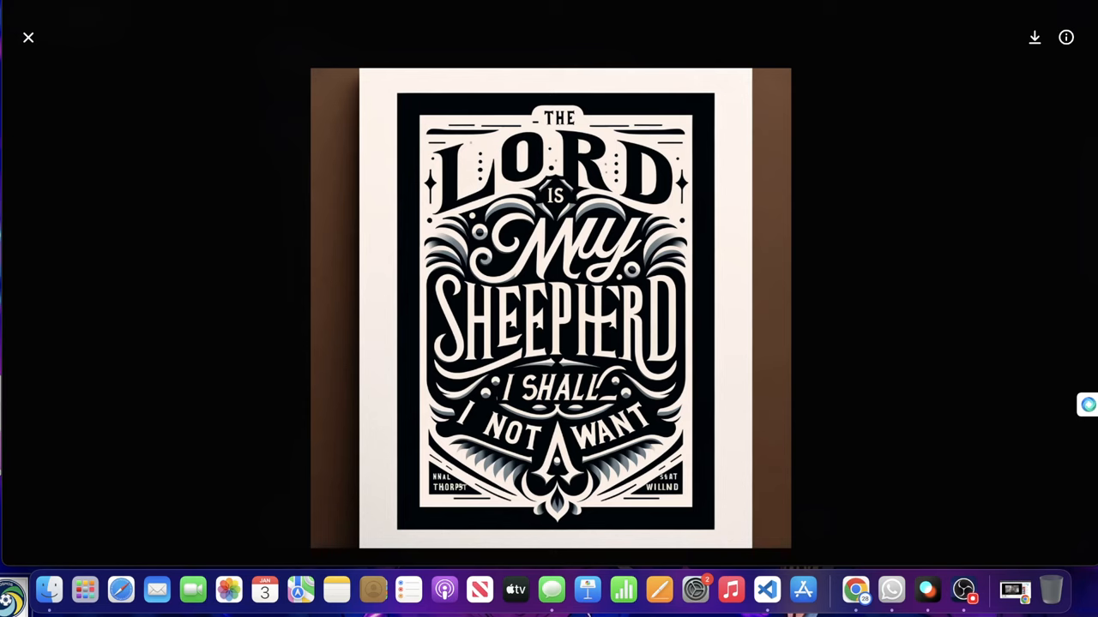
left_click(27, 38)
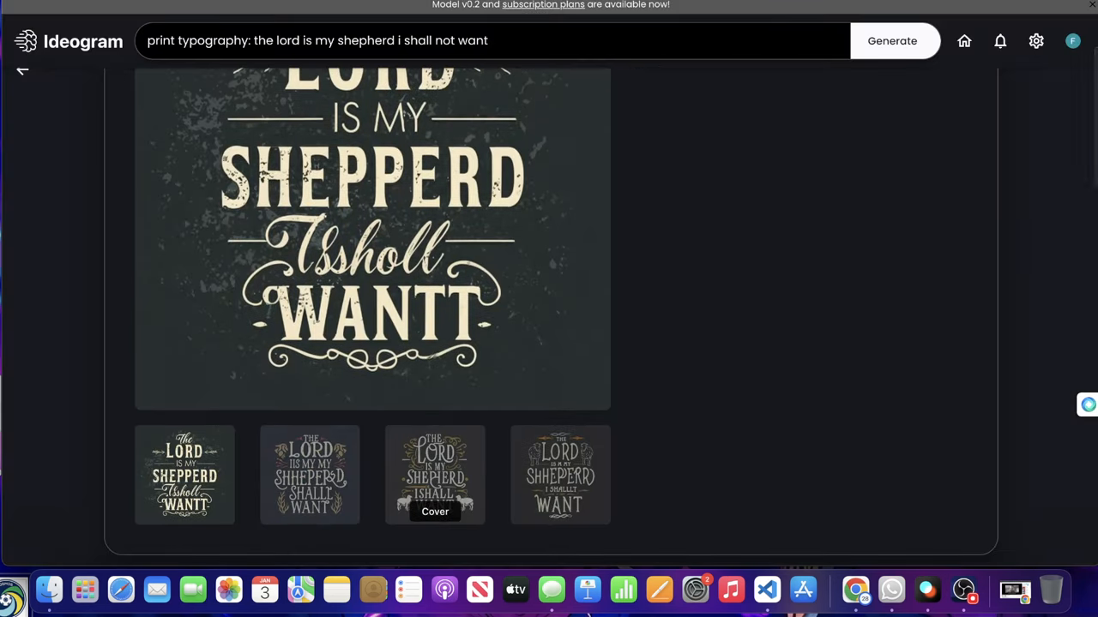
left_click(436, 473)
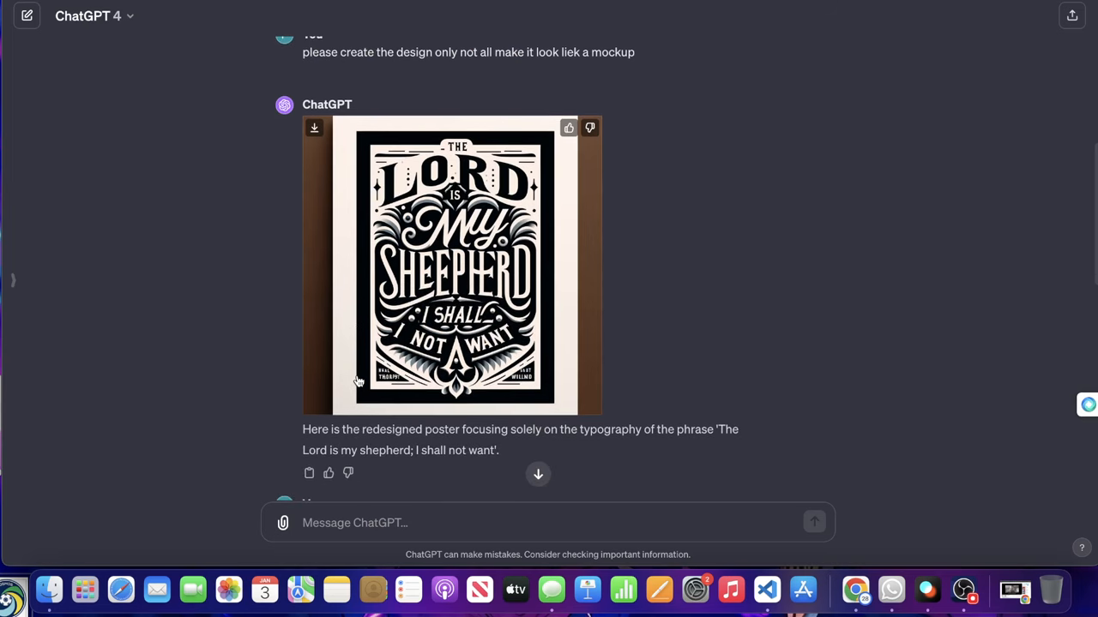
Scroll back through the conversation and select the reverse-engineered vintage chalkboard prompt text.
scroll("down", 3)
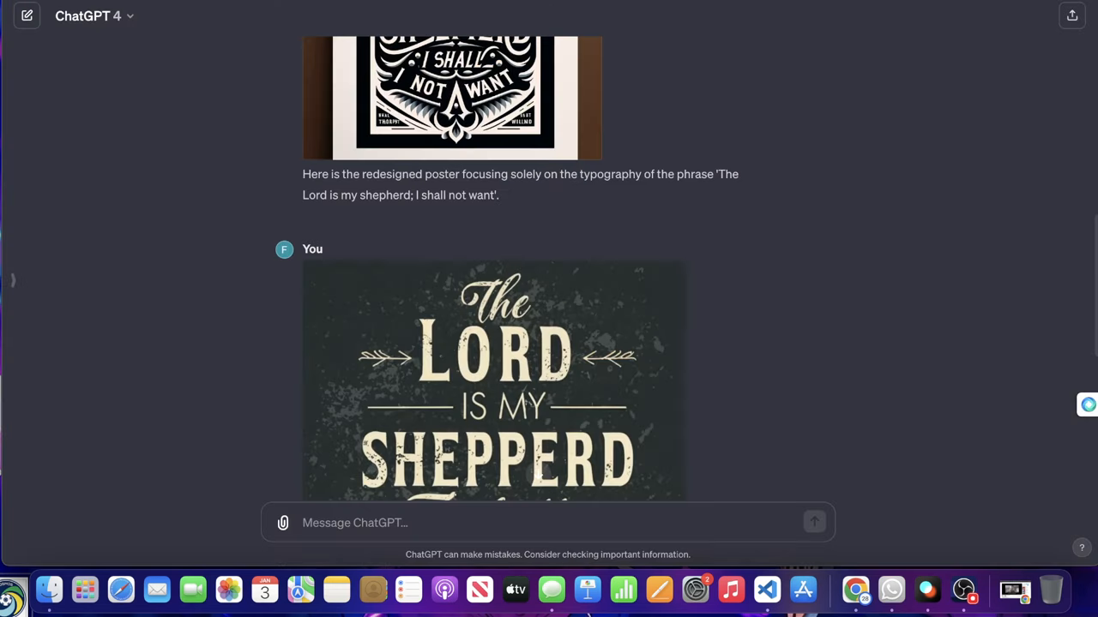
scroll("down", 3)
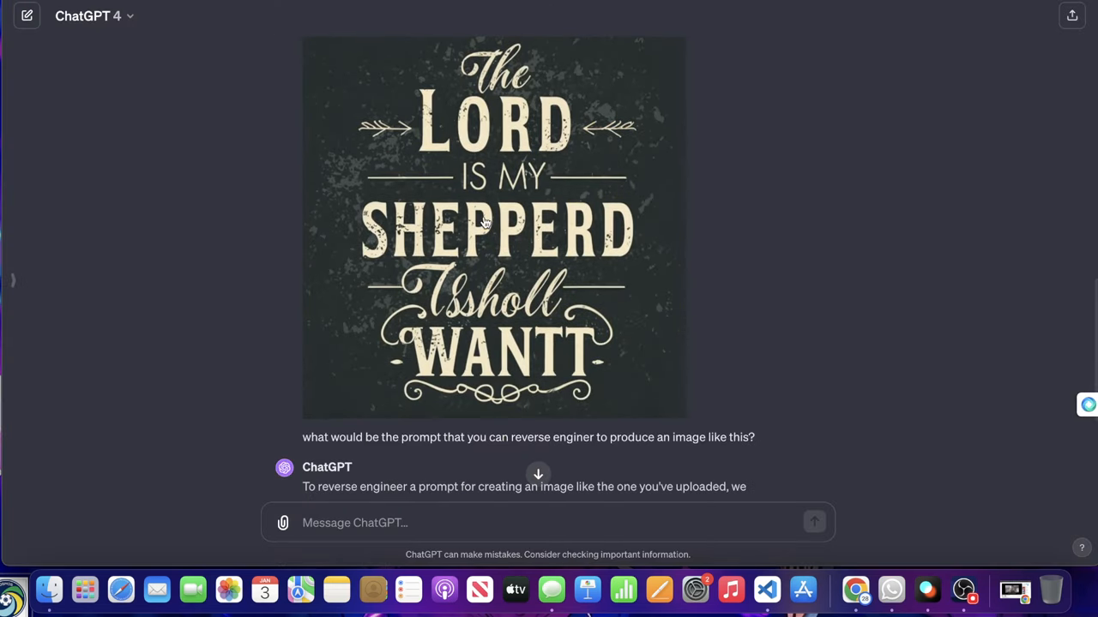
scroll("down", 3)
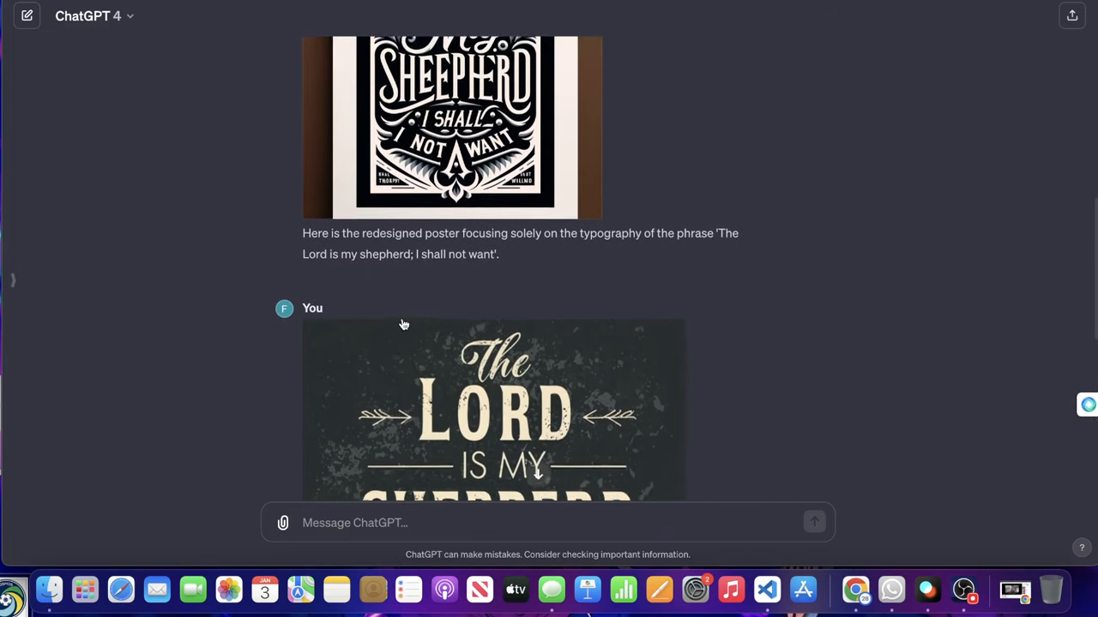
scroll("down", 3)
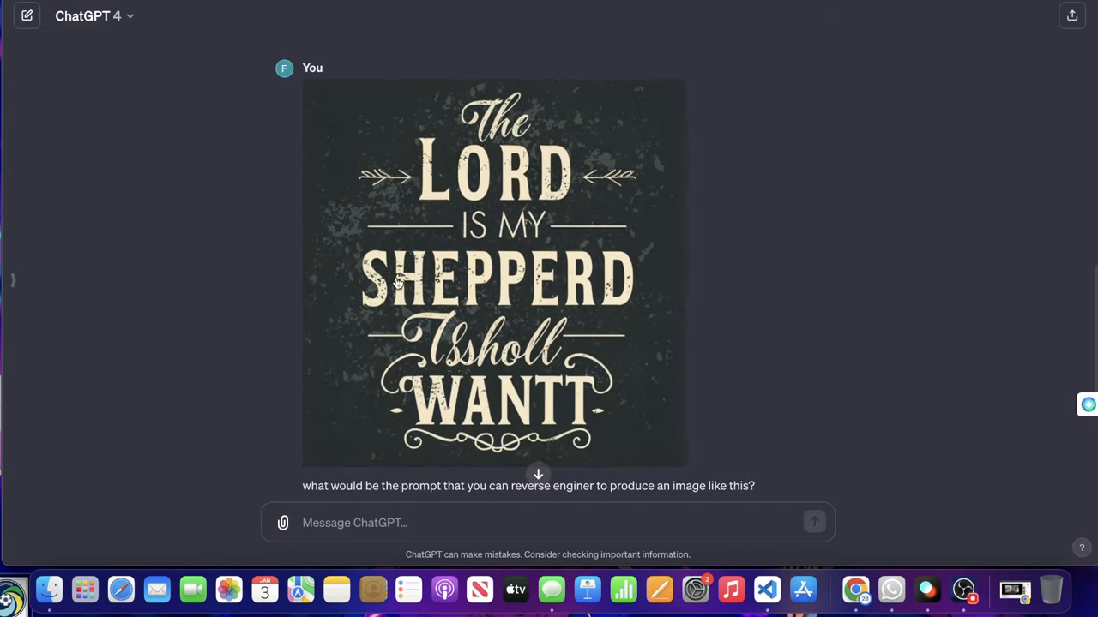
scroll("down", 3)
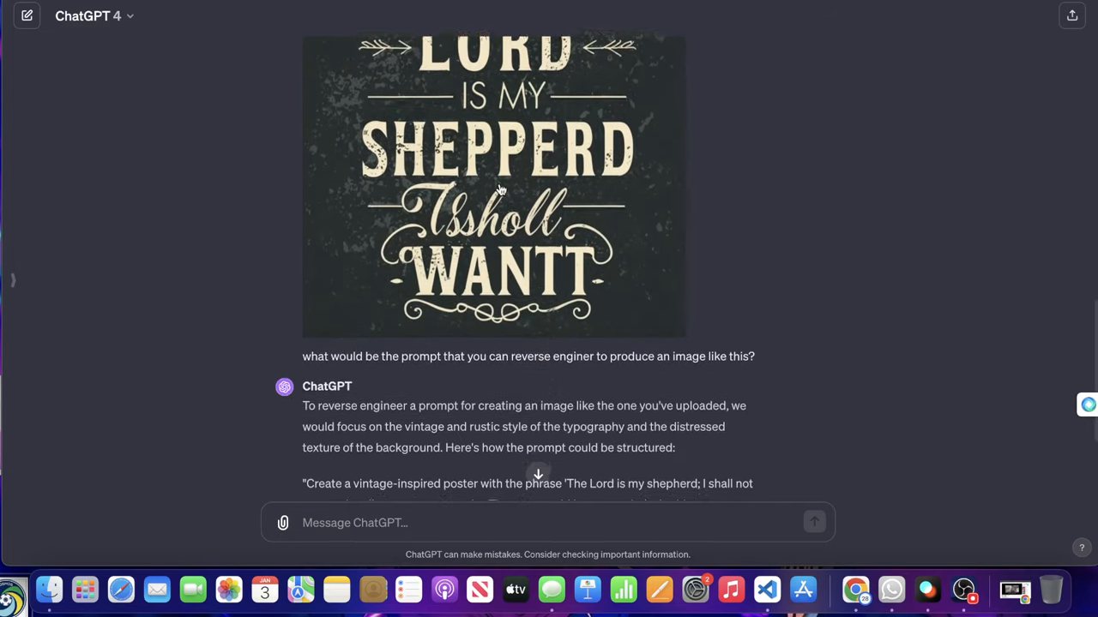
scroll("down", 3)
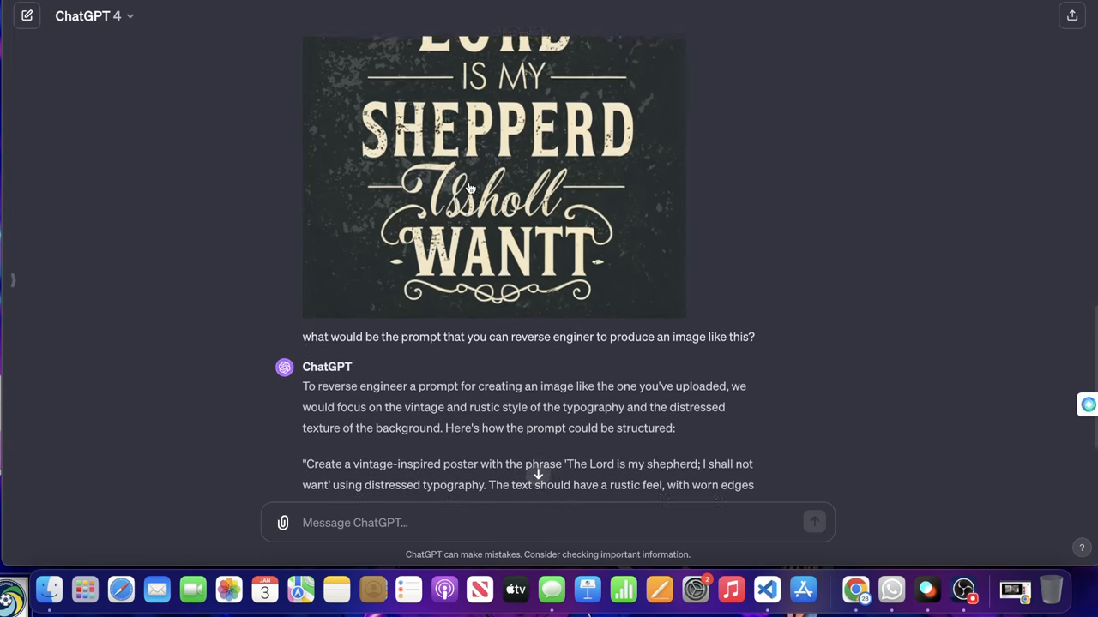
scroll("down", 3)
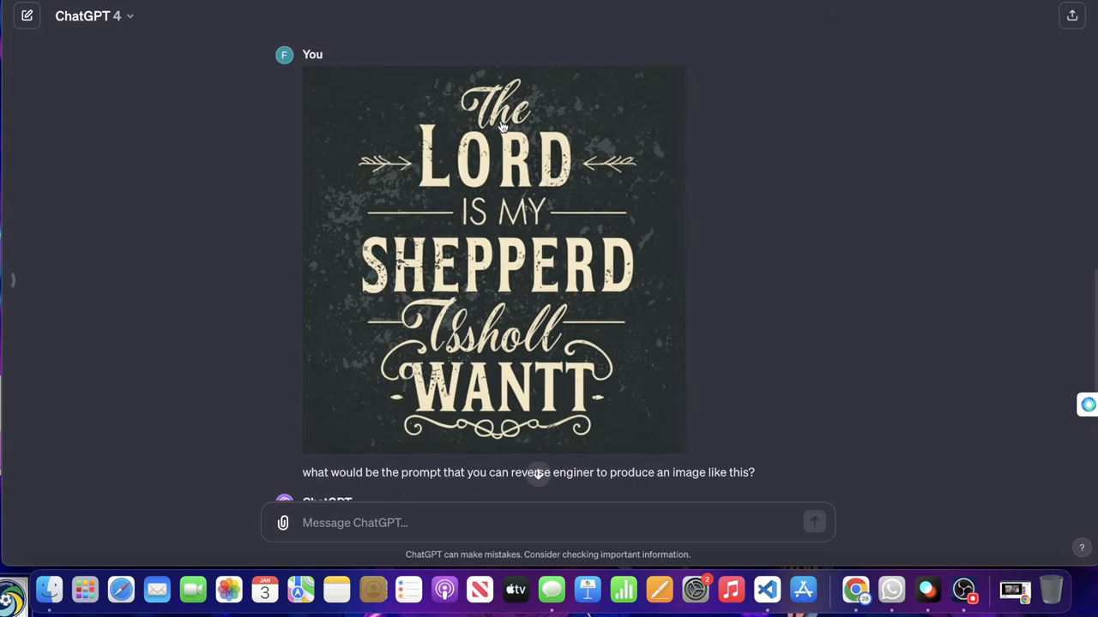
scroll("down", 3)
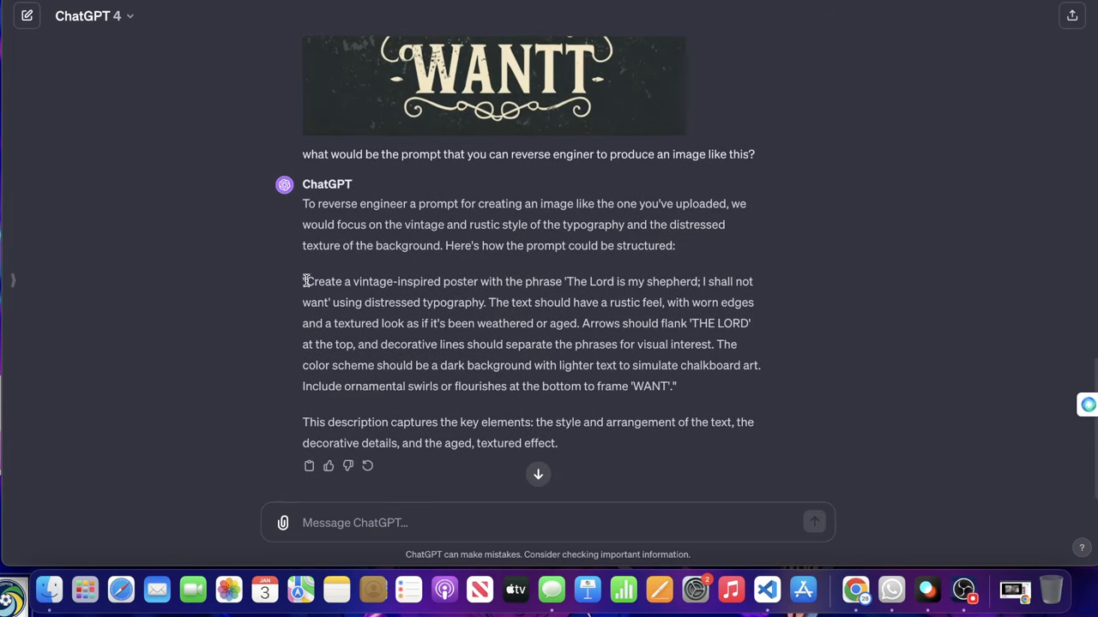
left_click_drag(305, 281, 671, 386)
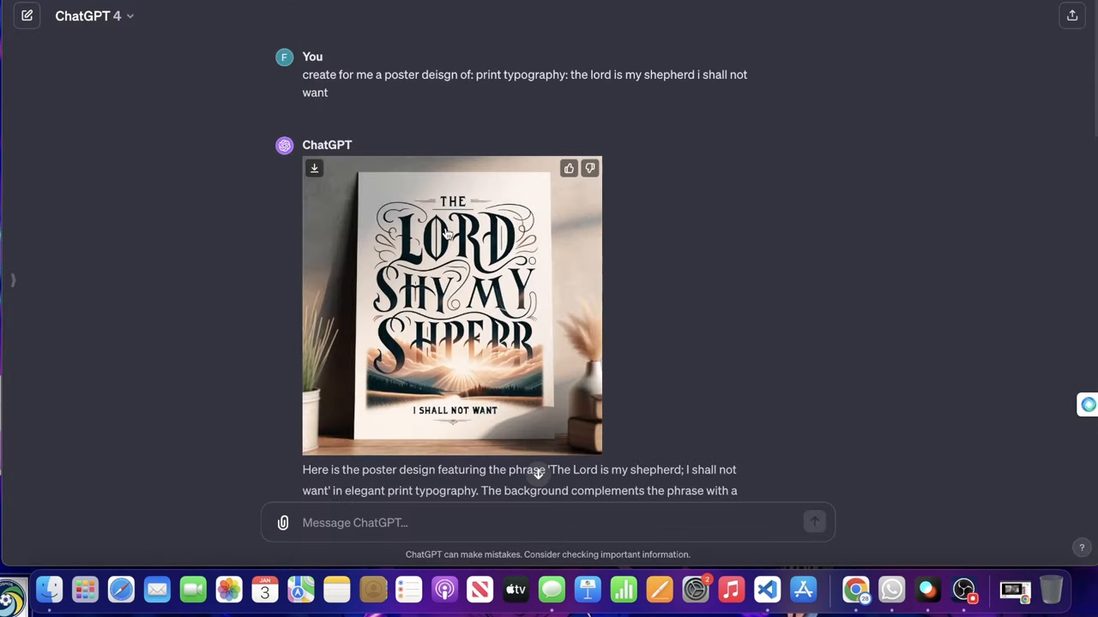
Compare the enlarged ChatGPT mockup with the Ideogram shepherd poster, then close the image view.
left_click(453, 305)
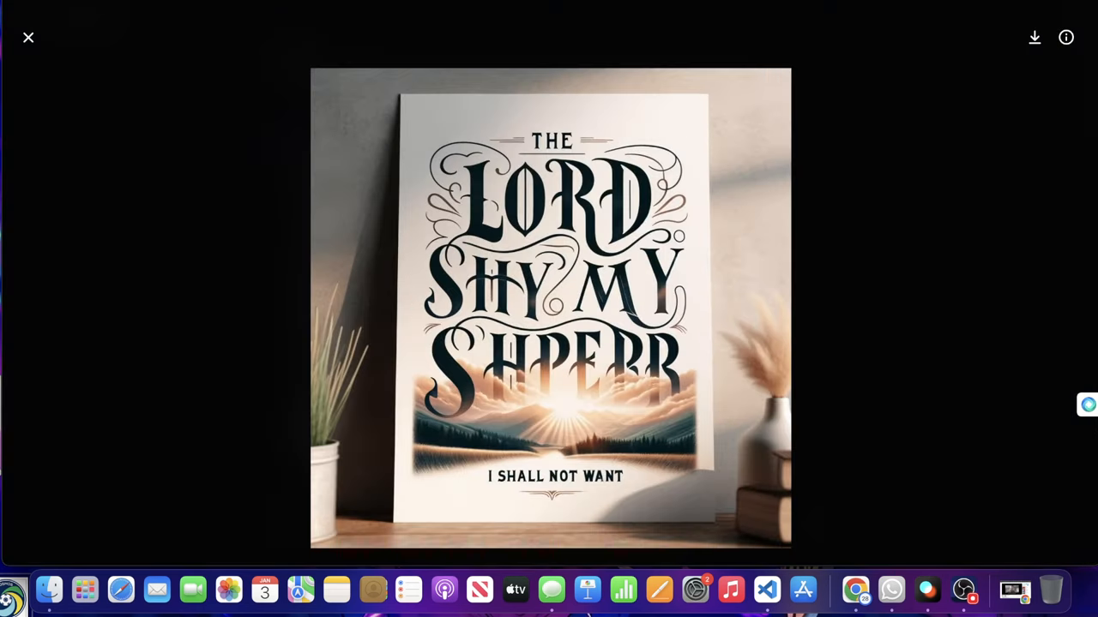
left_click(27, 38)
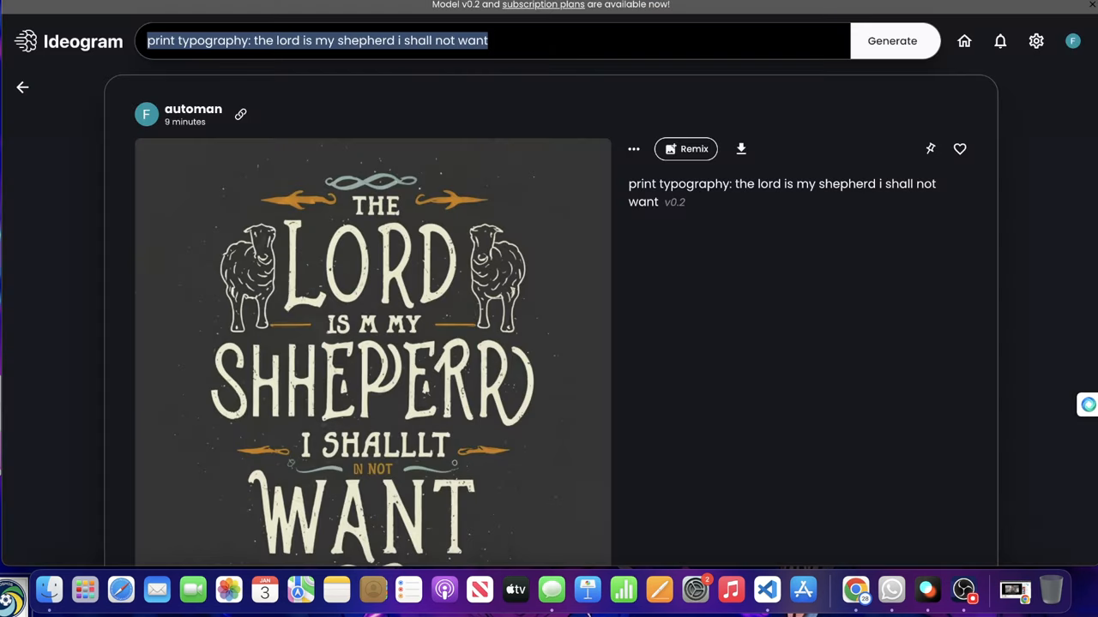
left_click(374, 343)
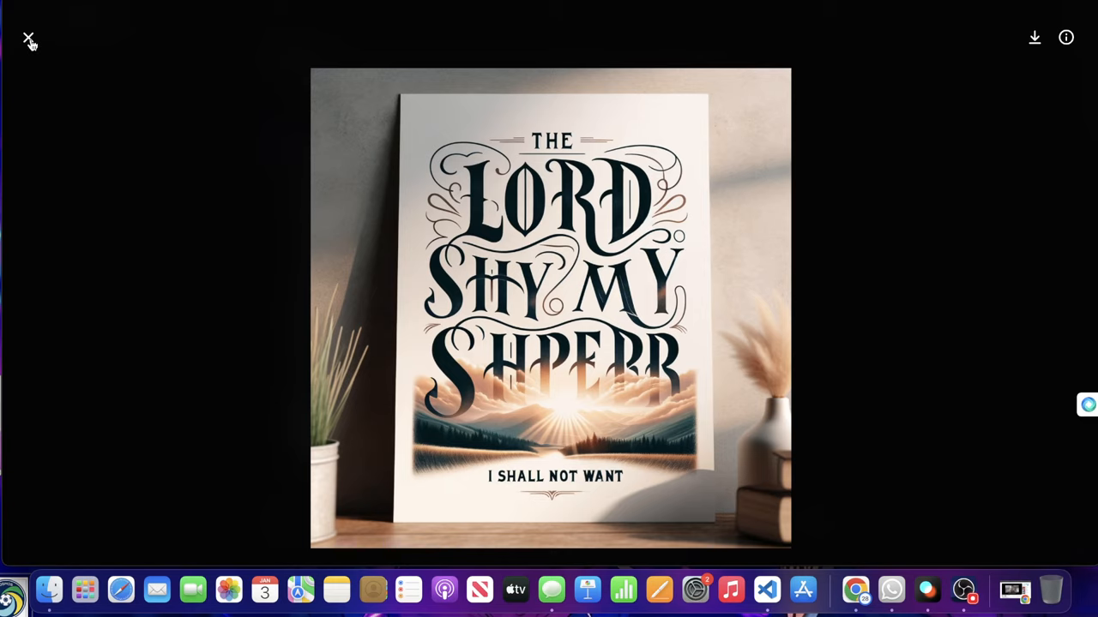
left_click(27, 40)
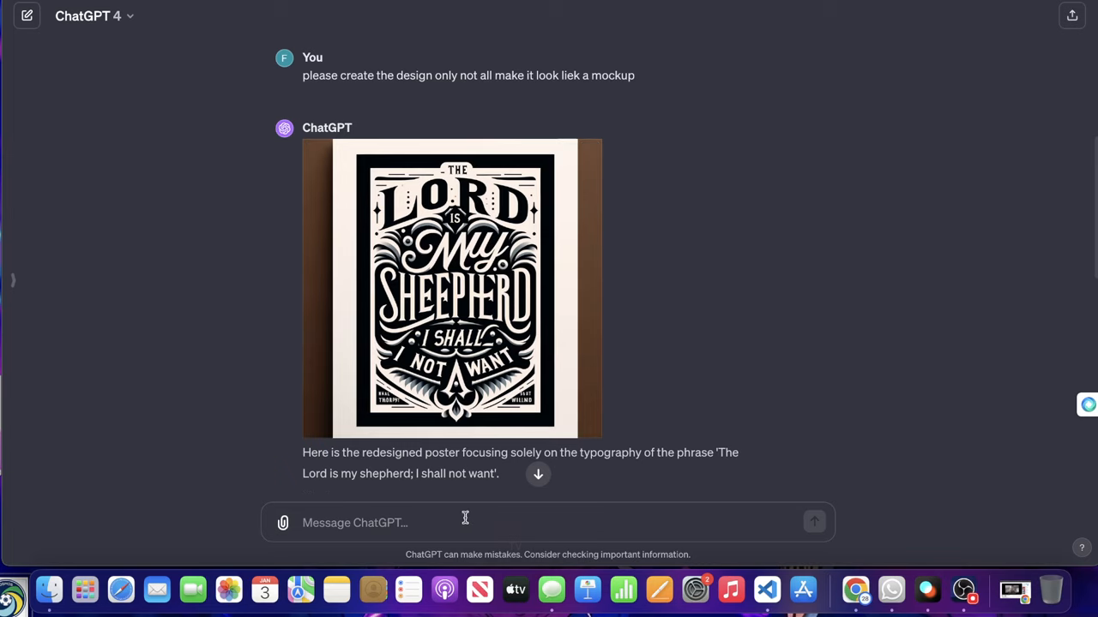
Copy the full reverse-engineered poster prompt into a new ChatGPT message, adjusting the rustic-feel phrase.
type("print typography: the lord is my shepherd i shall not want")
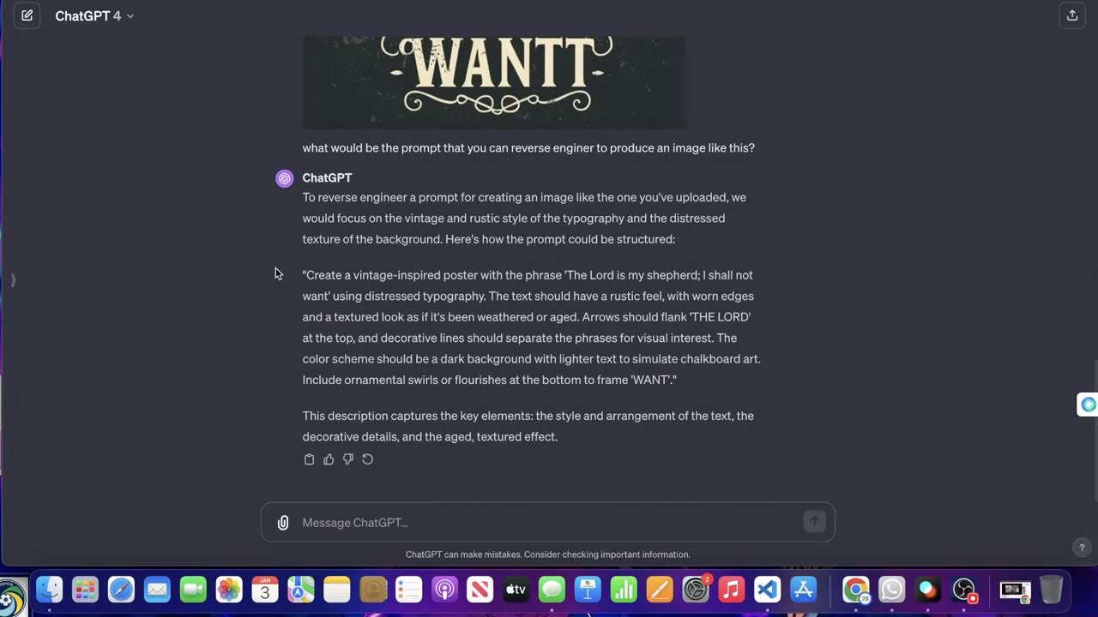
left_click_drag(302, 275, 676, 381)
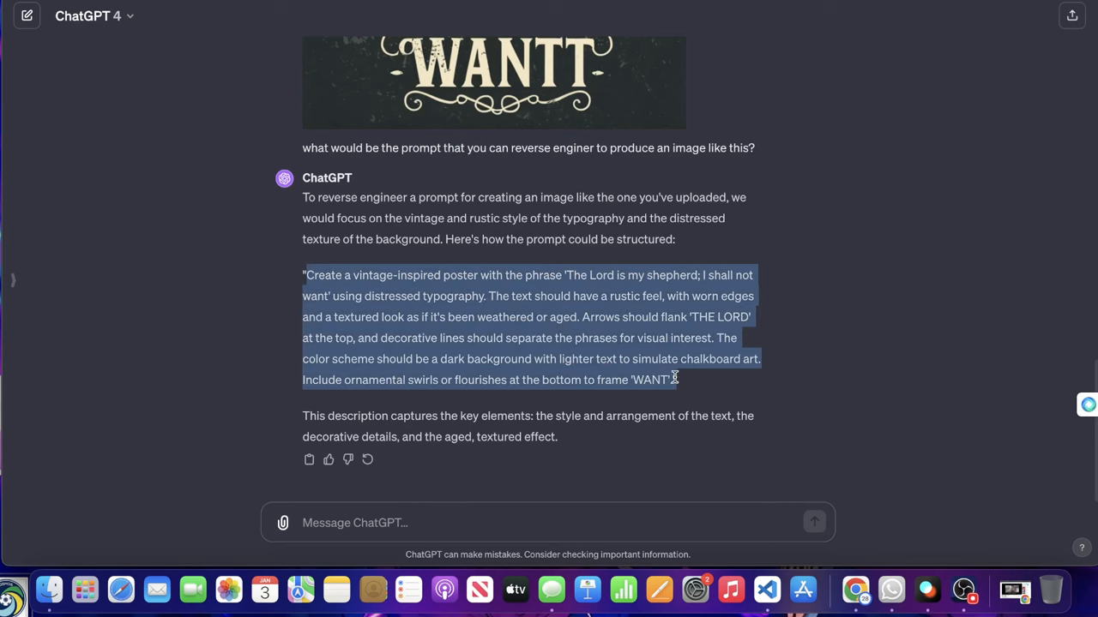
left_click(548, 522)
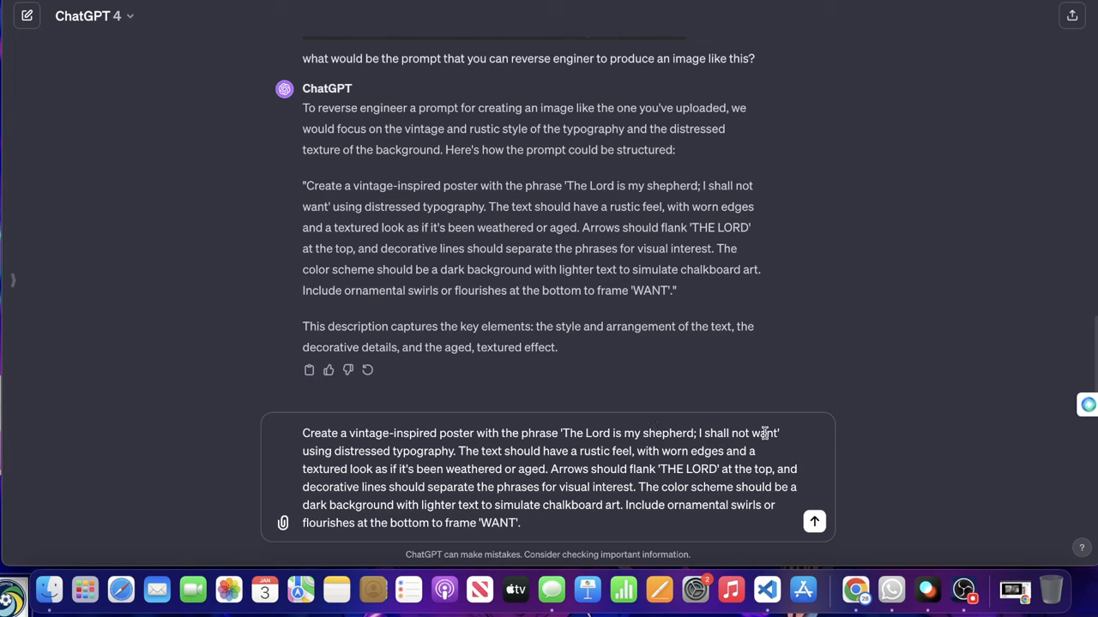
mouse_move(477, 459)
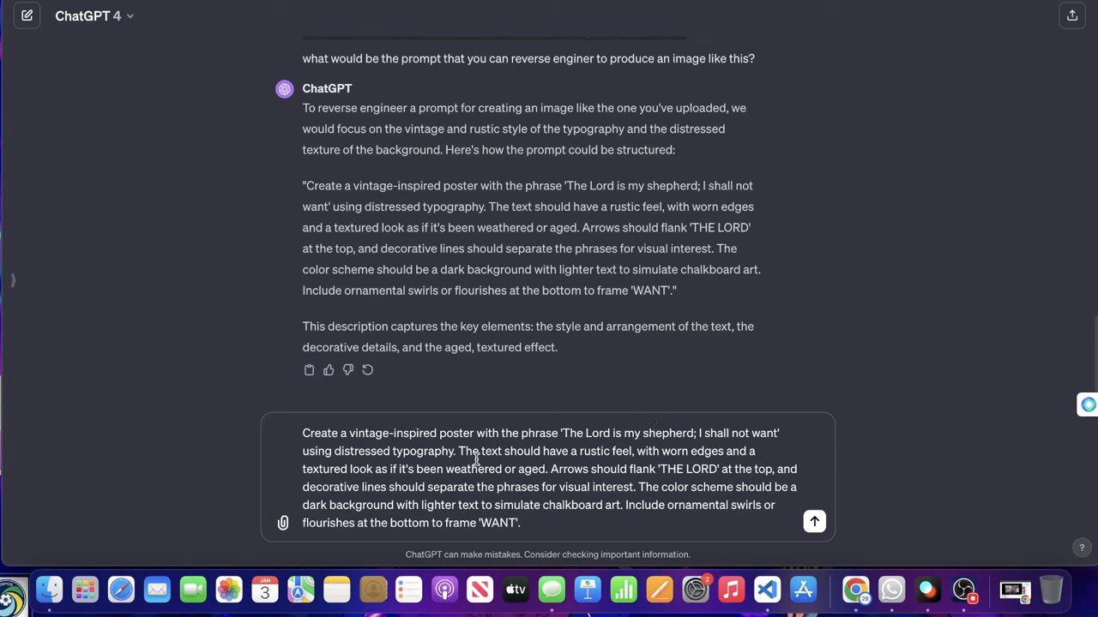
left_click_drag(532, 451, 635, 451)
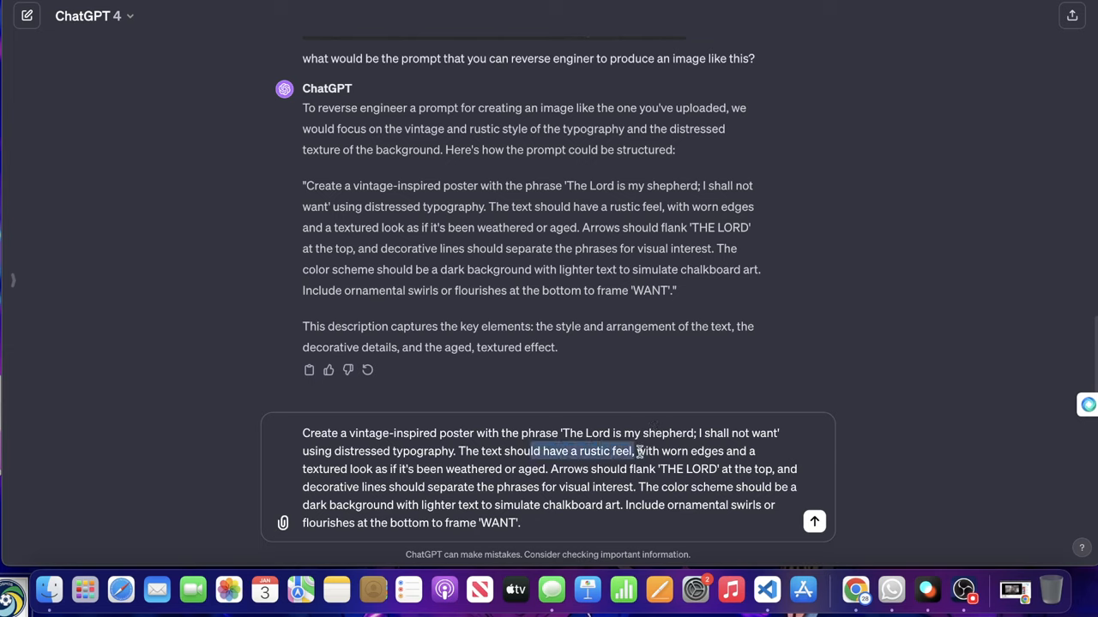
left_click_drag(634, 451, 751, 451)
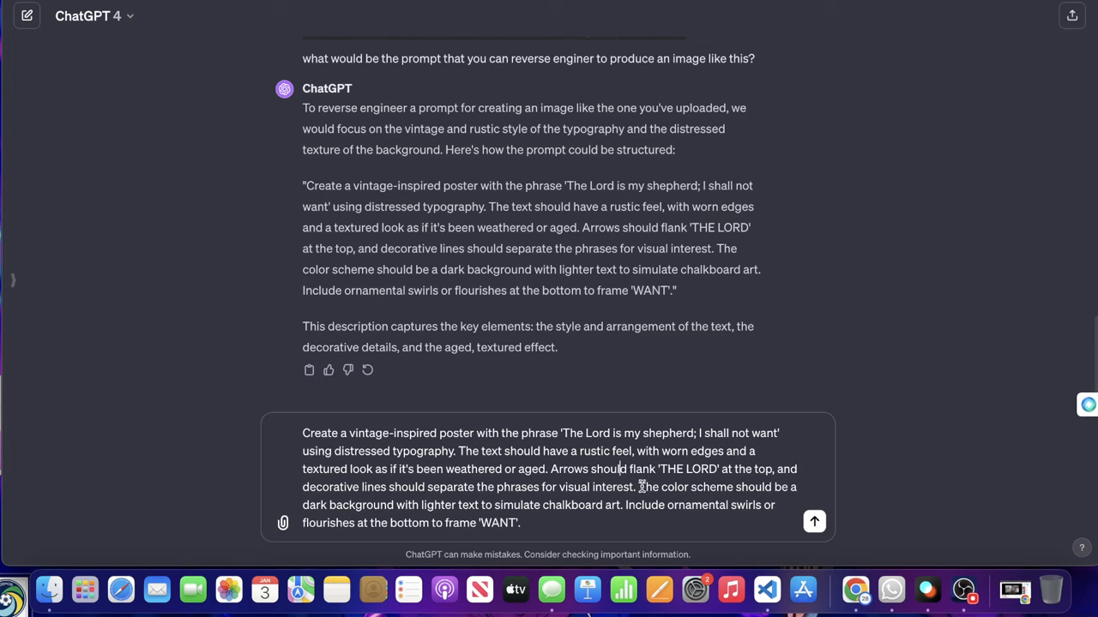
mouse_move(470, 508)
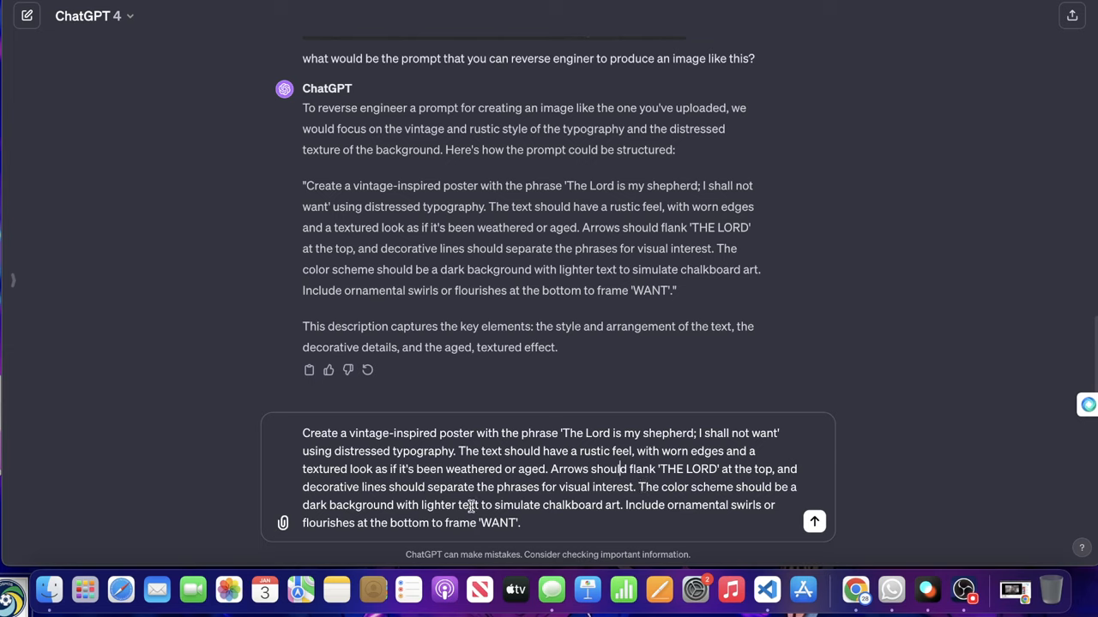
mouse_move(540, 506)
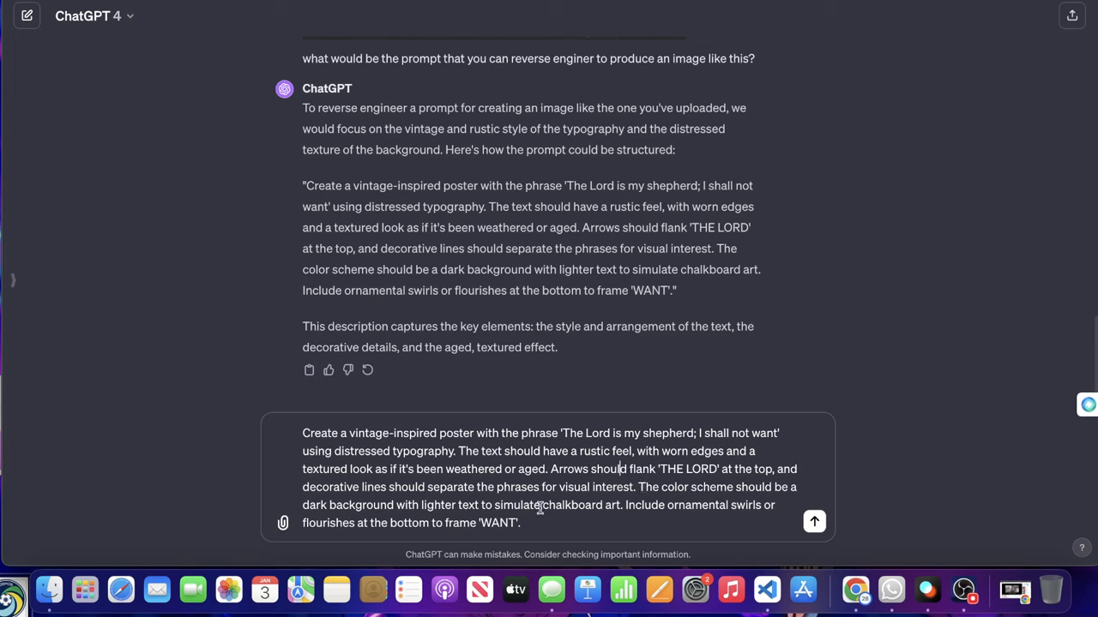
mouse_move(628, 512)
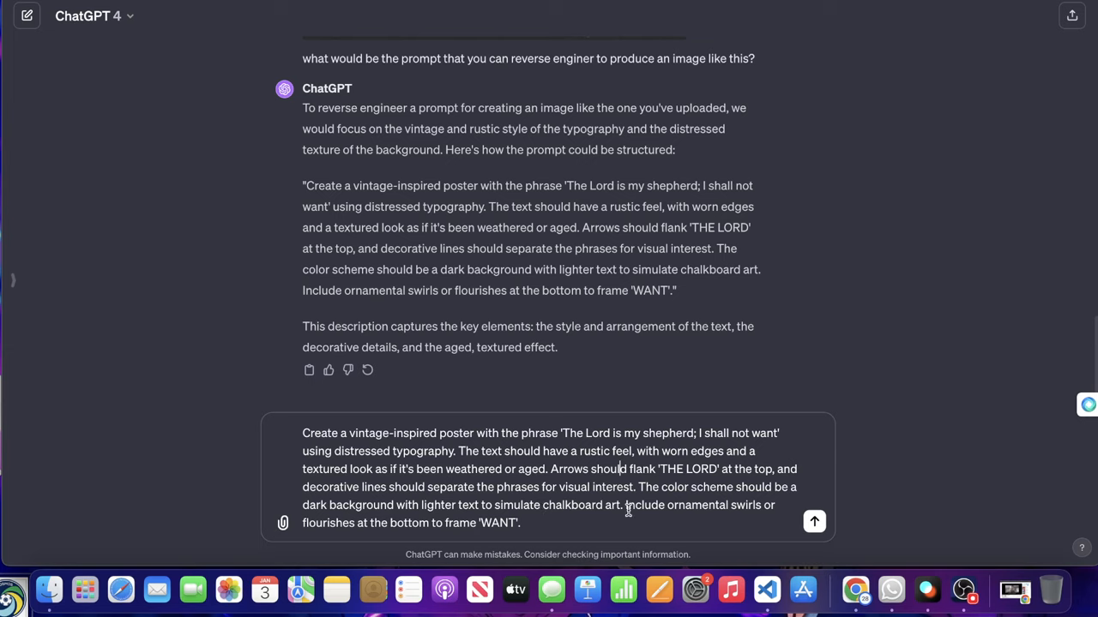
mouse_move(336, 530)
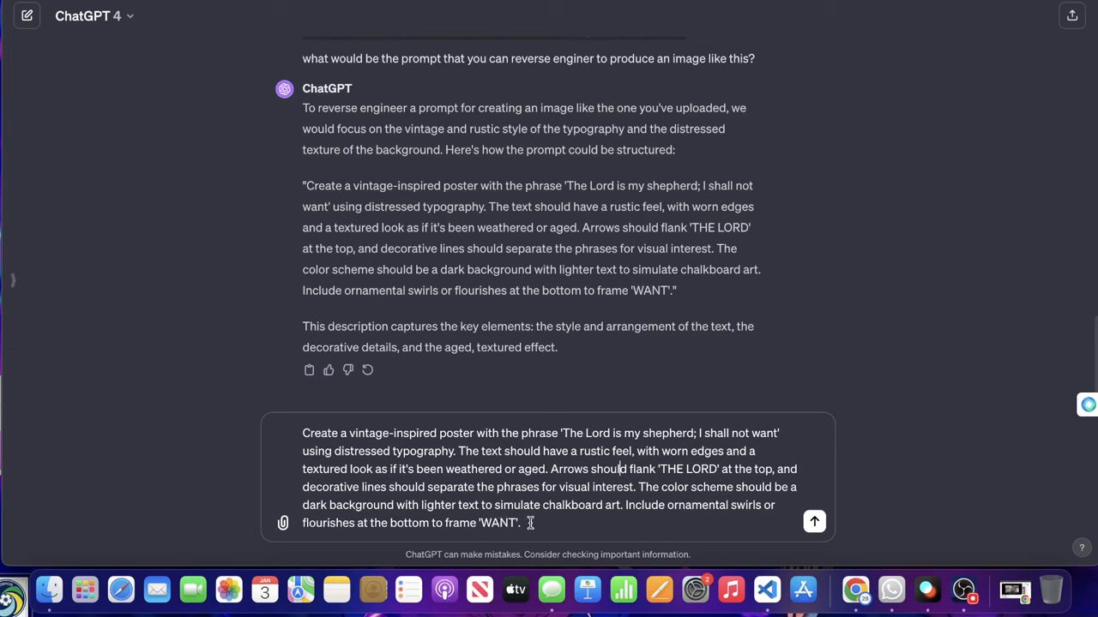
mouse_move(674, 444)
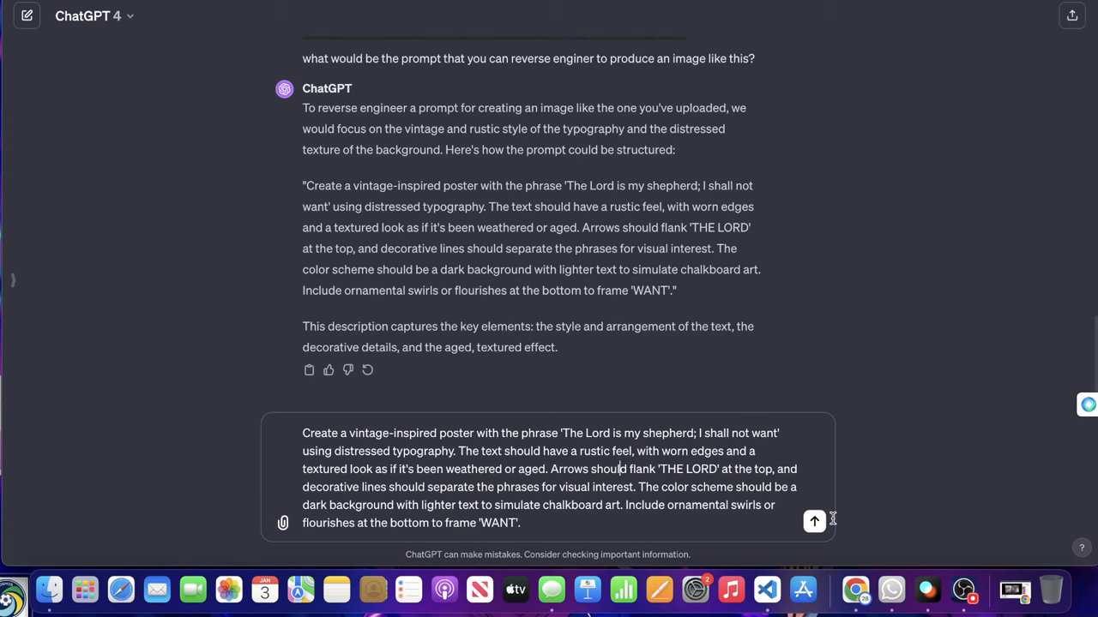
Send the vintage chalkboard poster prompt for image generation.
left_click(813, 521)
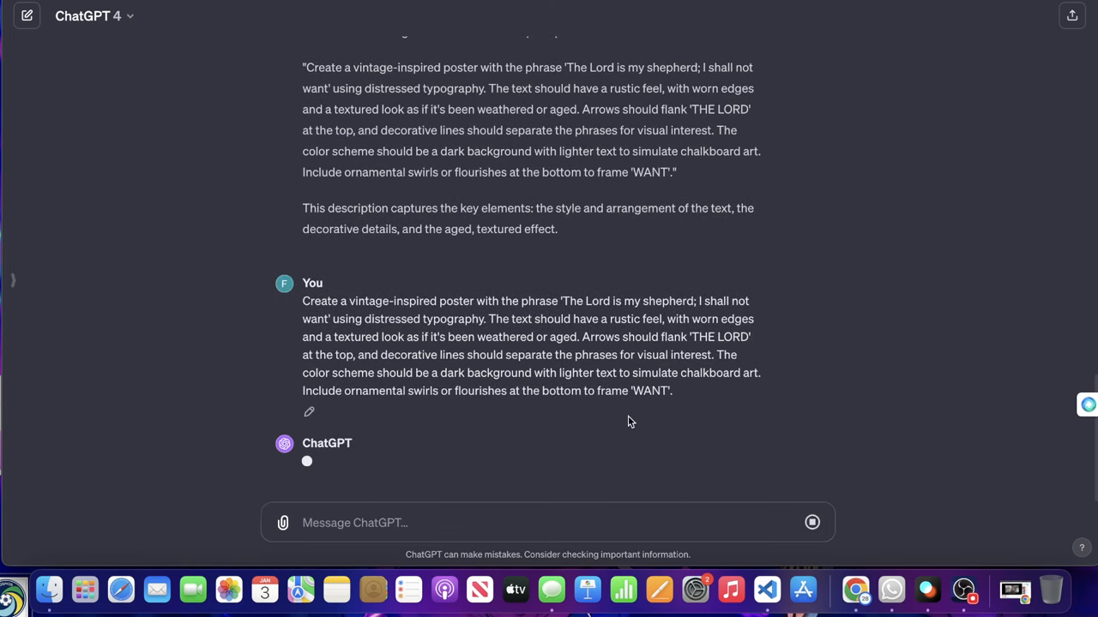
mouse_move(676, 436)
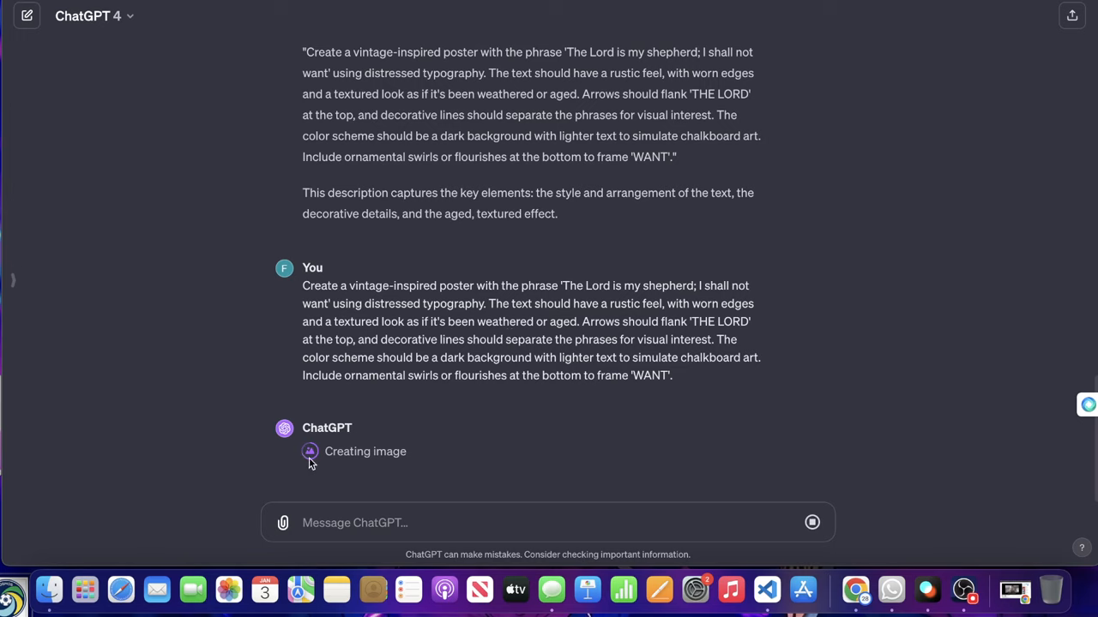
mouse_move(232, 324)
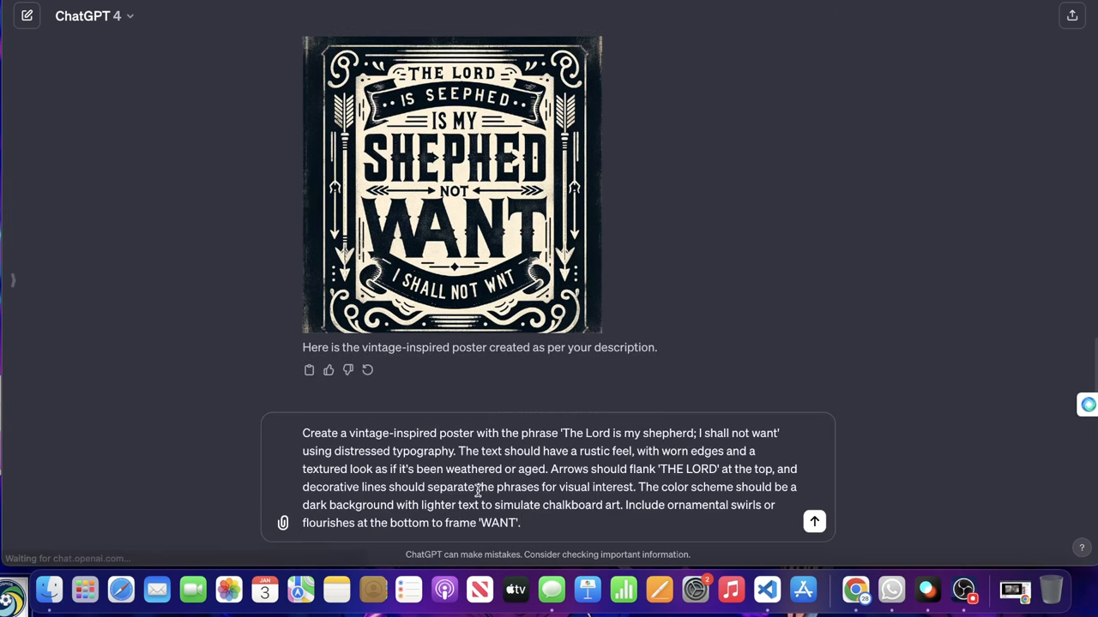
mouse_move(581, 528)
type(" Also us this image i provide as a i")
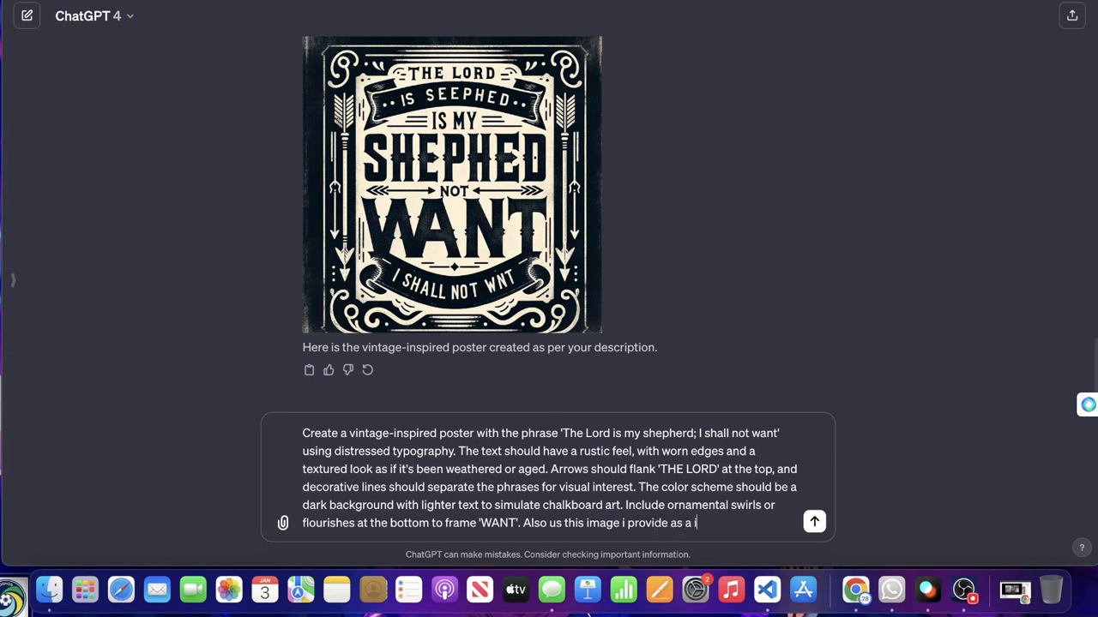
Note that the references show the ideal look and pick the Ideogram variations to attach.
type("deal look fo")
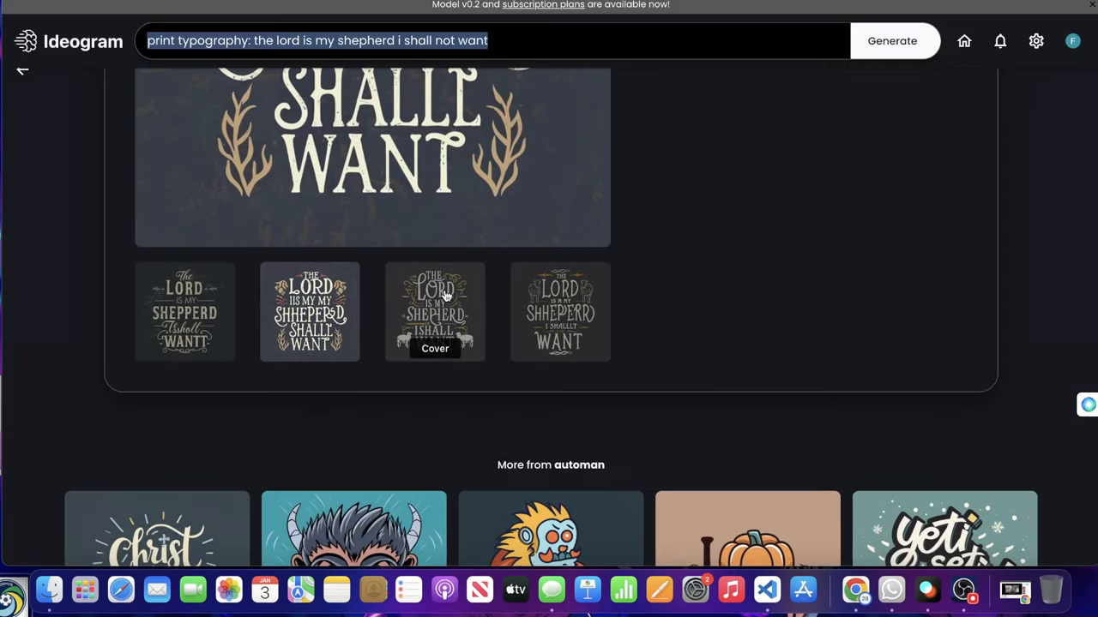
left_click(435, 312)
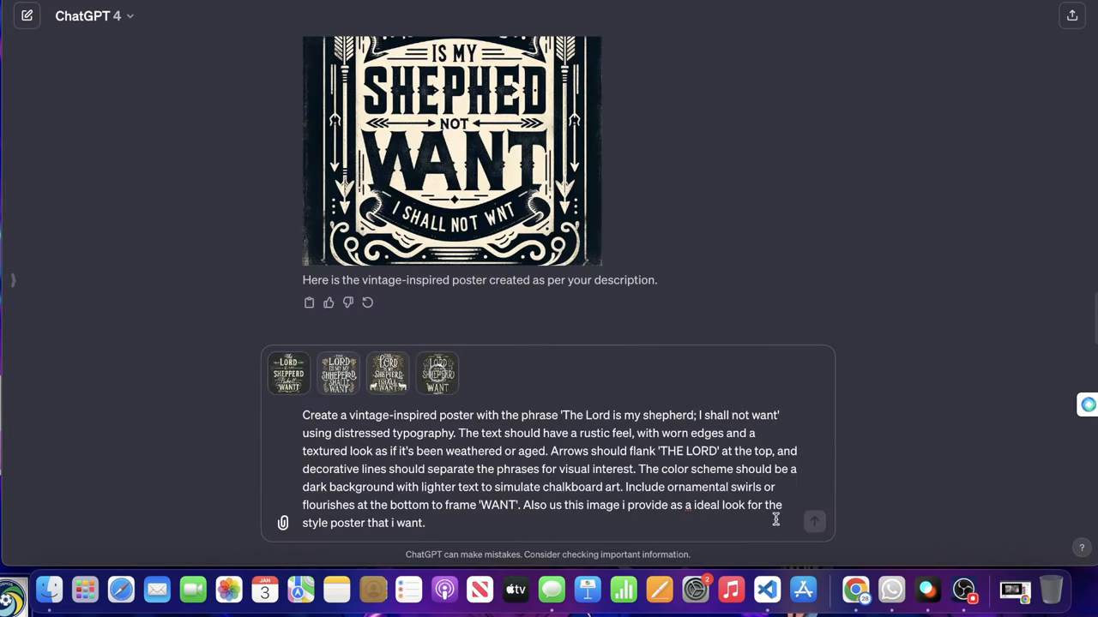
mouse_move(813, 521)
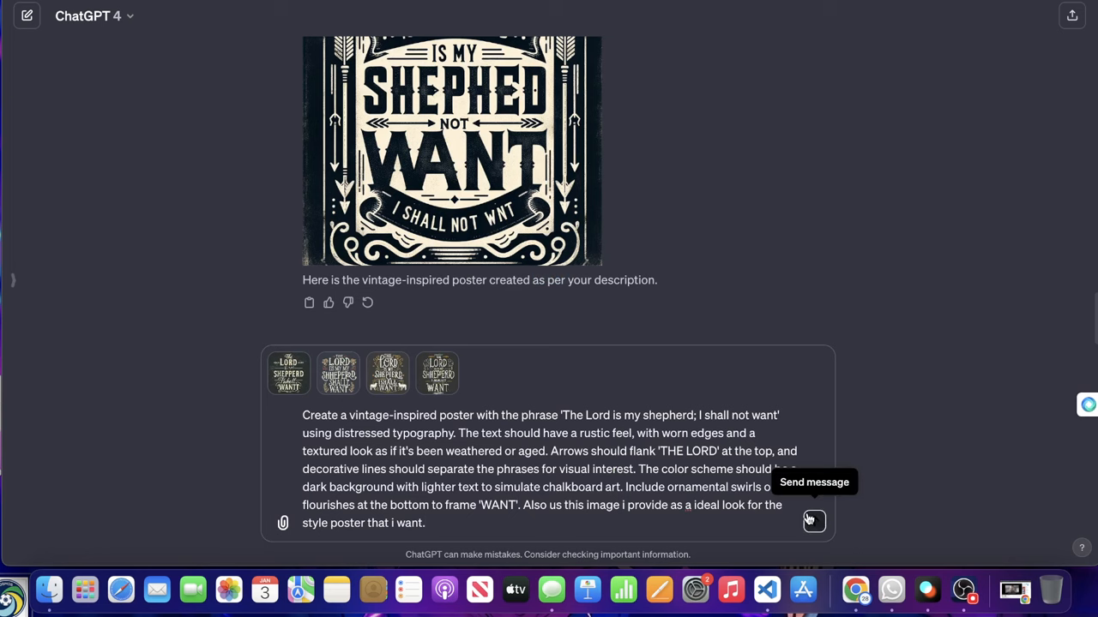
Send the prompt with the Ideogram reference images and follow the black-and-cream poster as it generates.
left_click(812, 521)
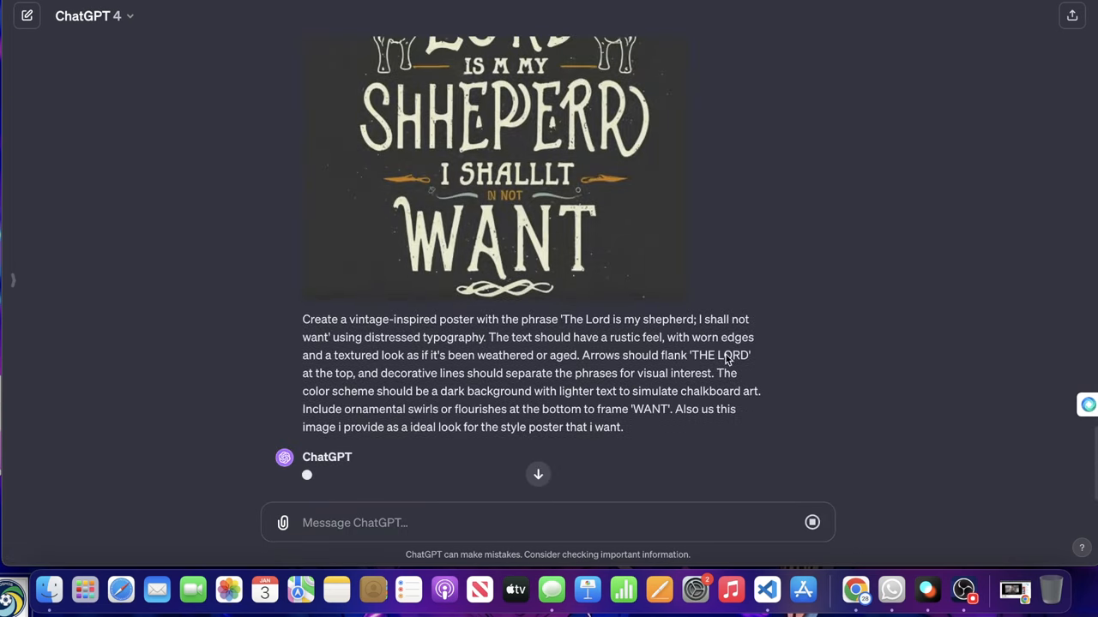
scroll("down", 3)
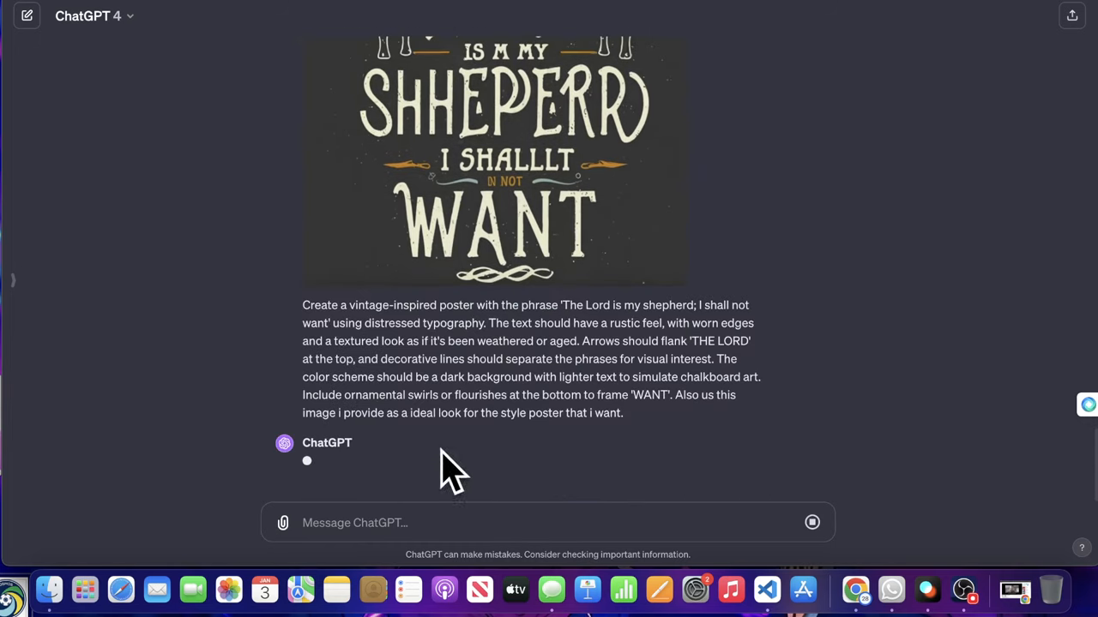
mouse_move(446, 444)
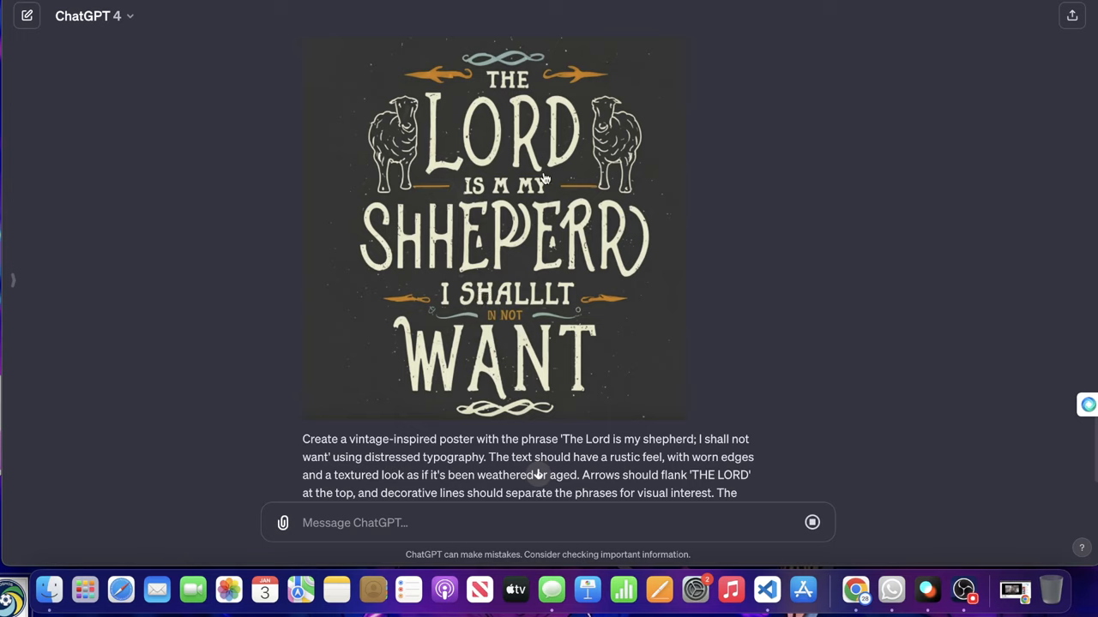
scroll("down", 3)
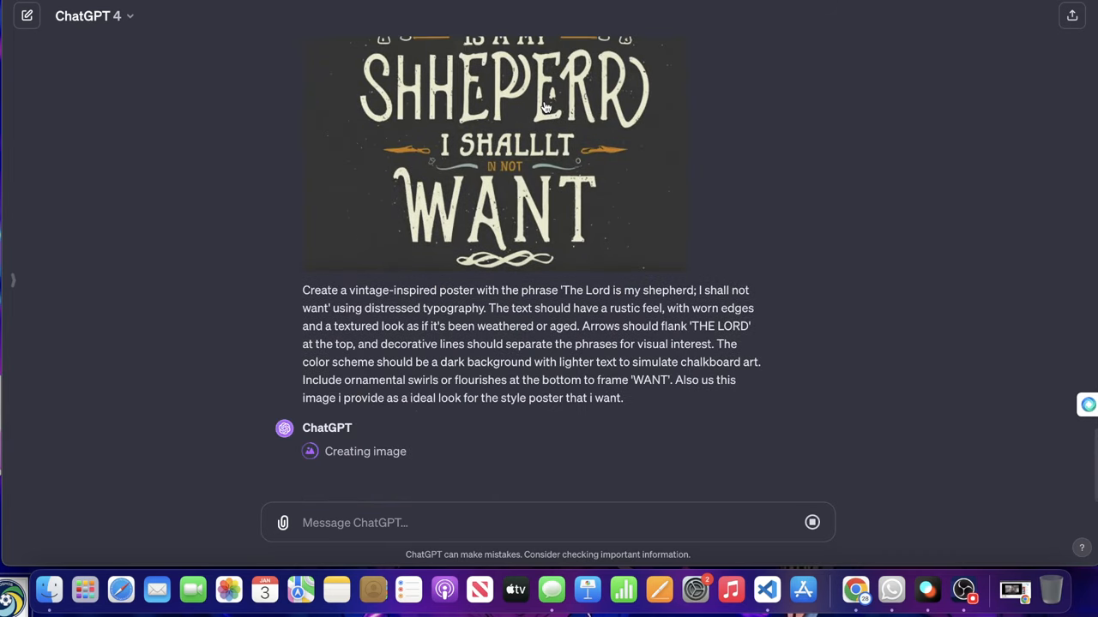
mouse_move(325, 446)
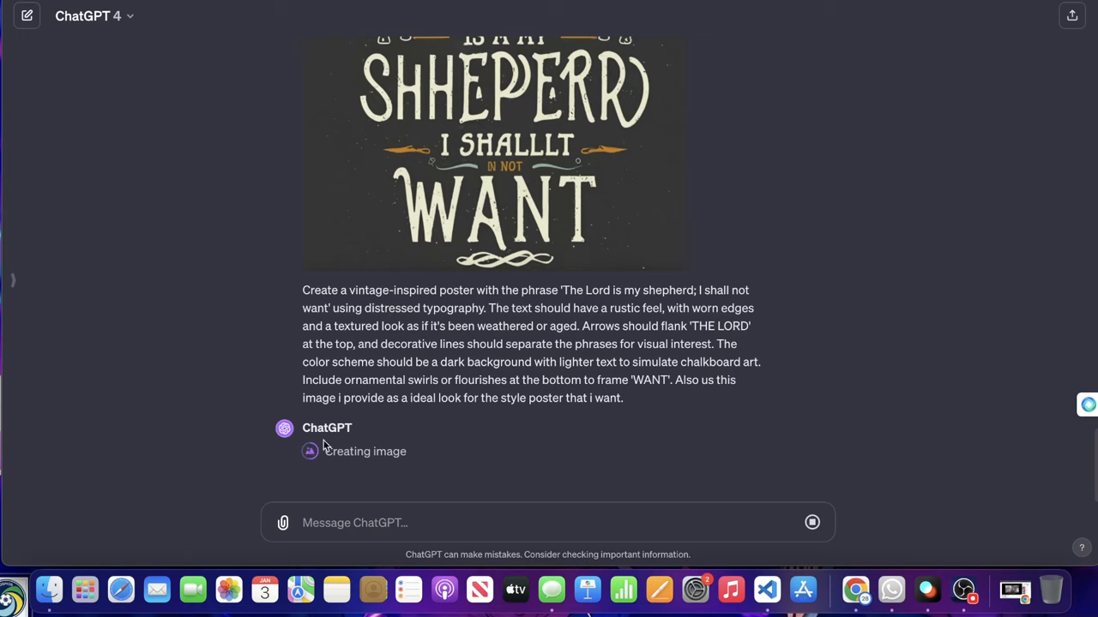
mouse_move(384, 484)
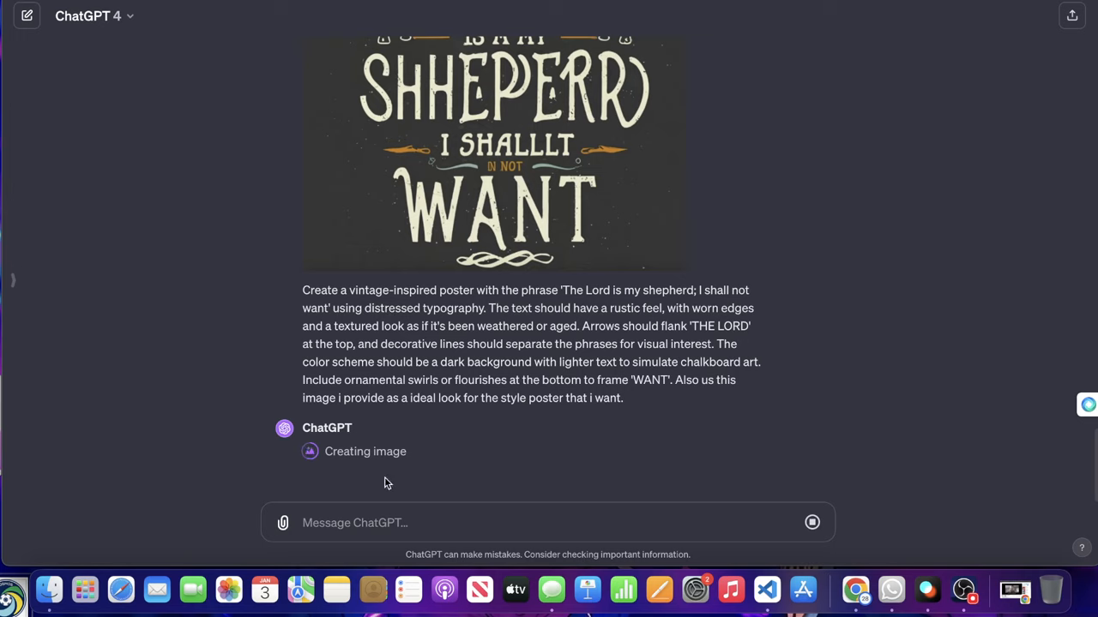
mouse_move(489, 295)
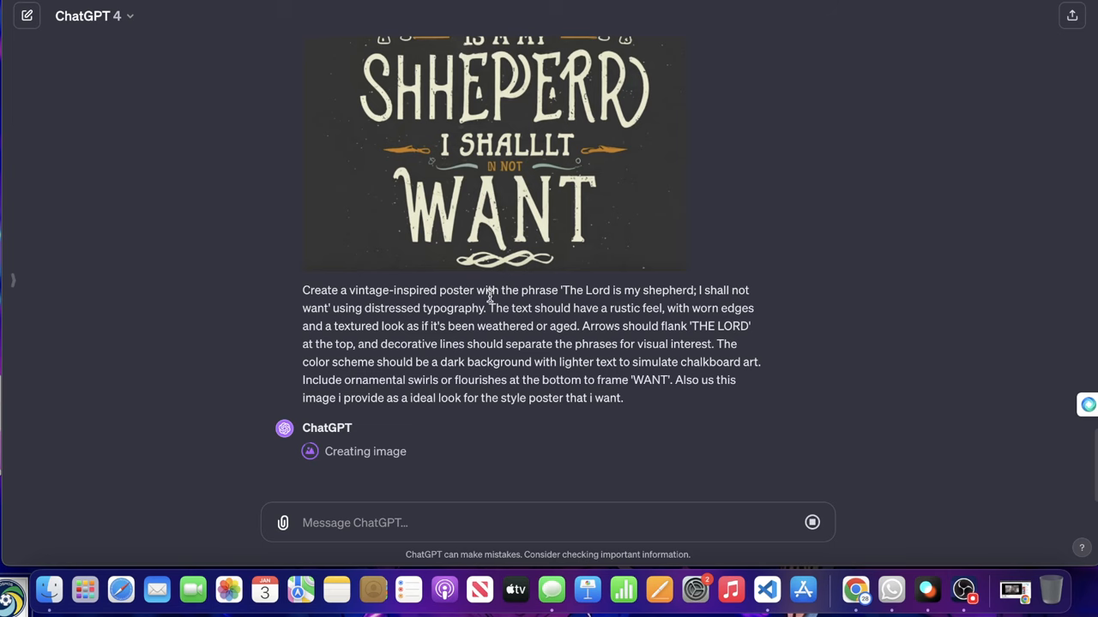
scroll("down", 3)
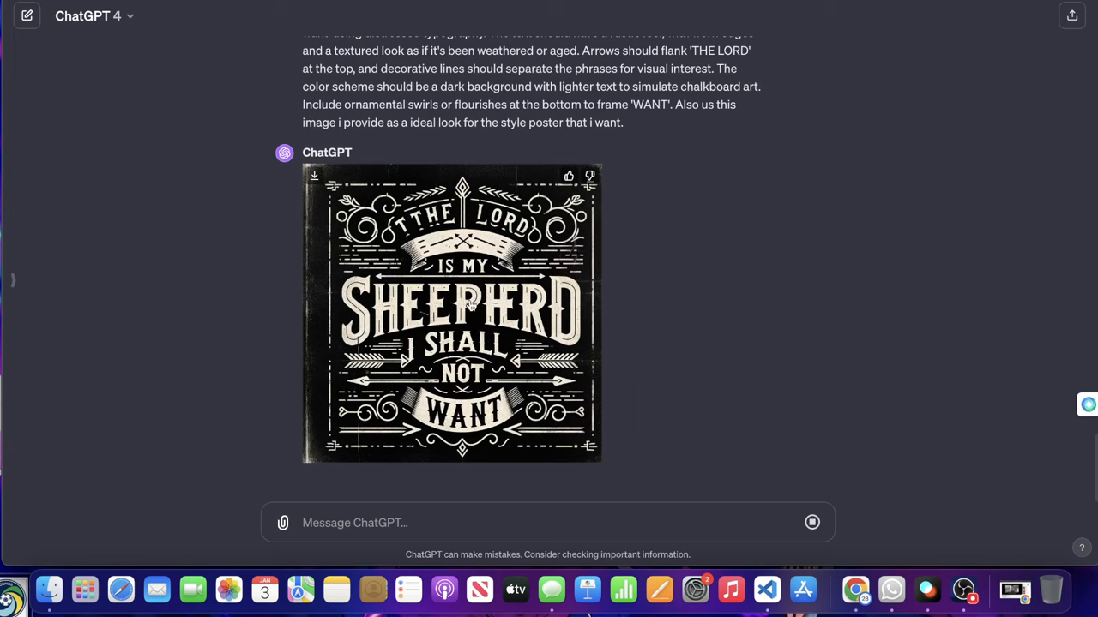
mouse_move(549, 363)
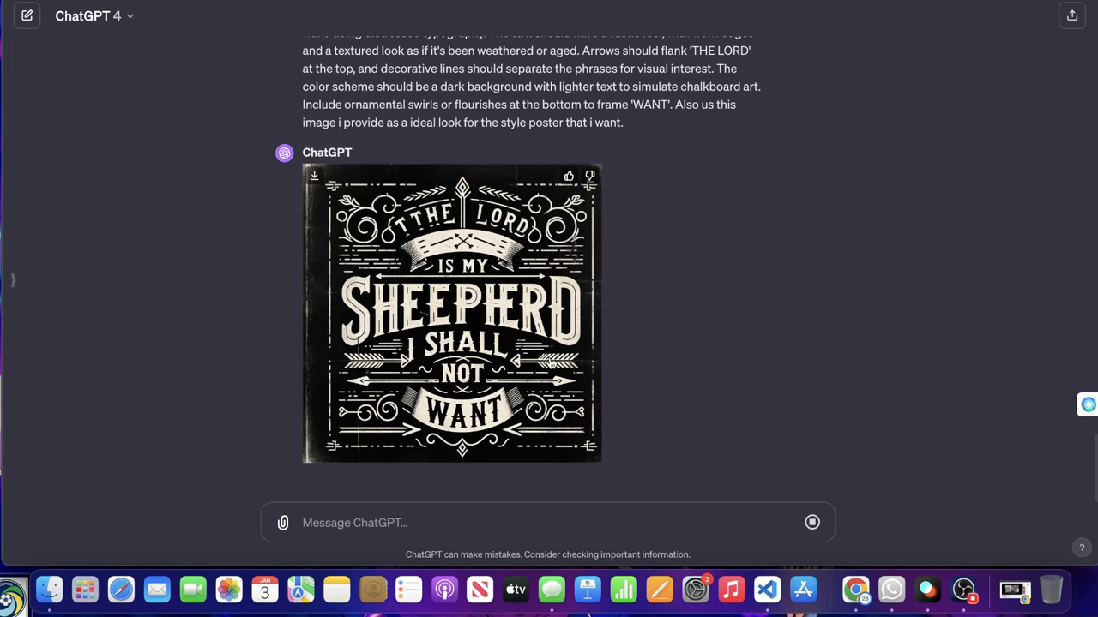
View the generated poster full size, then move on to the Canva design with the shepherd image on page one.
left_click(453, 312)
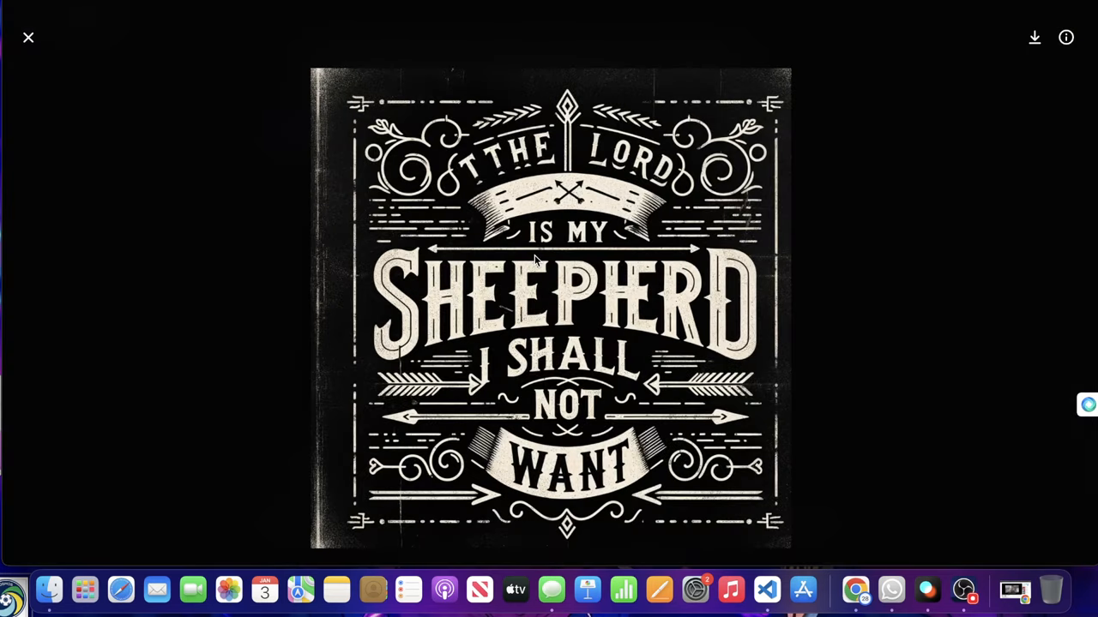
mouse_move(648, 288)
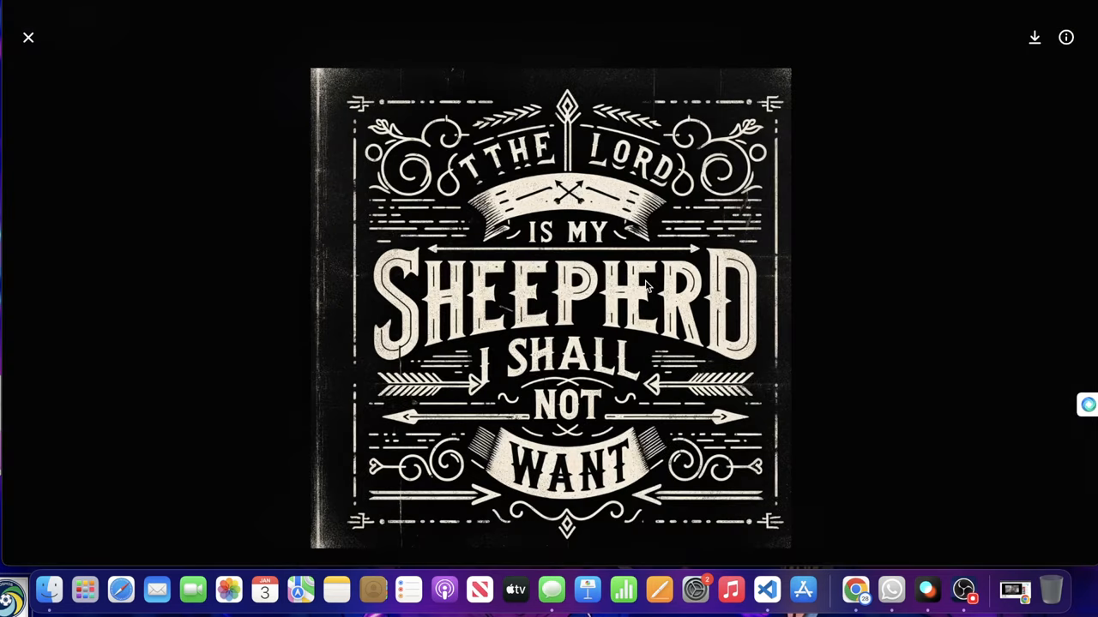
mouse_move(446, 271)
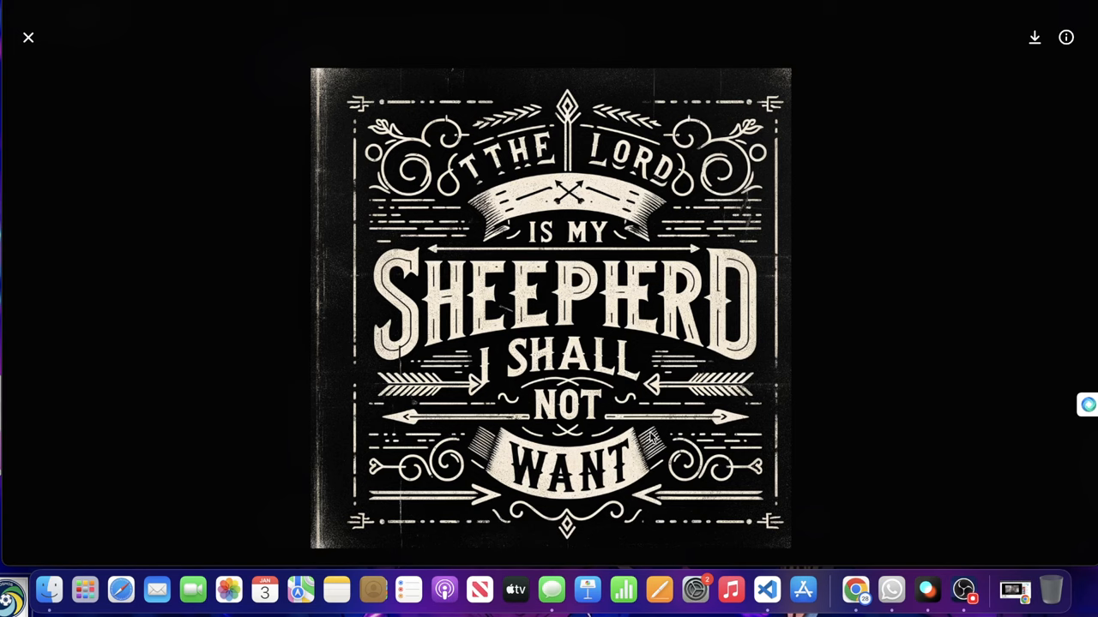
mouse_move(672, 147)
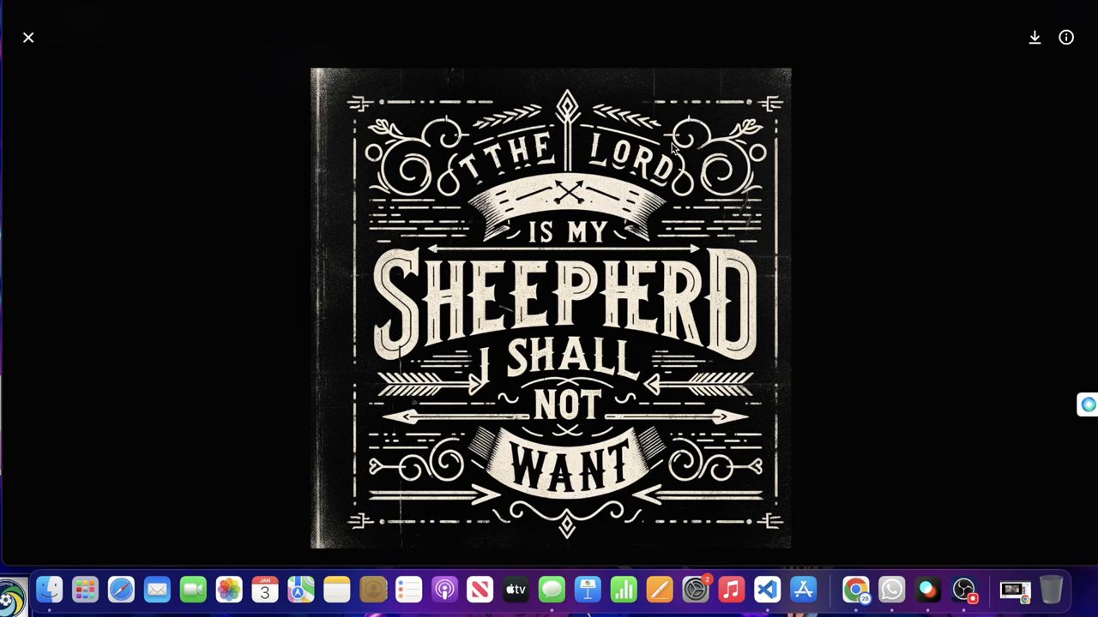
left_click(964, 590)
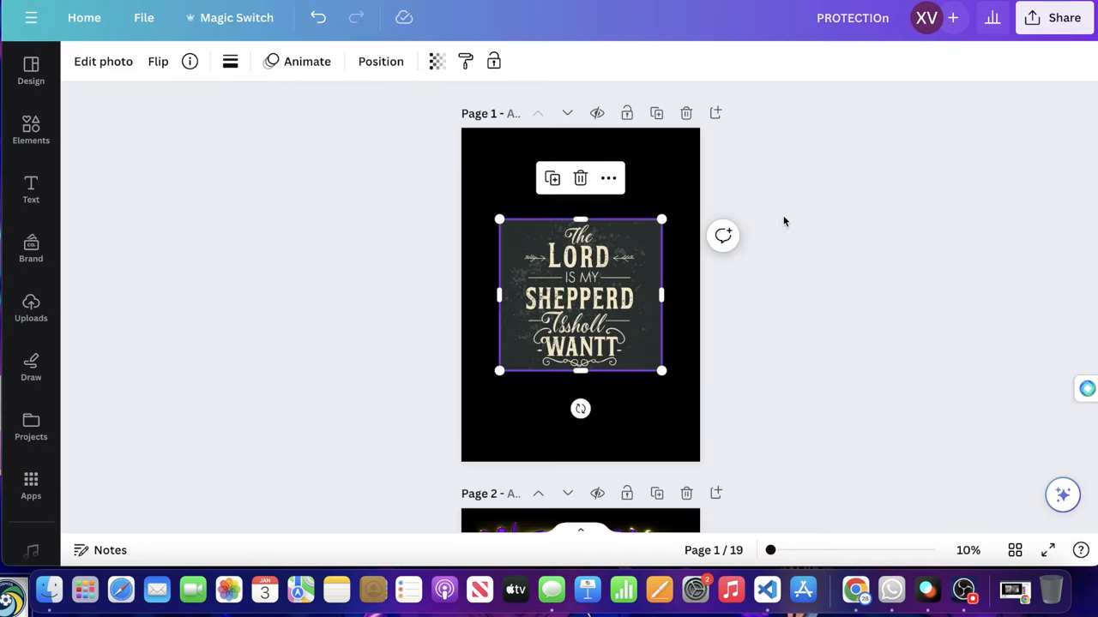
Zoom in and stretch the shepherd typography image to span the page width.
left_click_drag(499, 371, 475, 395)
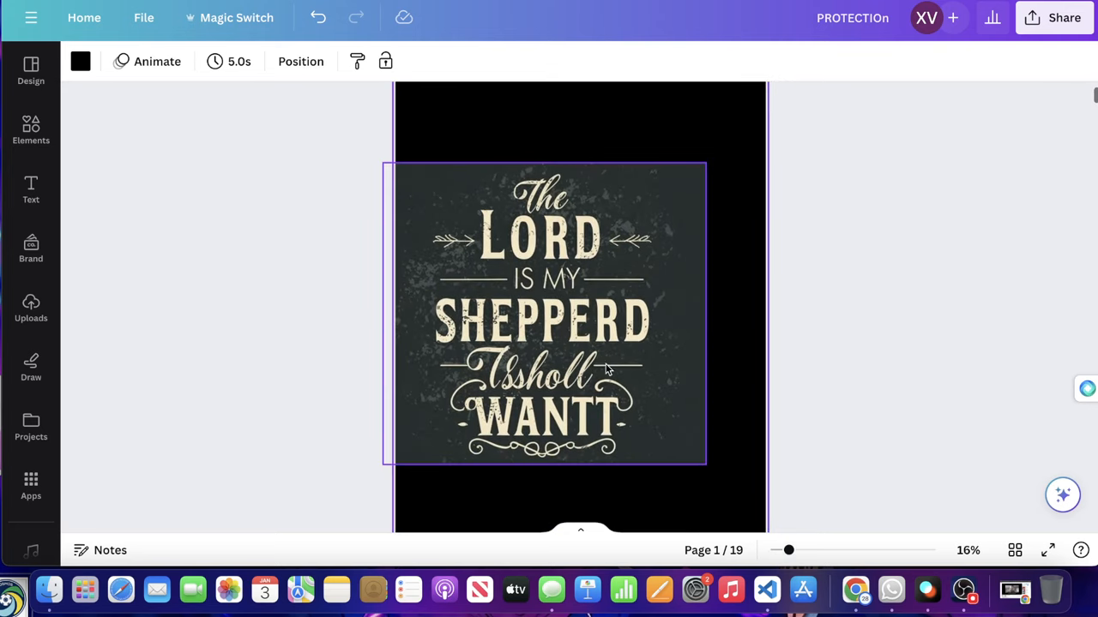
left_click(549, 312)
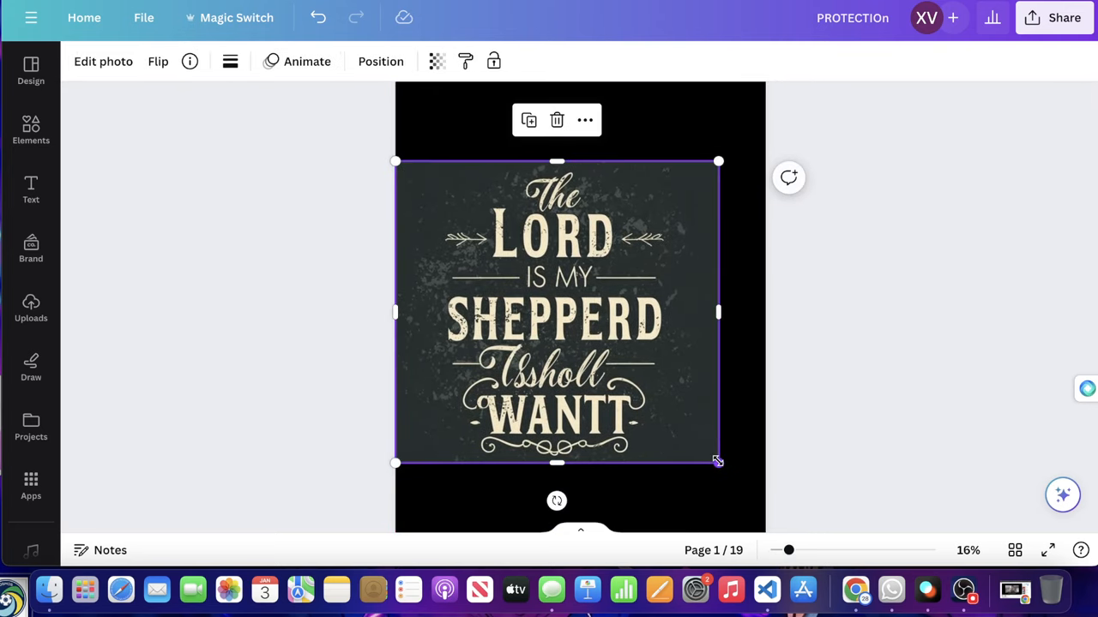
left_click_drag(717, 463, 765, 508)
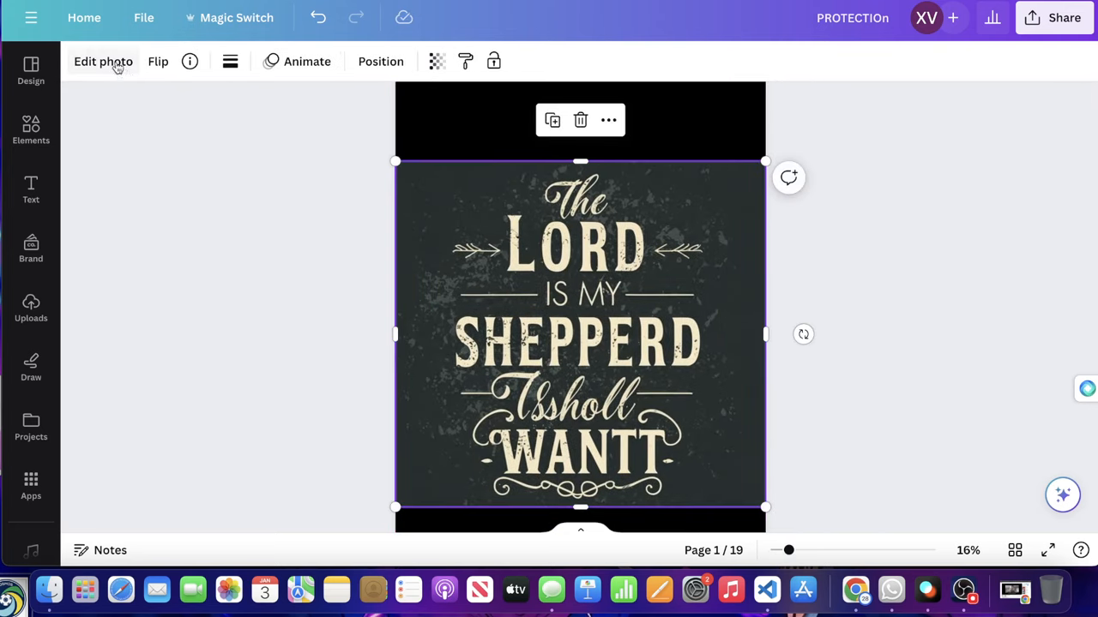
Run Magic Studio's Grab Text on the image and select the extracted The, LORD, IS MY lines.
left_click(103, 62)
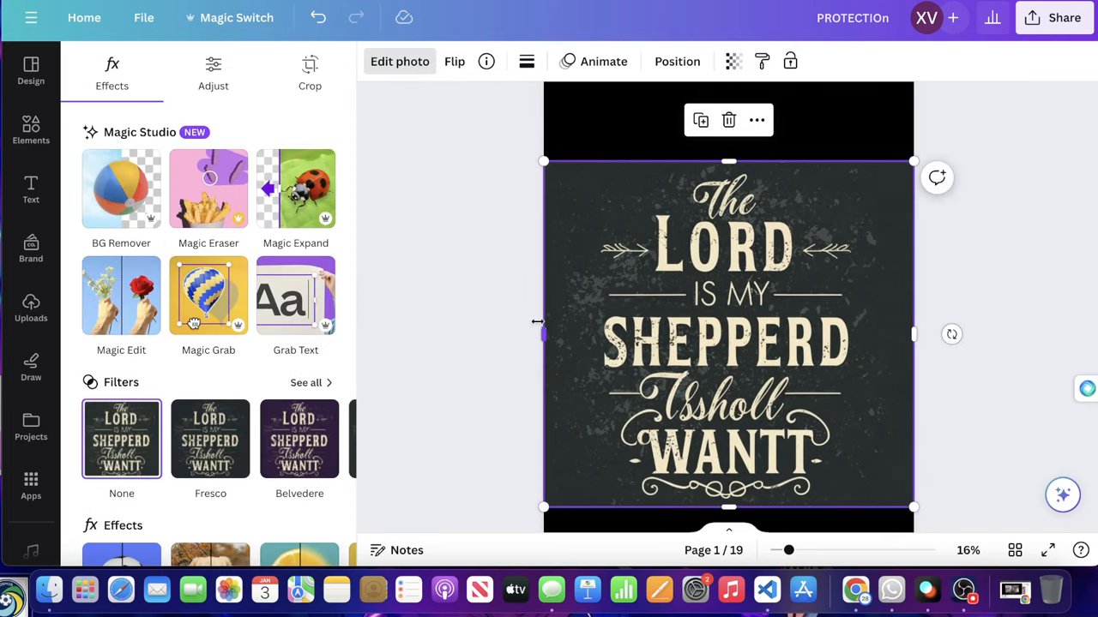
mouse_move(532, 302)
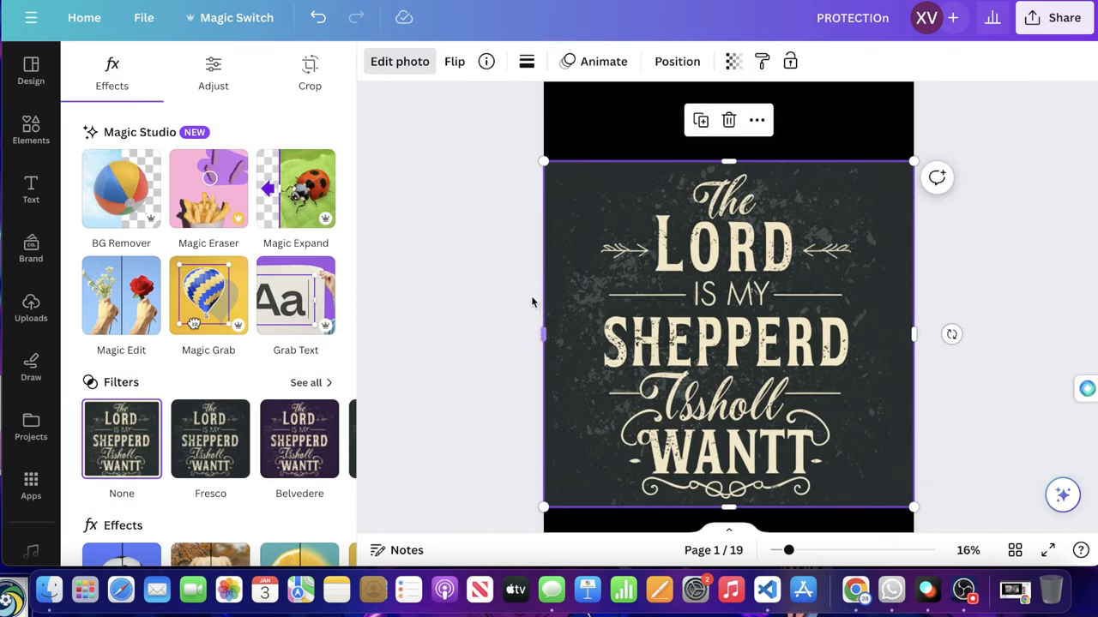
left_click(295, 295)
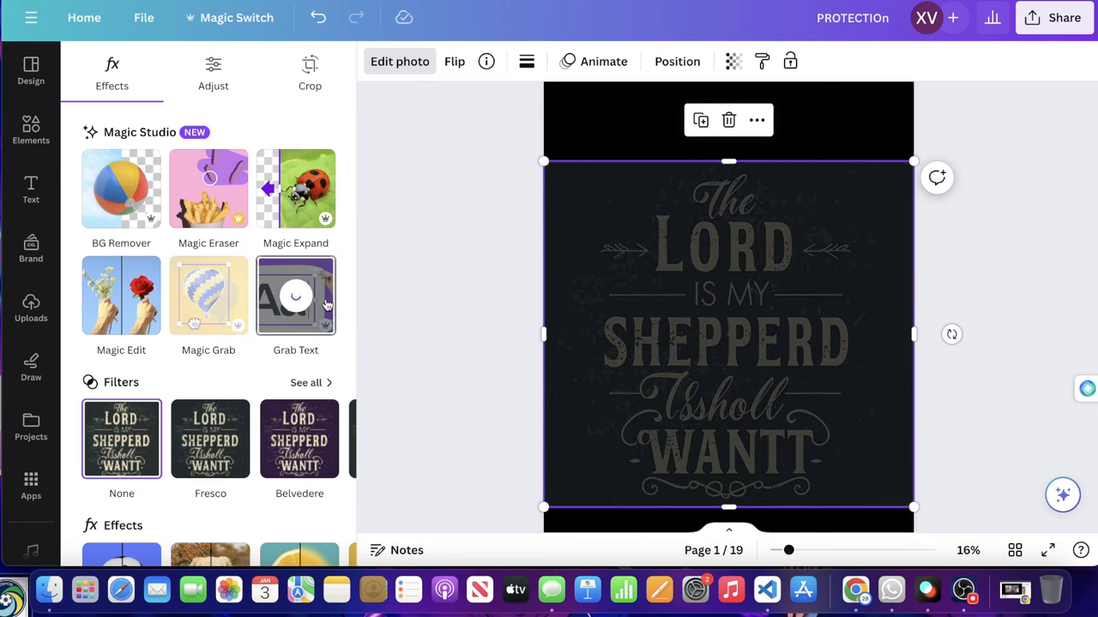
scroll("down", 3)
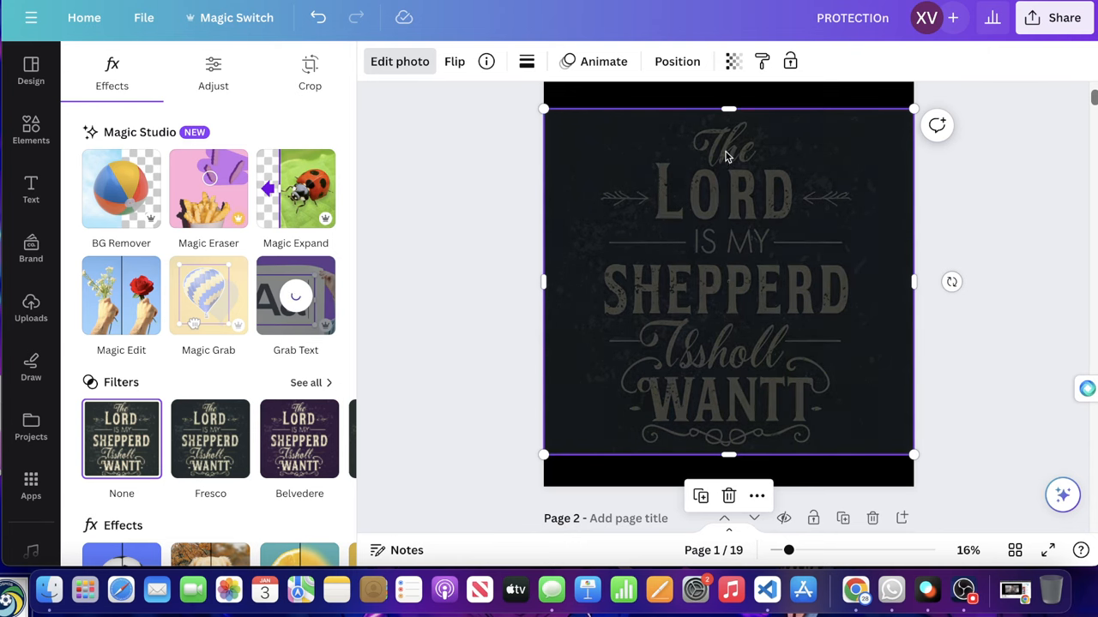
mouse_move(703, 171)
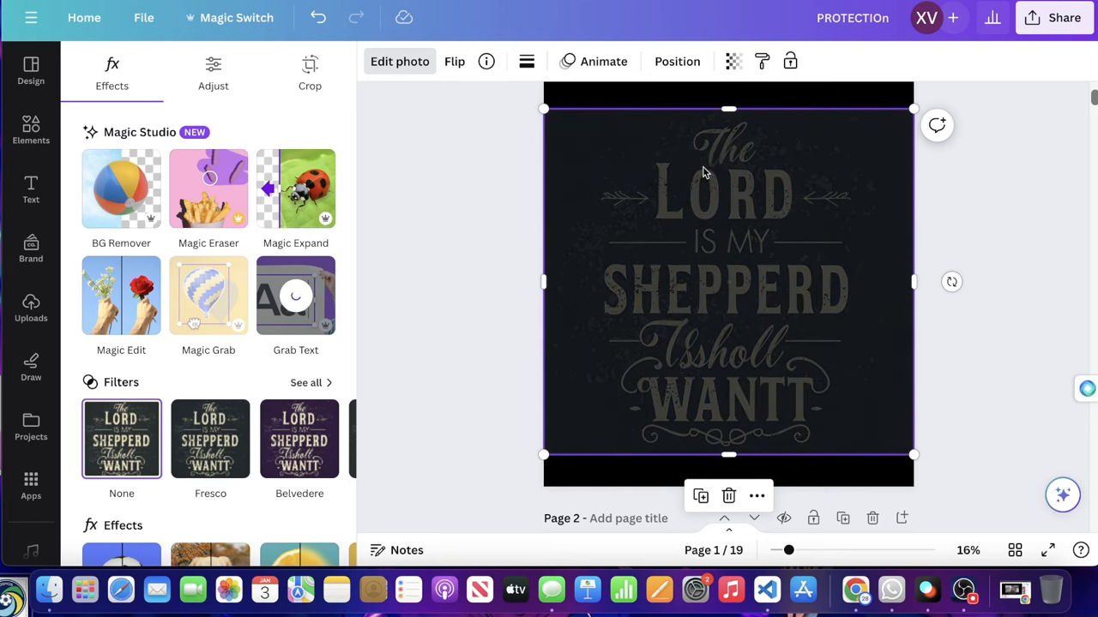
mouse_move(704, 171)
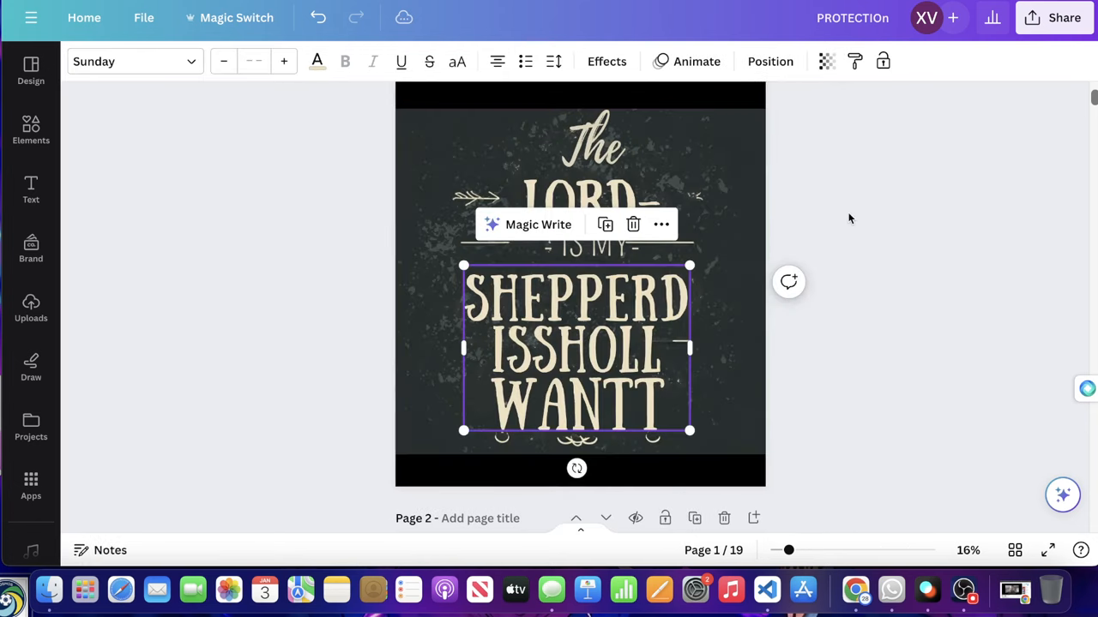
left_click(587, 186)
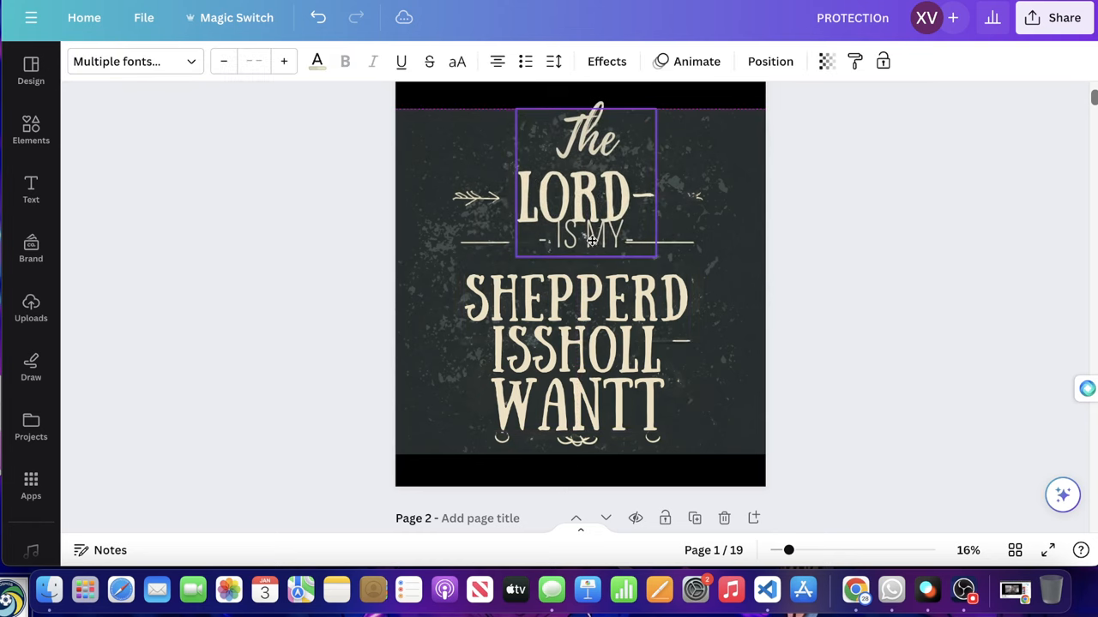
left_click(580, 352)
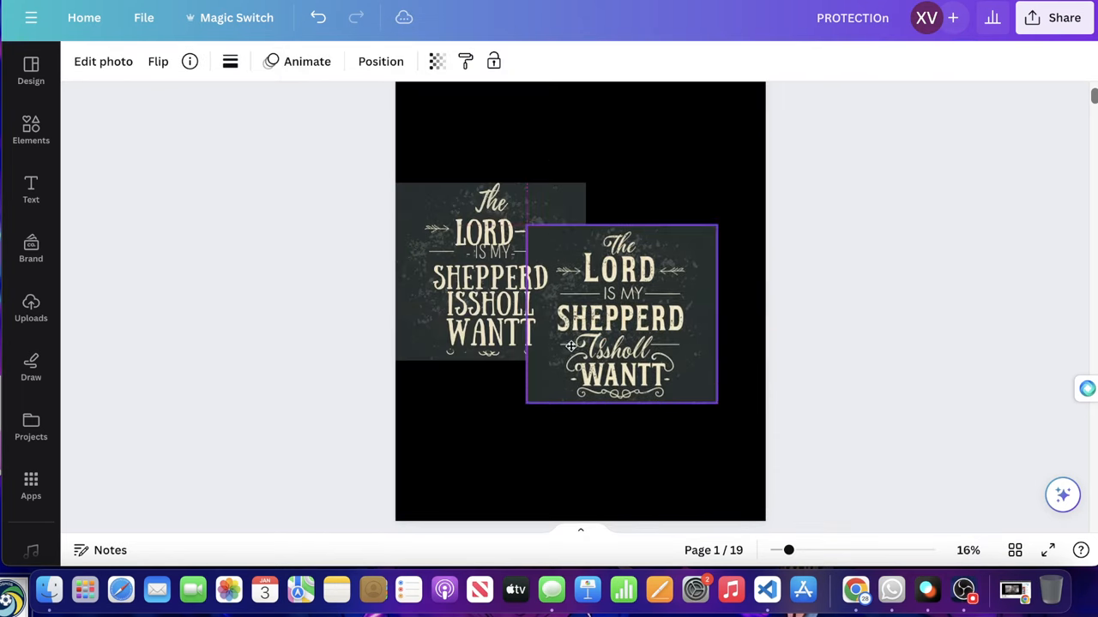
Move the original image aside and remove the grungy background behind the extracted cream text.
left_click_drag(621, 313, 689, 274)
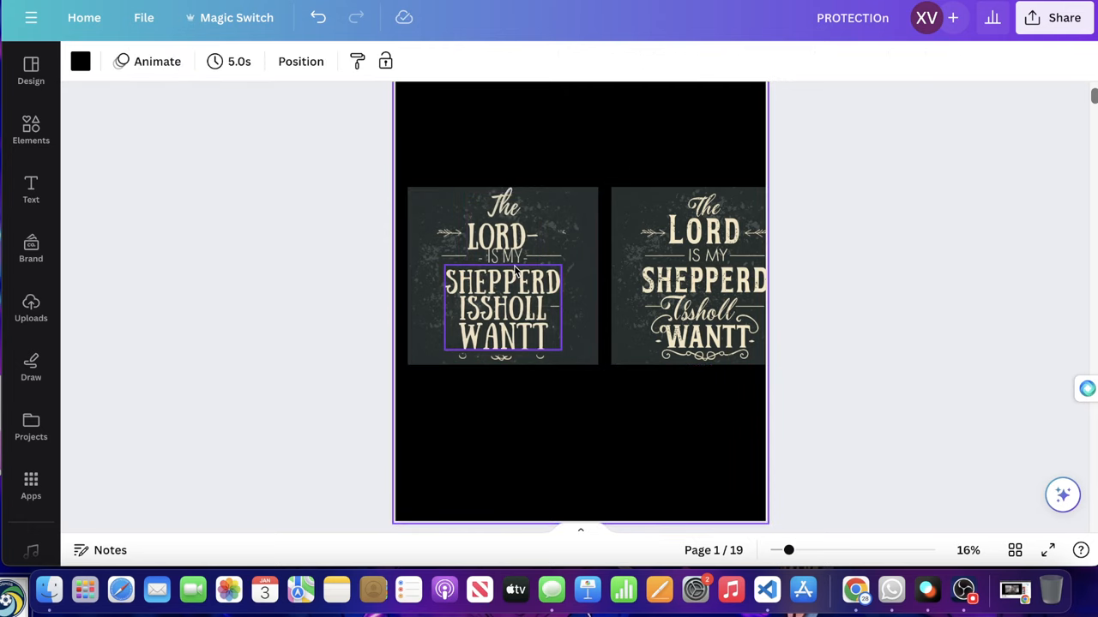
left_click(705, 274)
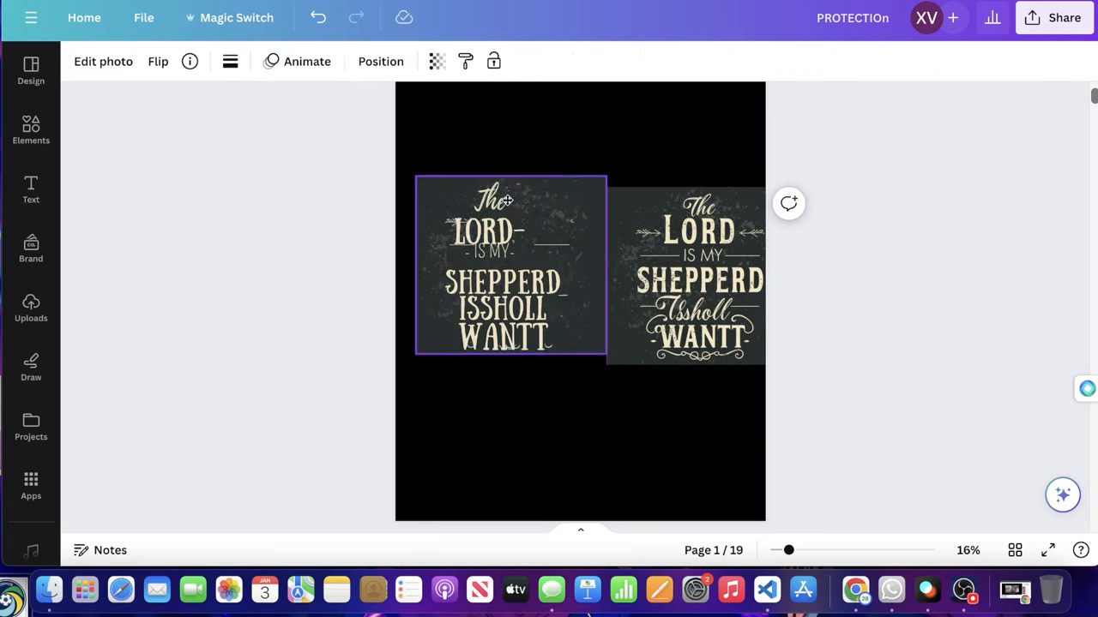
left_click_drag(511, 266, 491, 255)
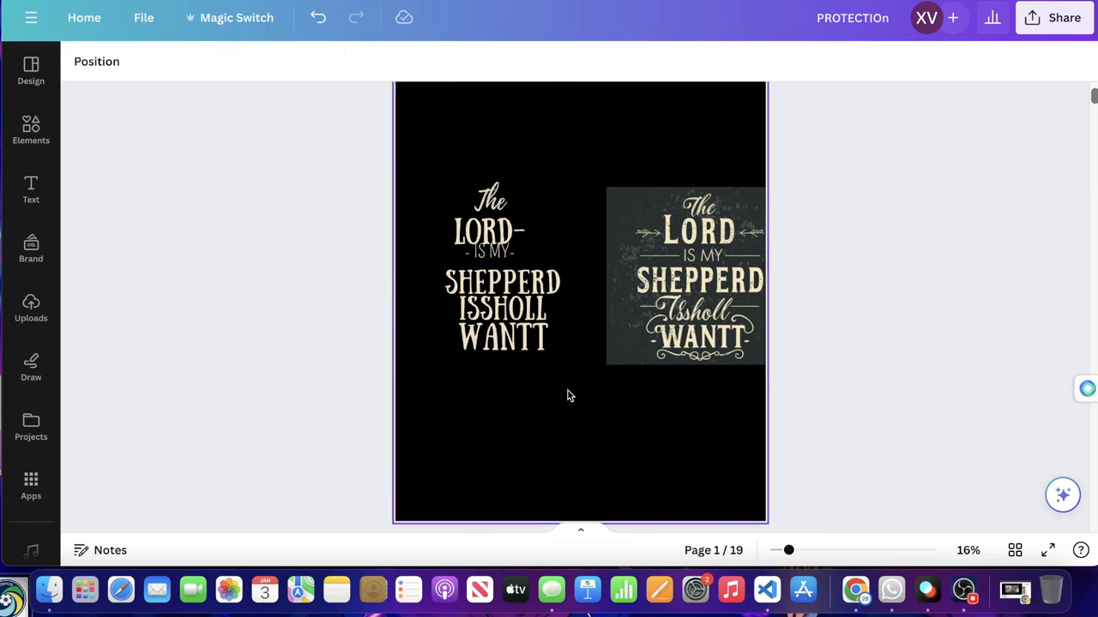
Move The and LORD higher on the page, leaving IS MY selected below.
left_click(490, 226)
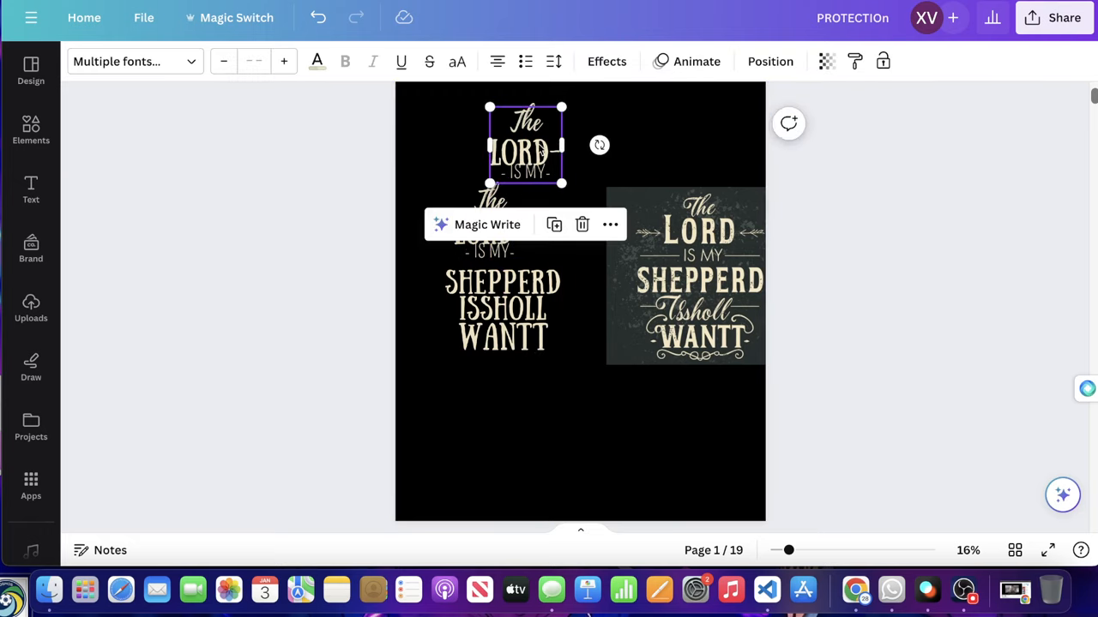
left_click_drag(523, 146, 579, 197)
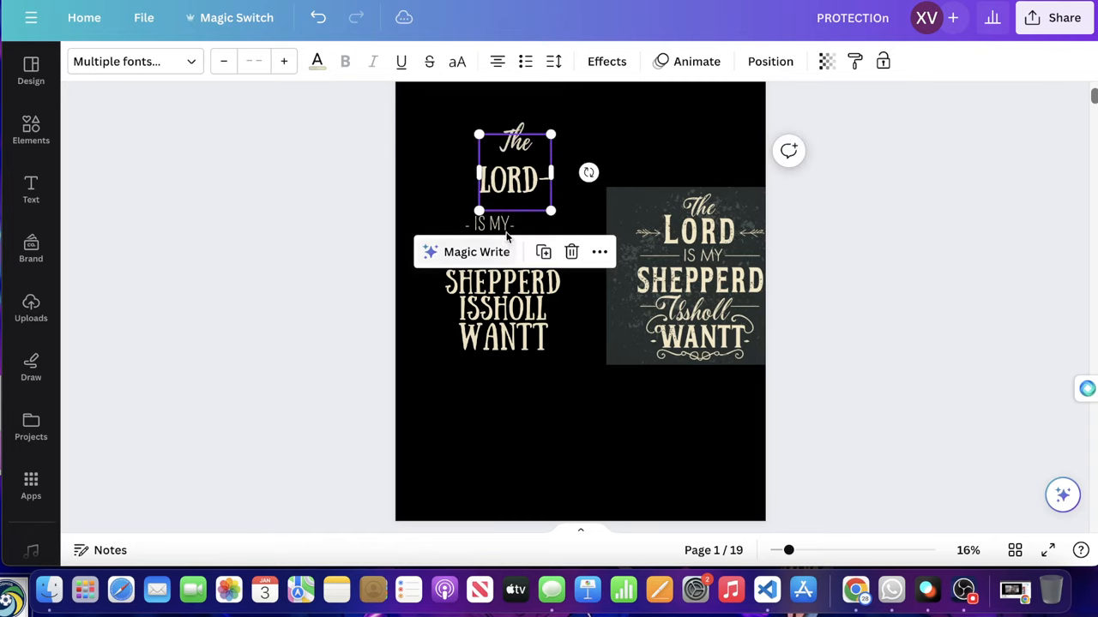
left_click(515, 232)
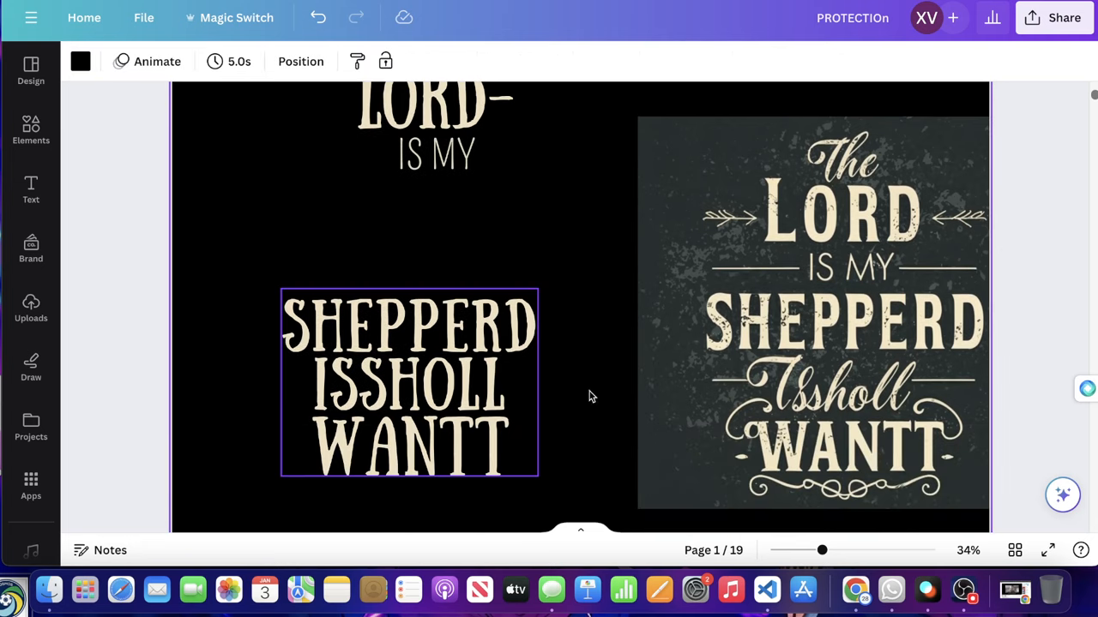
Rewrite the garbled lower text as SHEPERD and I SHALL NOT WANT under LORD IS MY.
left_click(408, 381)
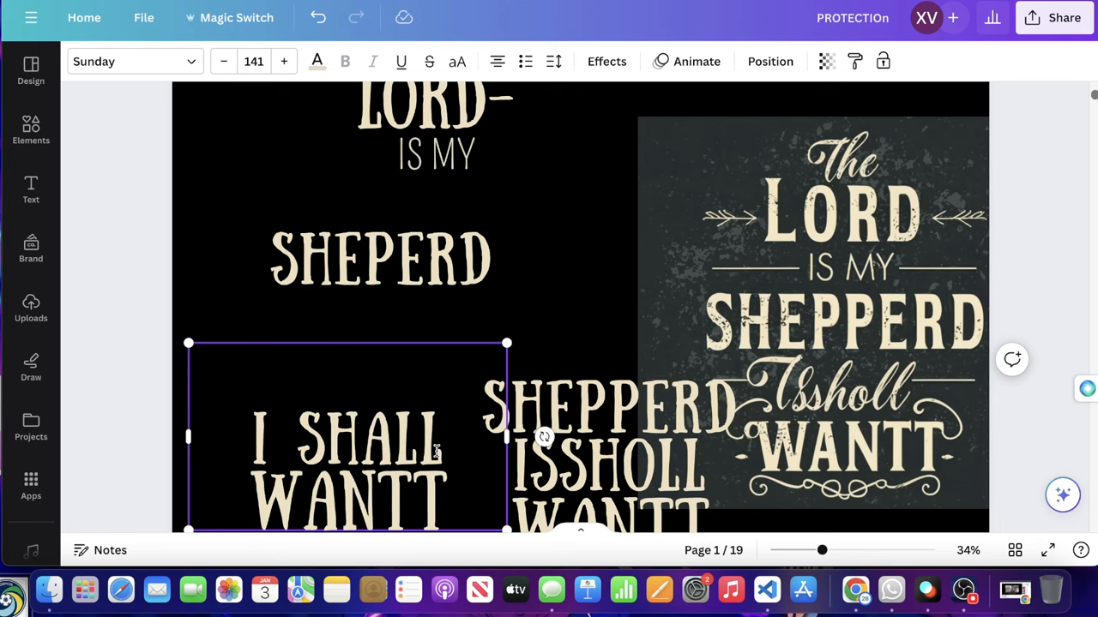
type("NOT")
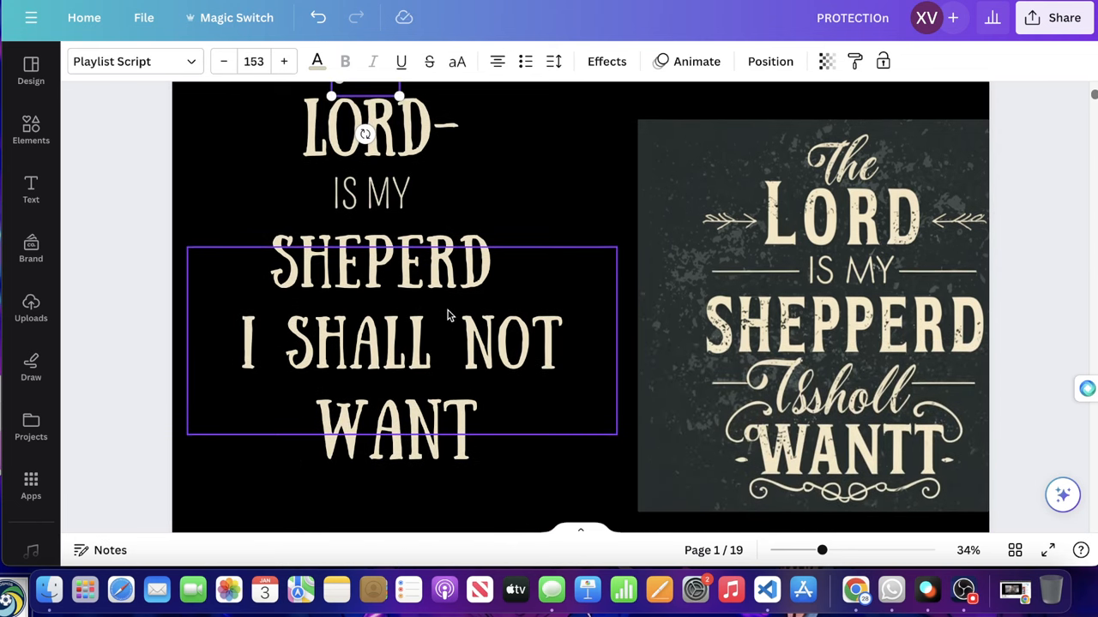
left_click(810, 318)
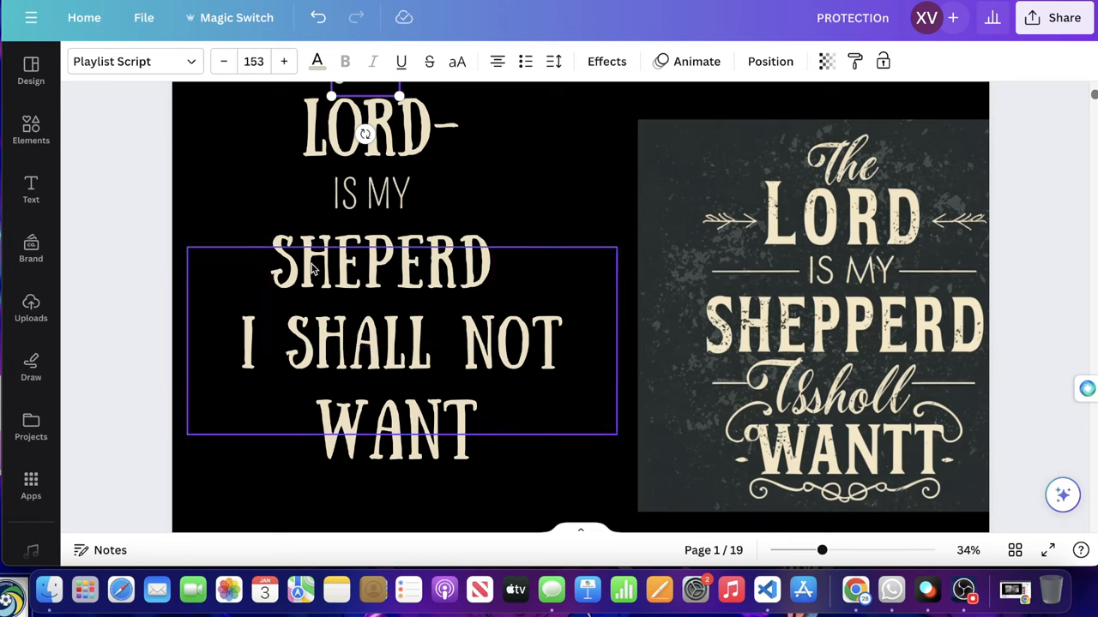
left_click(813, 322)
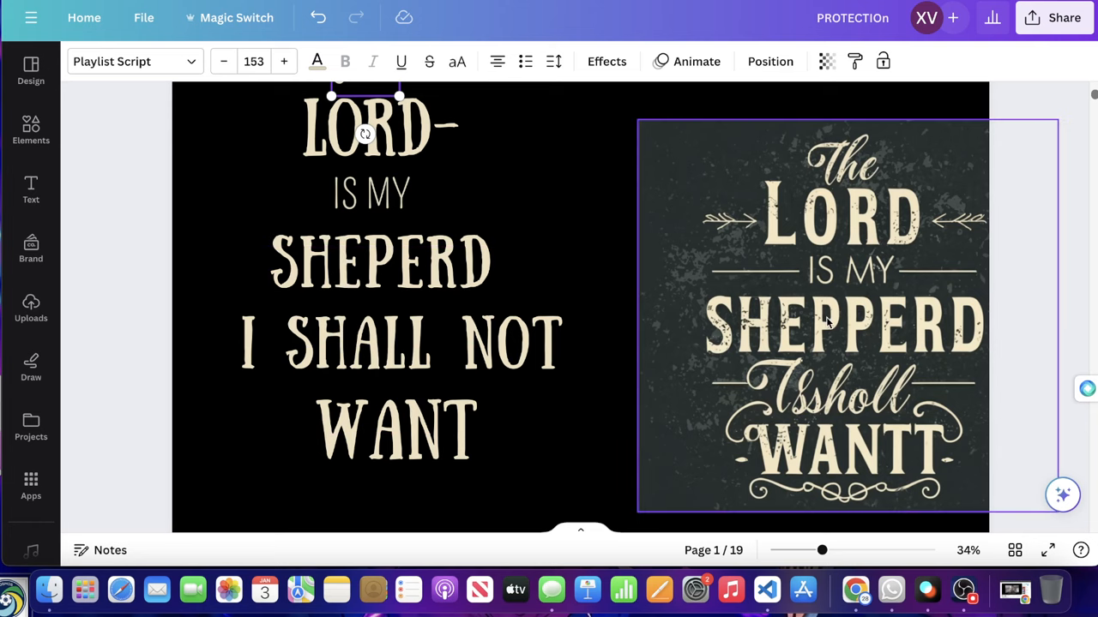
left_click(557, 343)
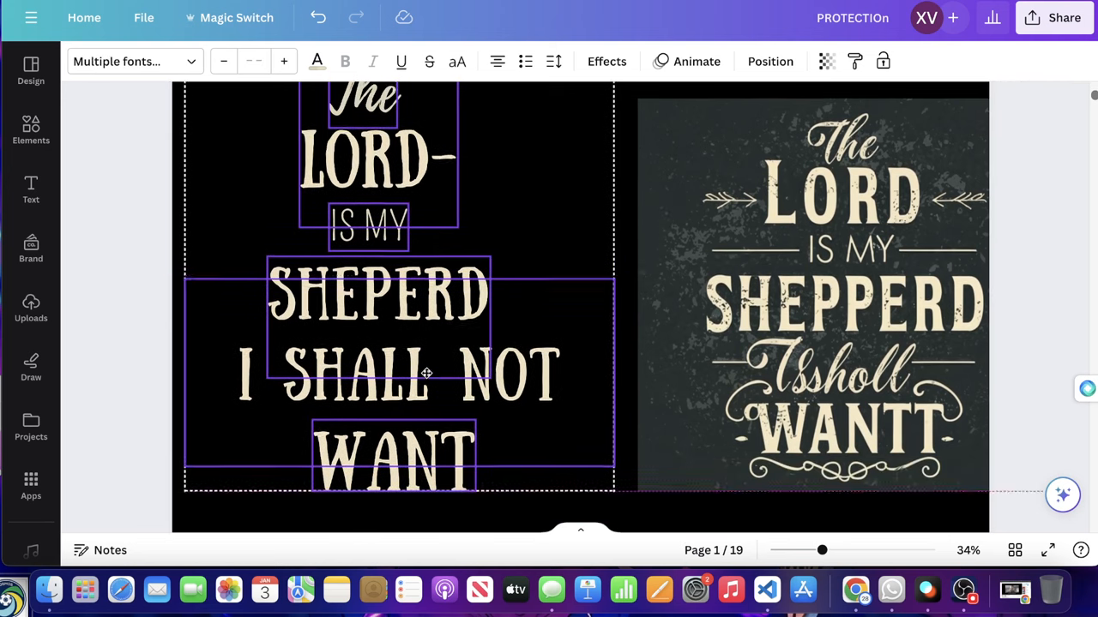
Add hyphens around SHEPERD in the Sunday font and space WANT below I SHALL NOT.
left_click(813, 283)
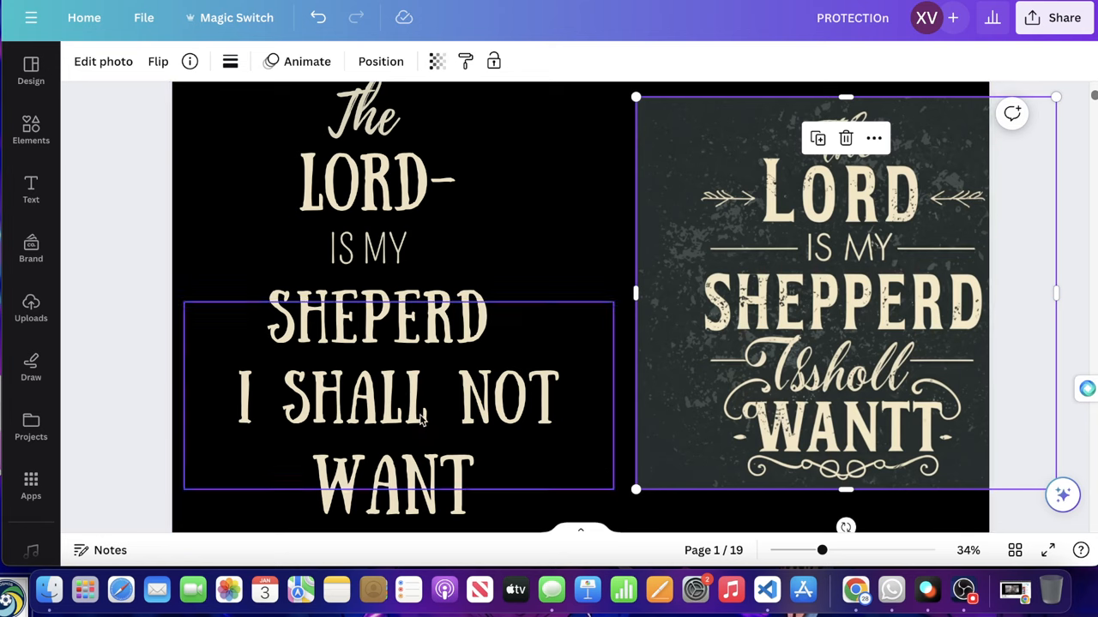
mouse_move(528, 408)
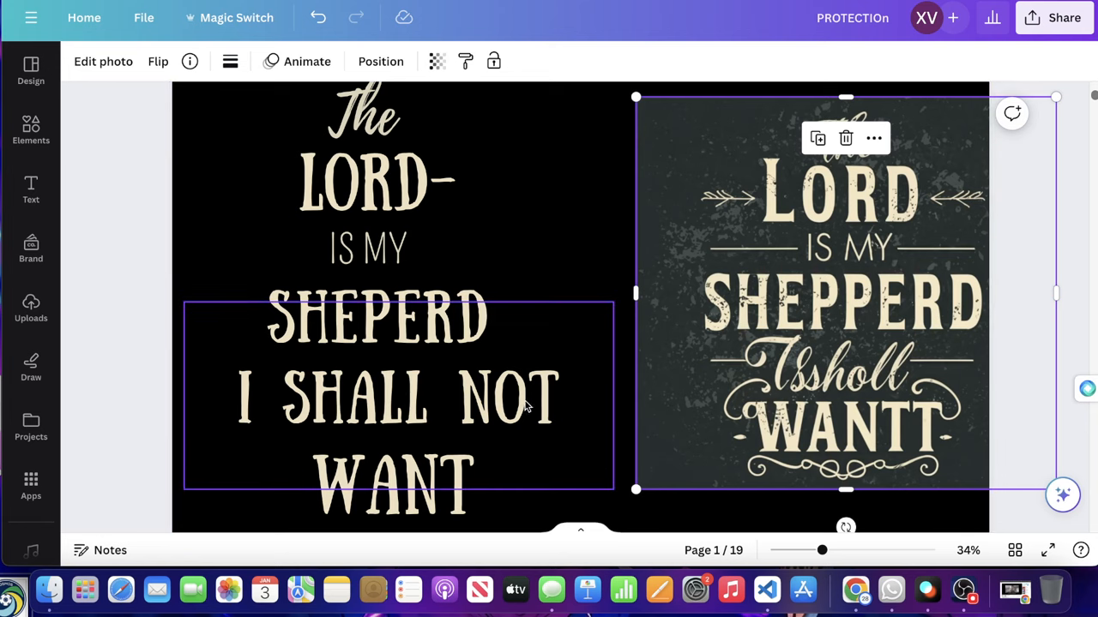
mouse_move(435, 326)
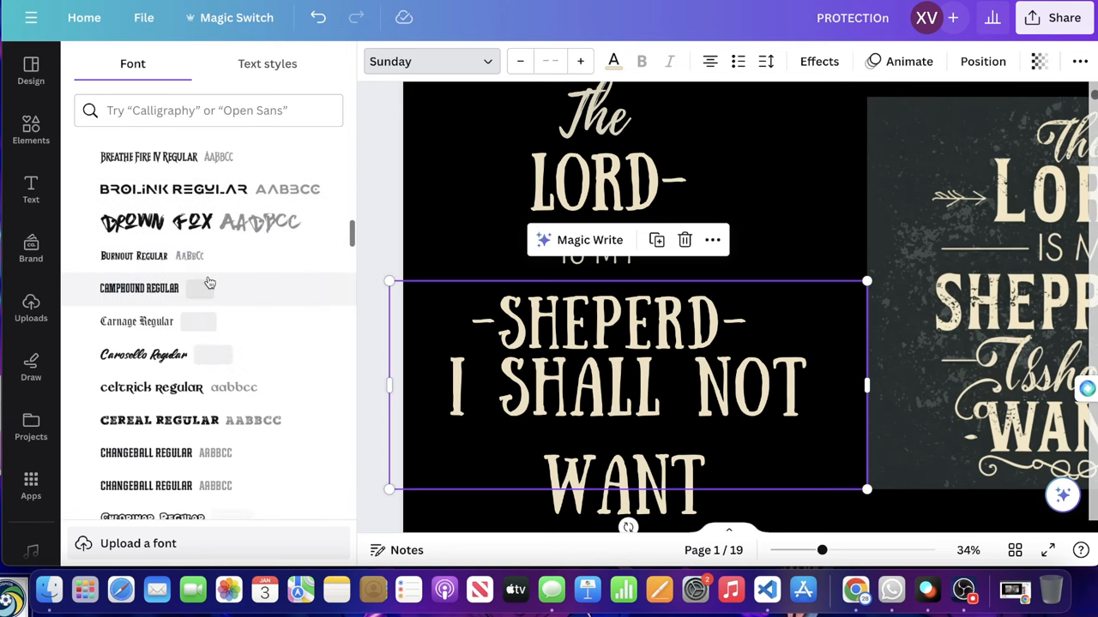
left_click(146, 364)
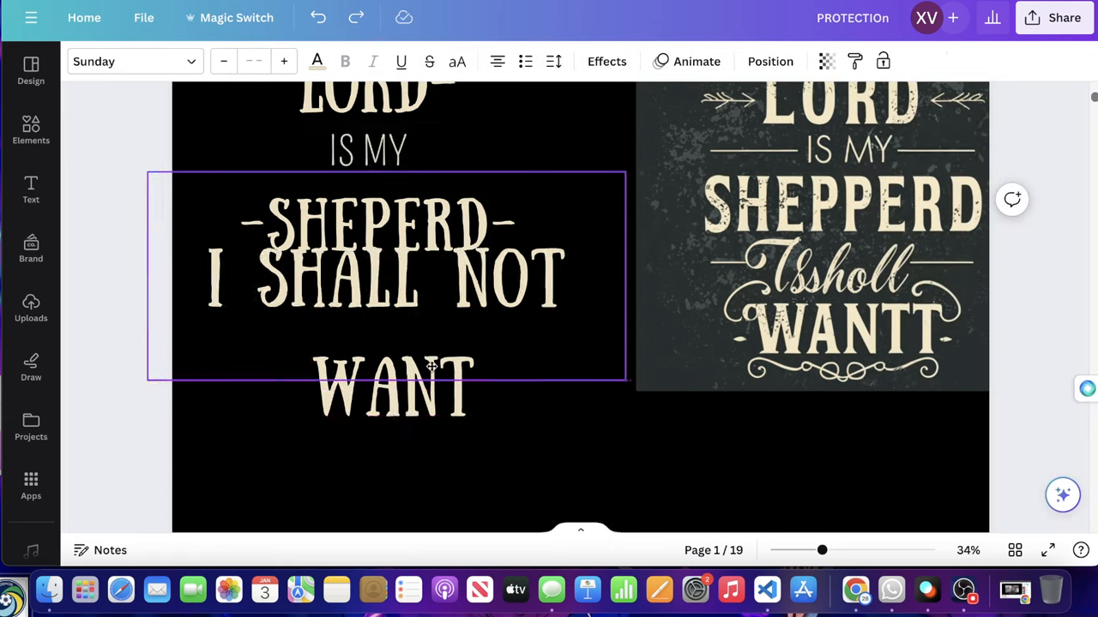
left_click(393, 386)
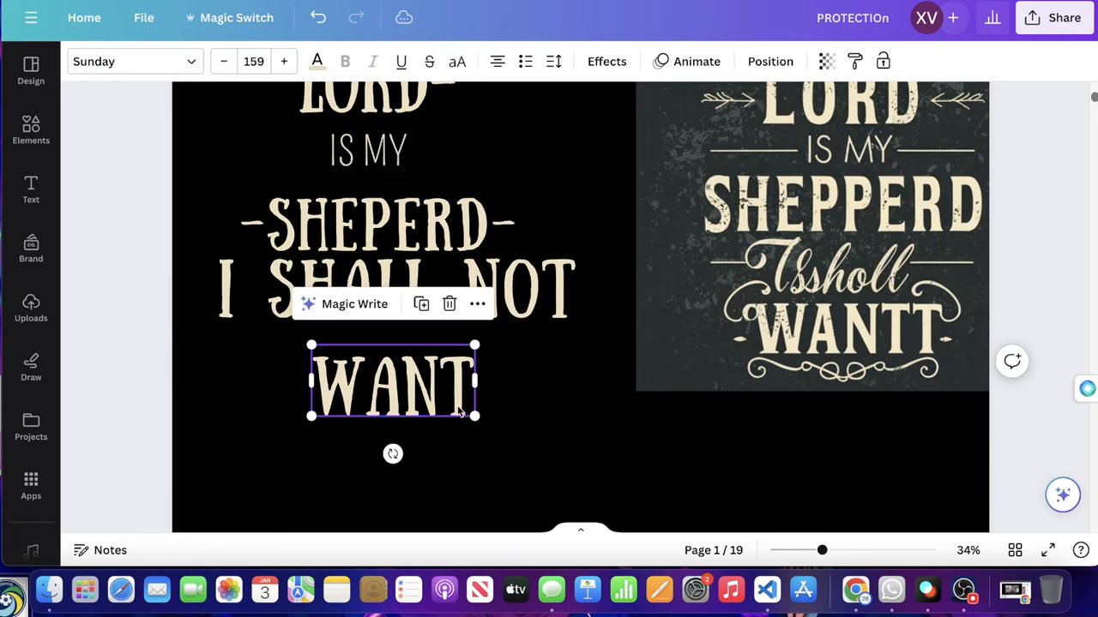
scroll("down", 3)
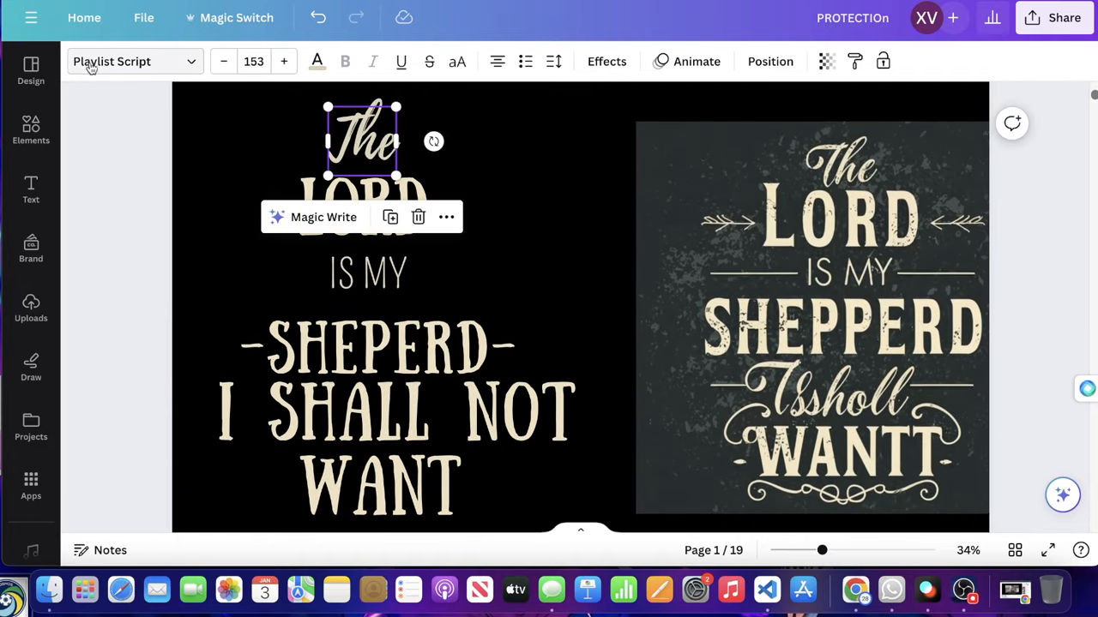
left_click(128, 62)
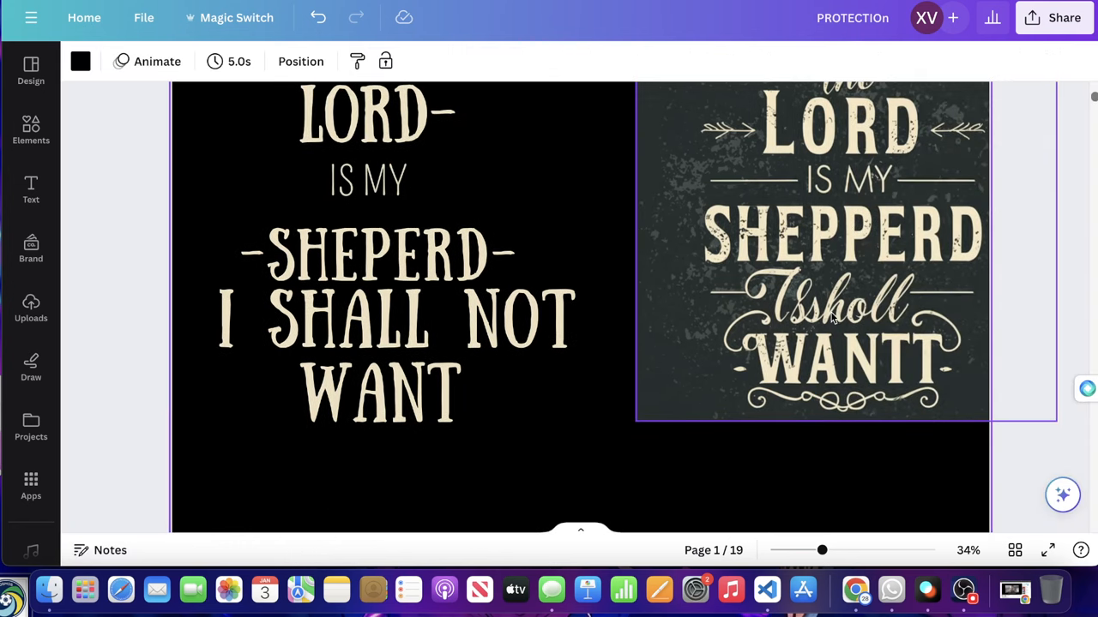
Set the I SHALL NOT line in the Playlist Script font, found by searching 'play'.
left_click(395, 318)
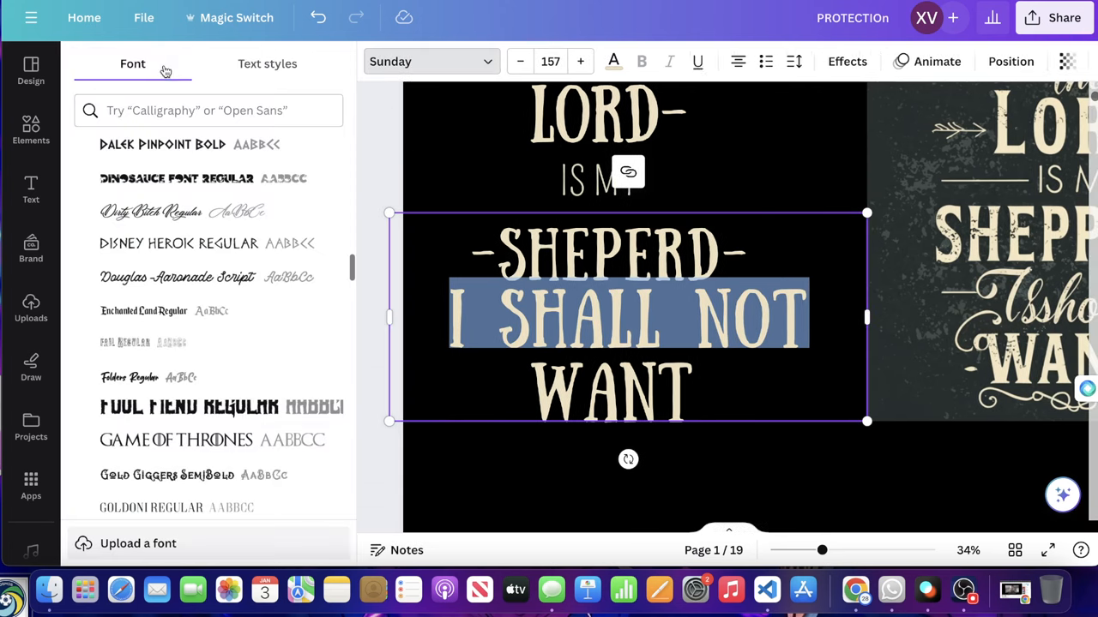
type("play")
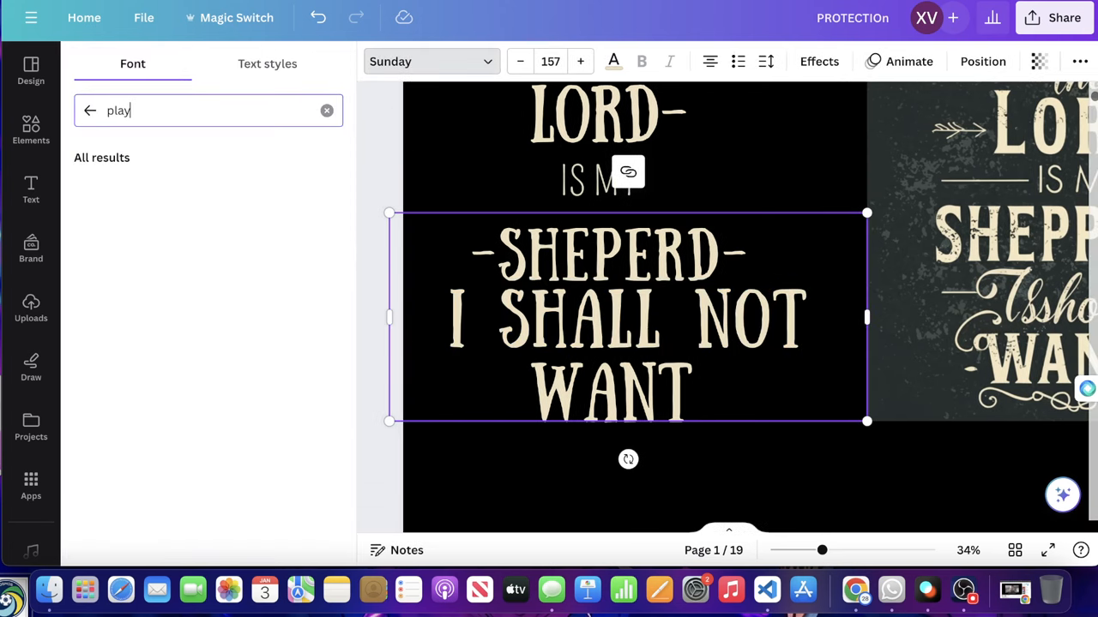
type("play")
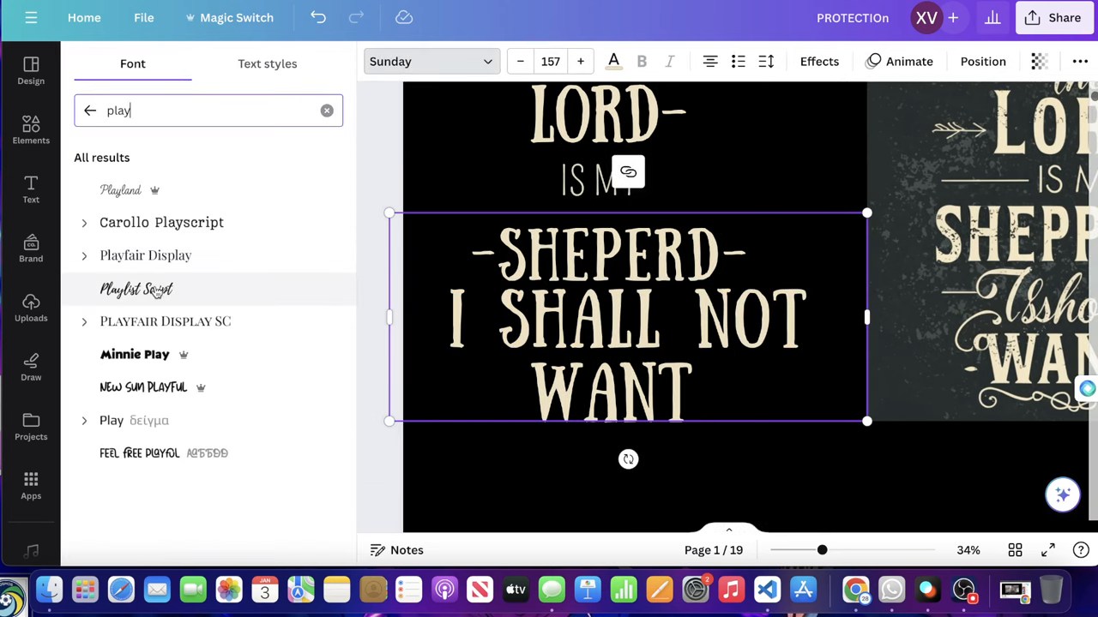
left_click(135, 288)
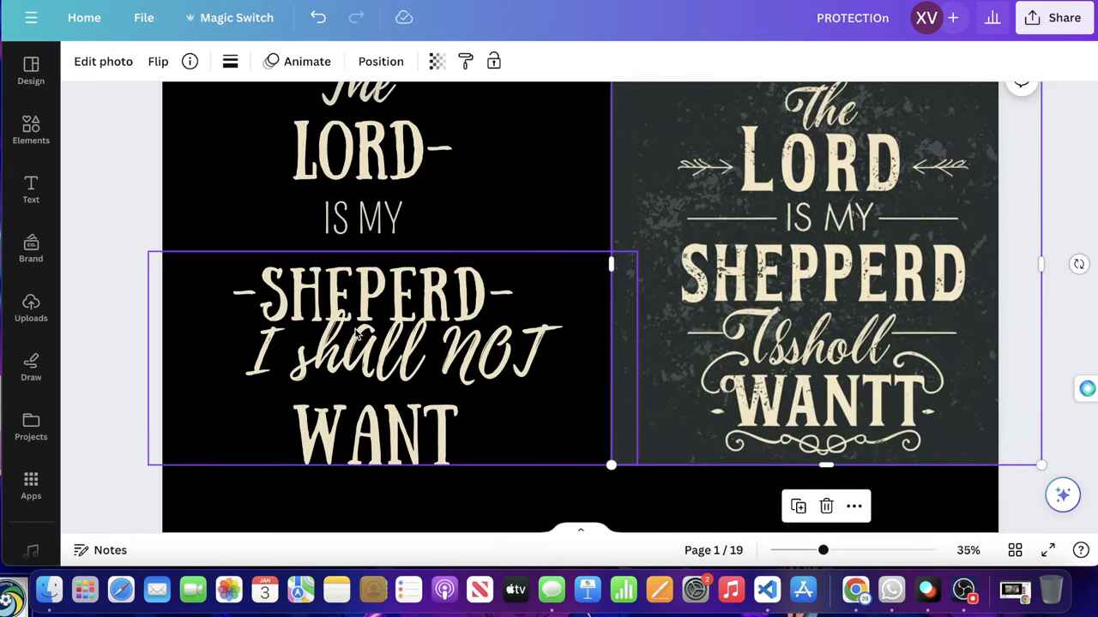
Edit the The LORD heading, removing the dashes, and select LORD for resizing.
left_click(386, 355)
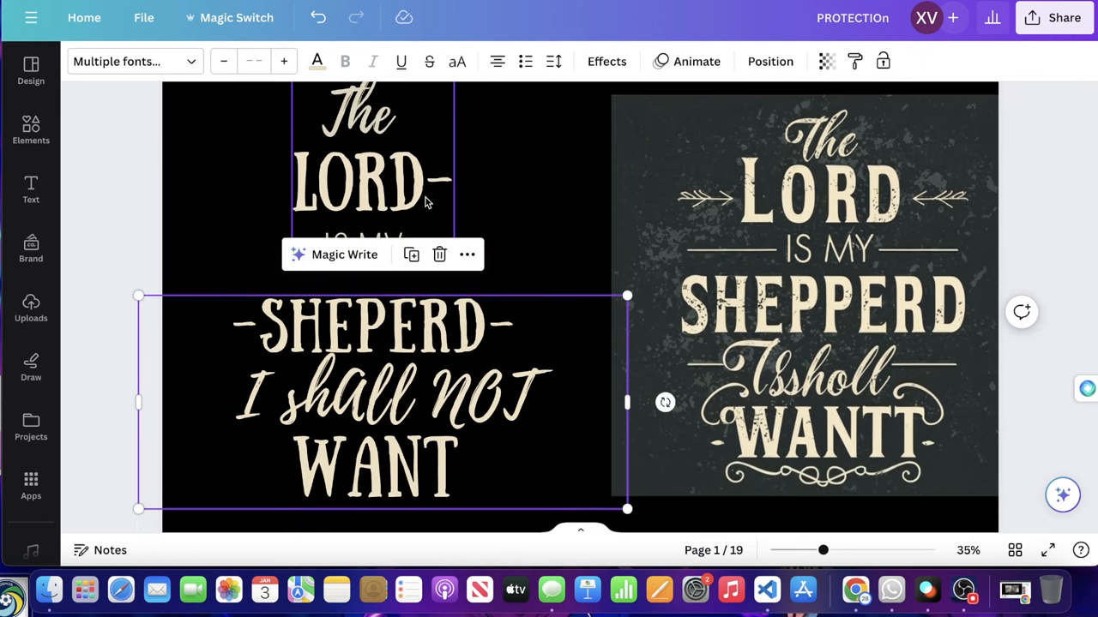
double_click(361, 188)
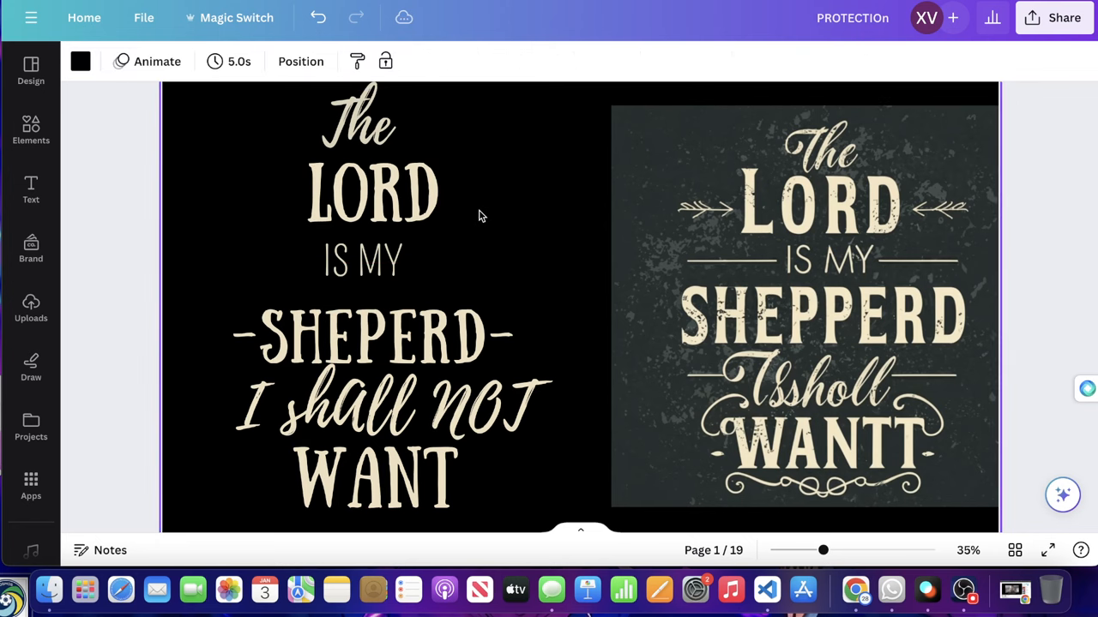
left_click(362, 261)
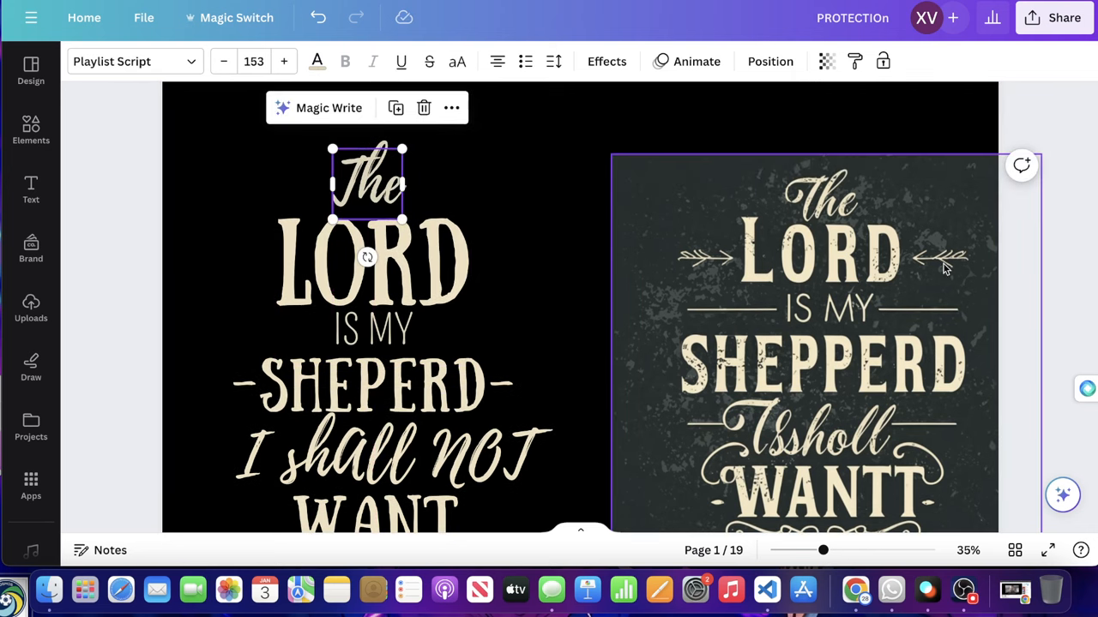
Search Elements graphics for 'arrow' and browse to a dashed curved arrow.
left_click(31, 130)
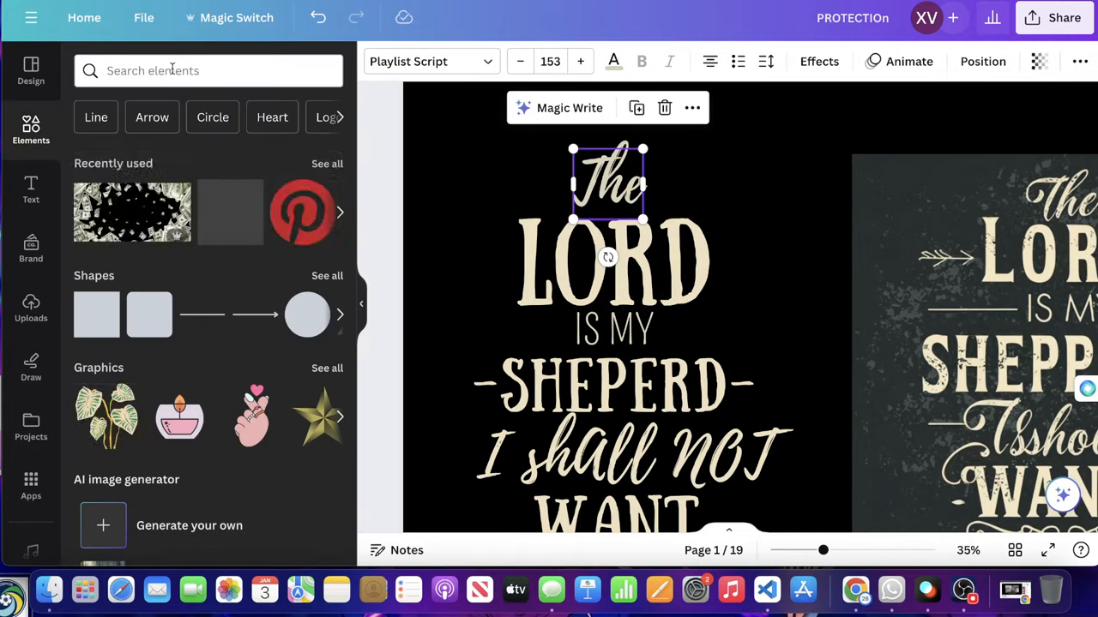
type("arrow with quive")
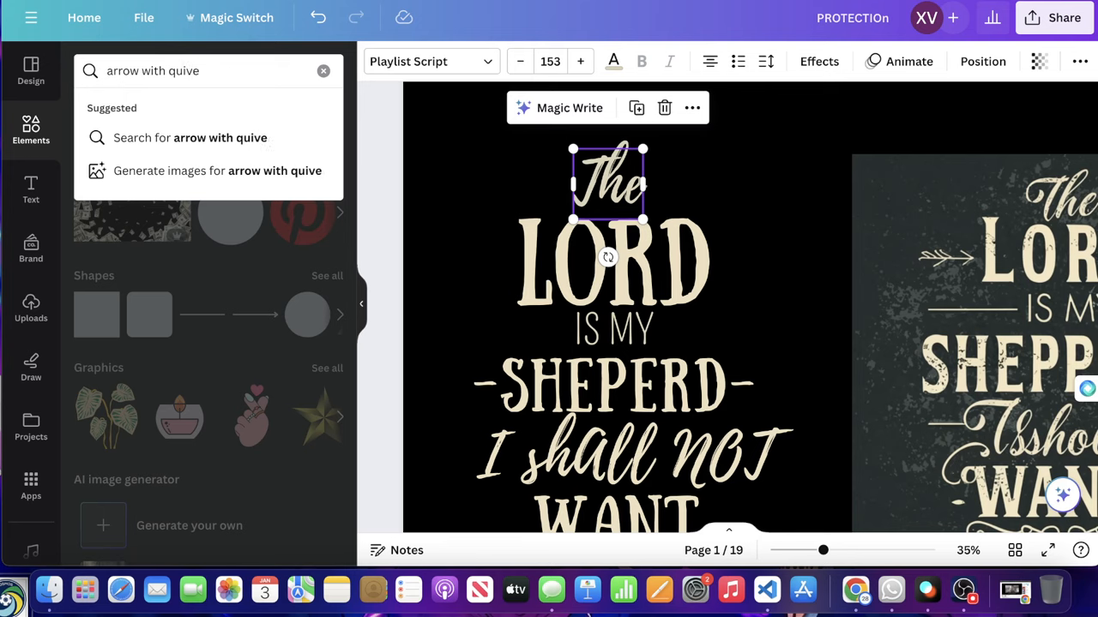
key("Backspace")
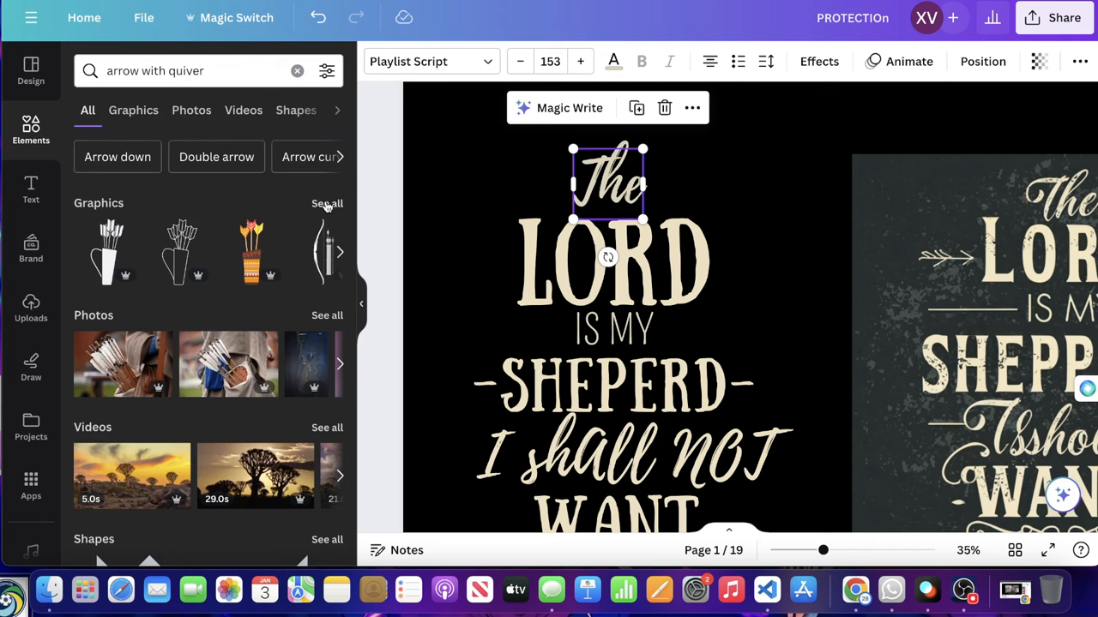
left_click(326, 202)
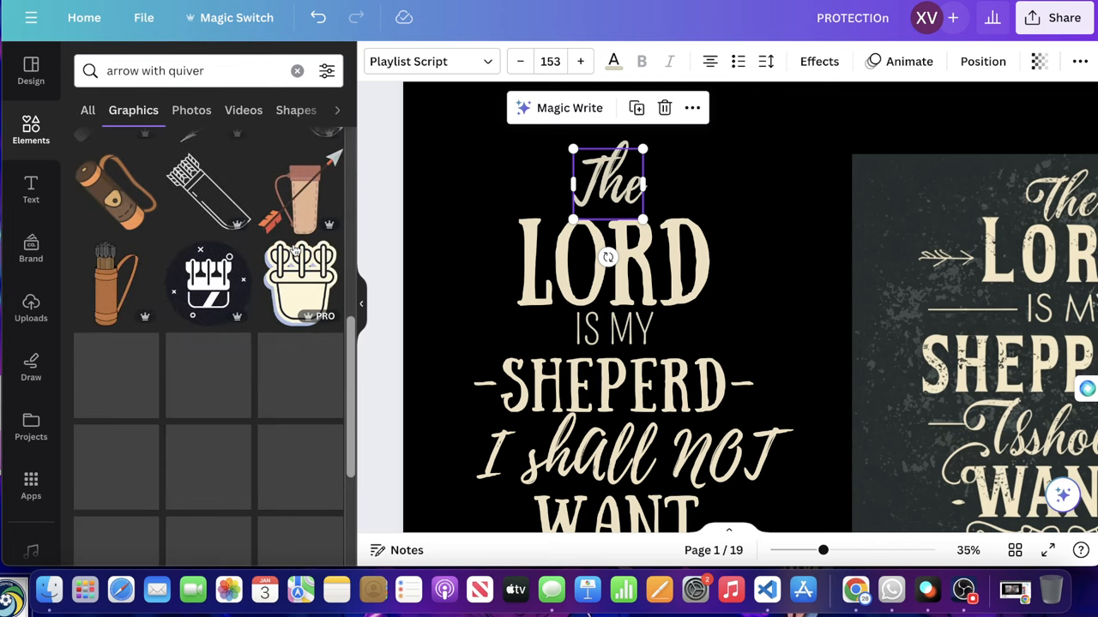
scroll("down", 3)
type("]")
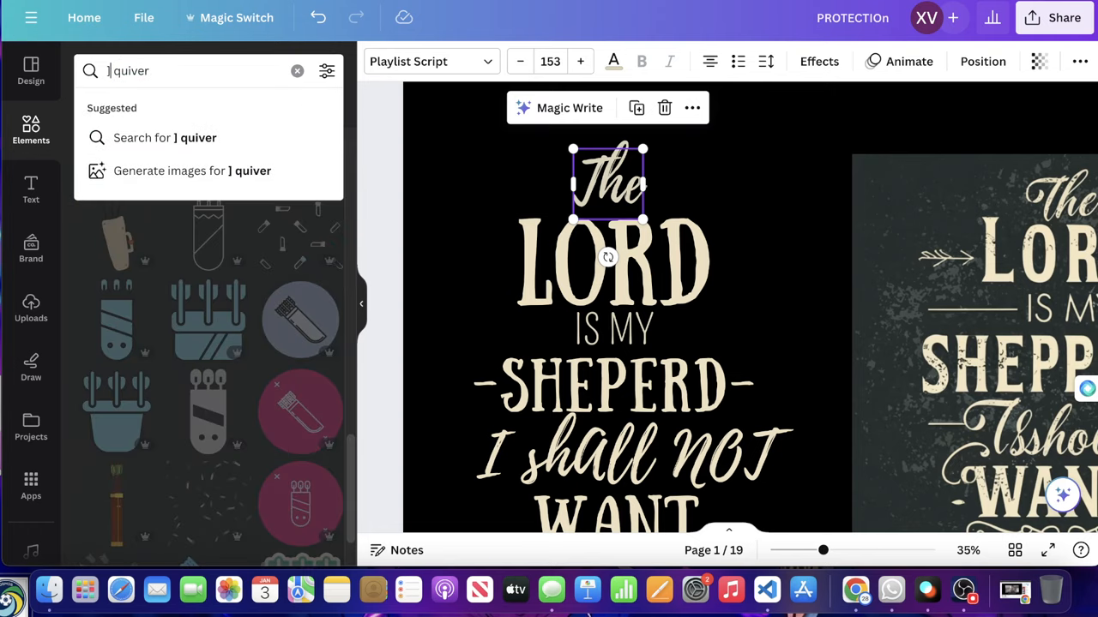
key("Enter")
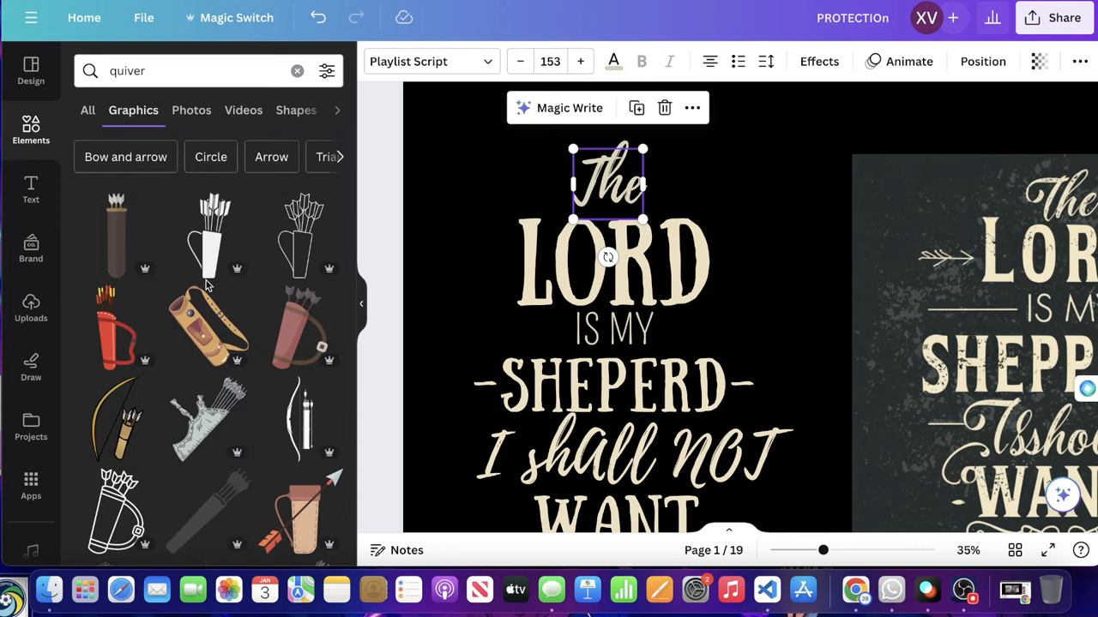
scroll("down", 3)
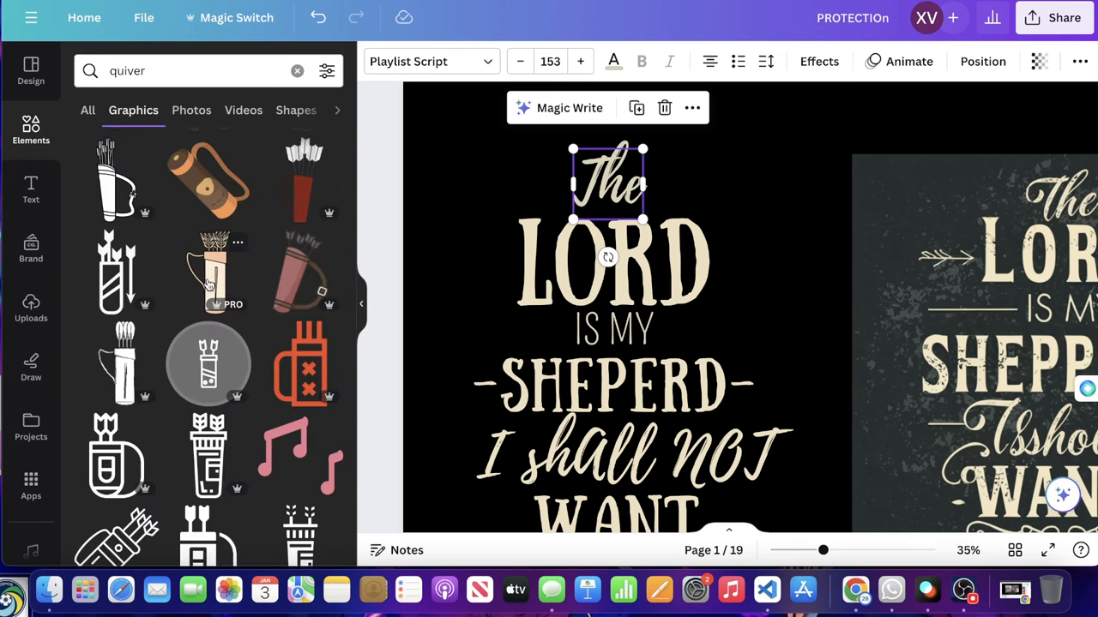
left_click(197, 70)
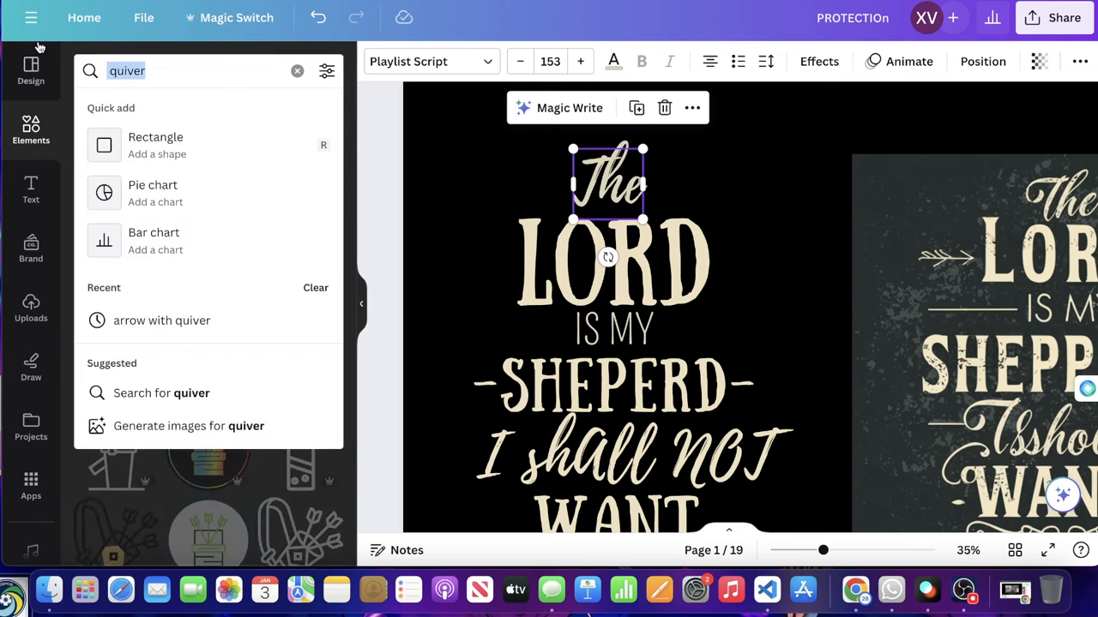
type("arrow")
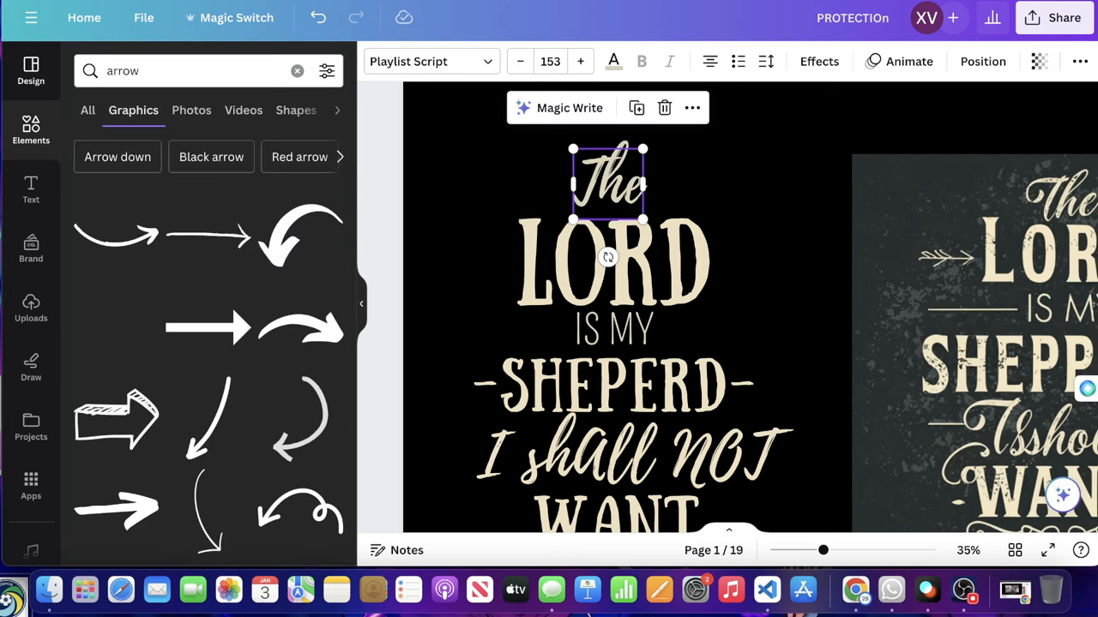
scroll("down", 3)
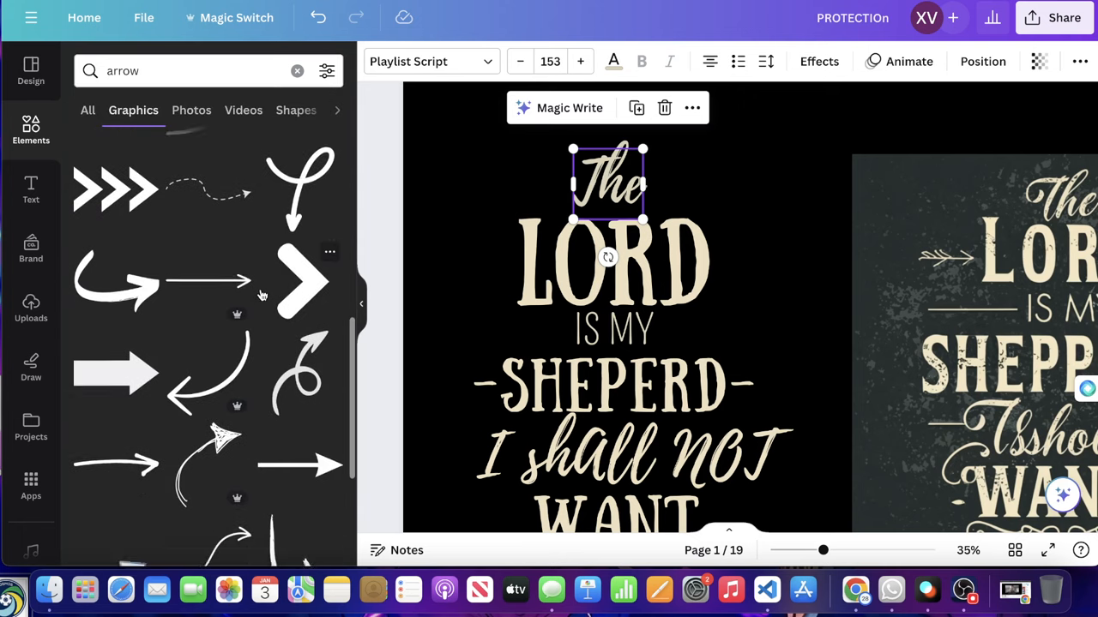
scroll("down", 3)
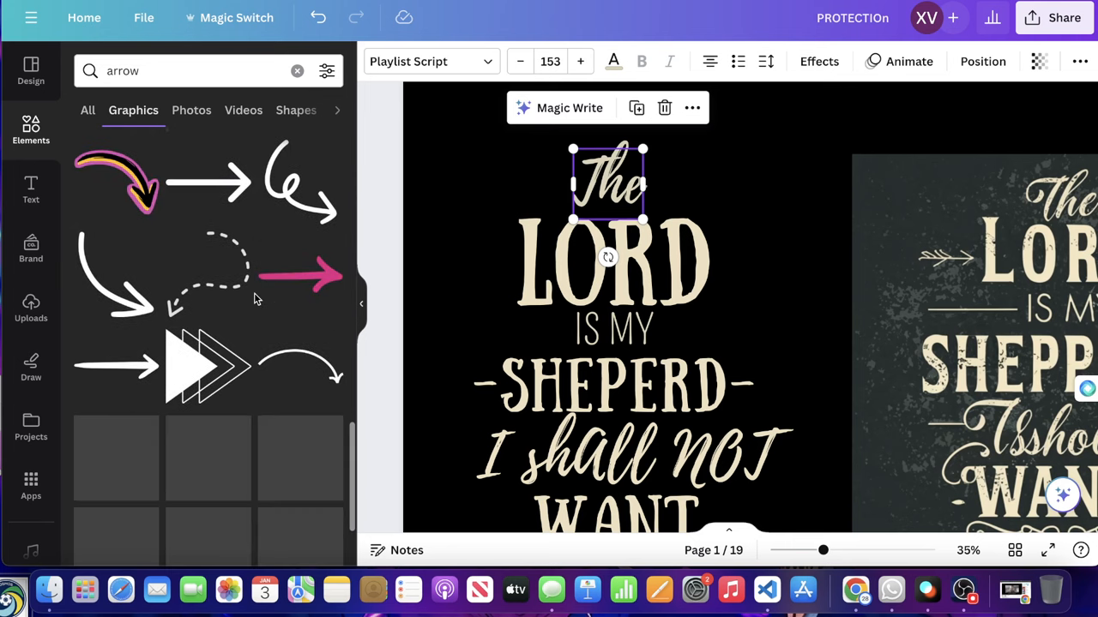
scroll("down", 3)
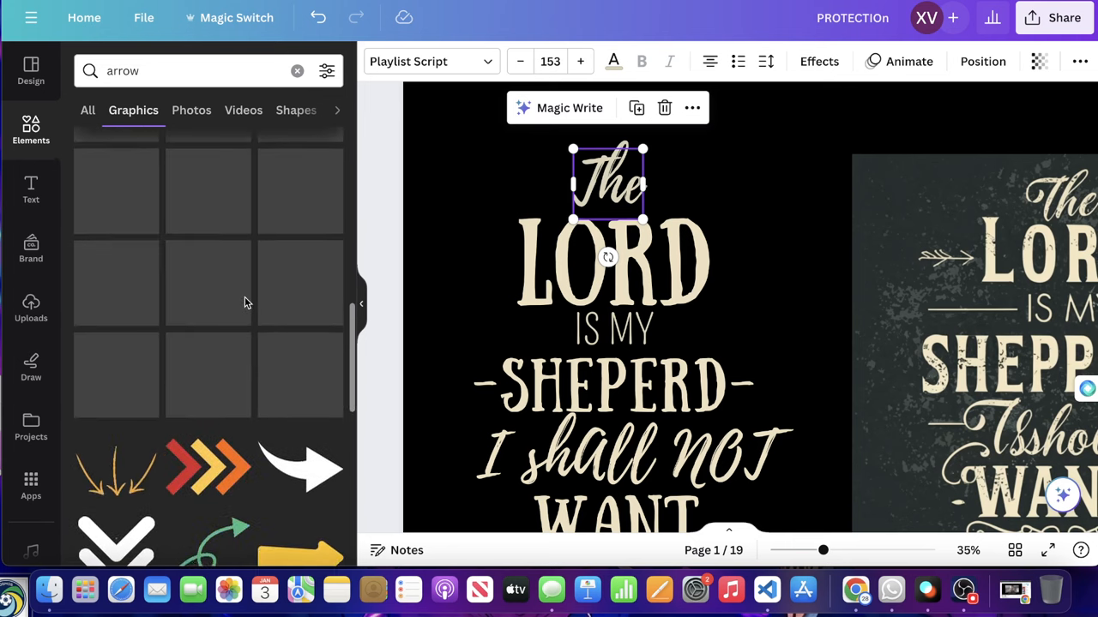
scroll("down", 3)
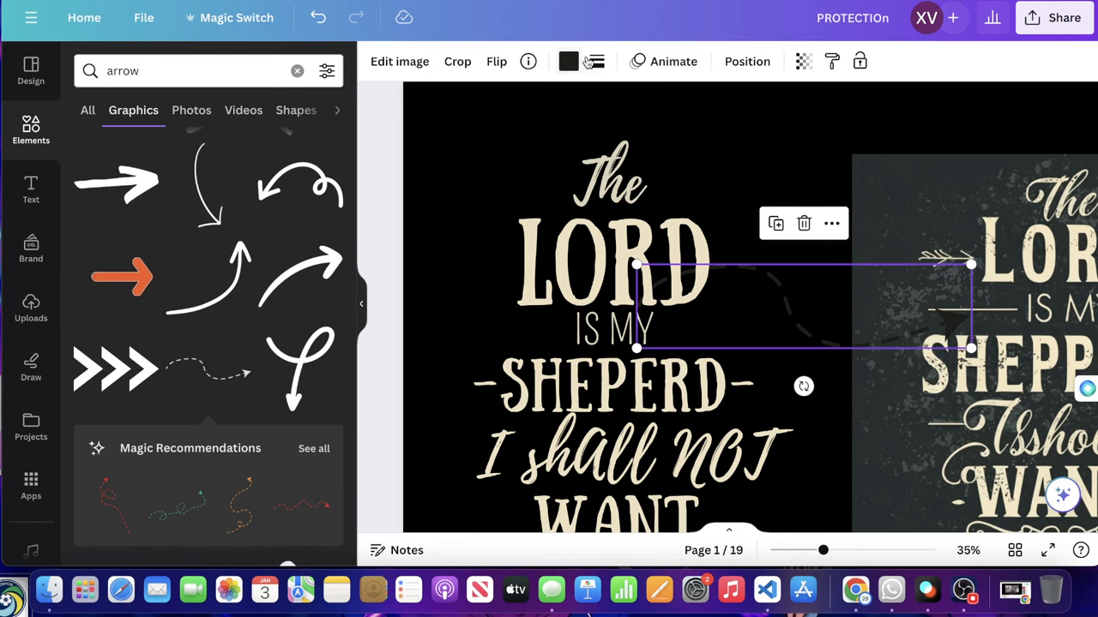
Add the dashed arrow and position a copy on the right side of LORD.
left_click(570, 61)
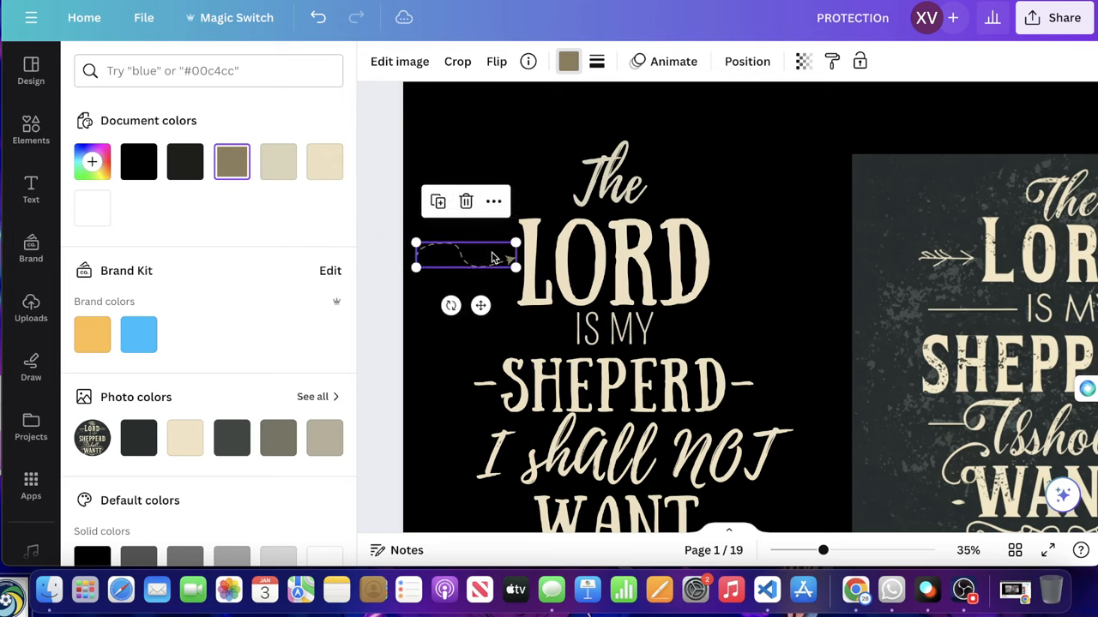
left_click_drag(467, 257, 761, 266)
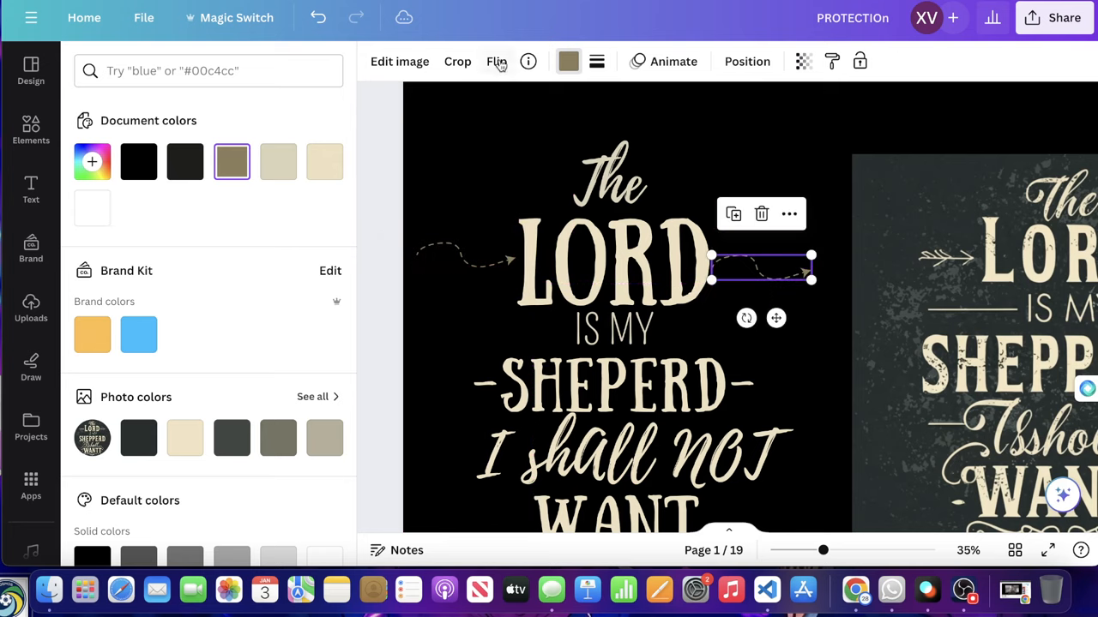
left_click_drag(763, 266, 769, 268)
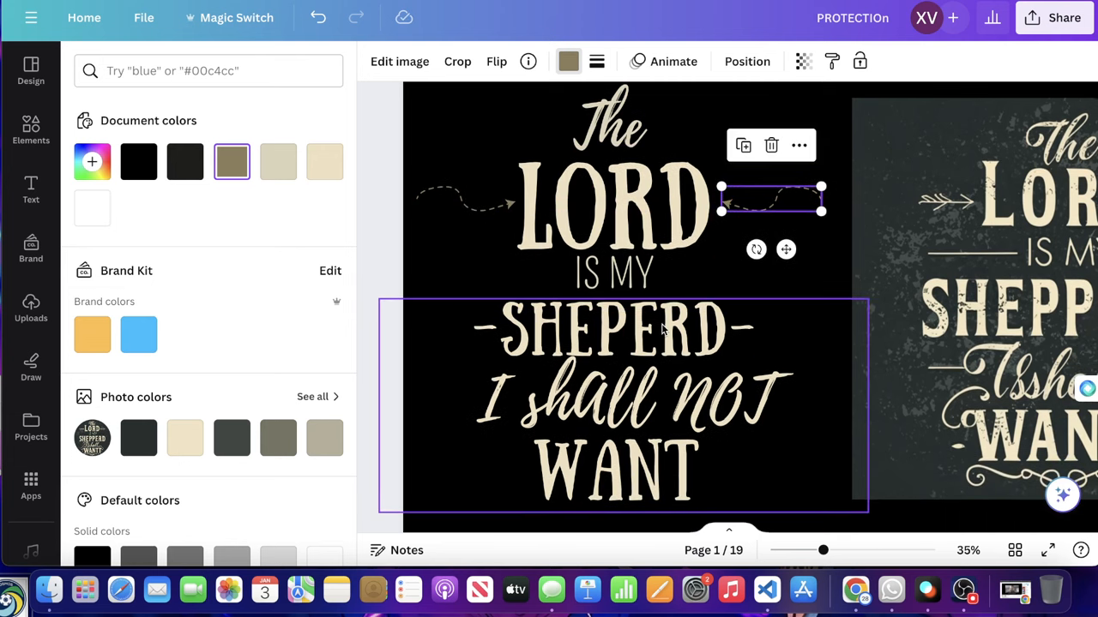
scroll("down", 3)
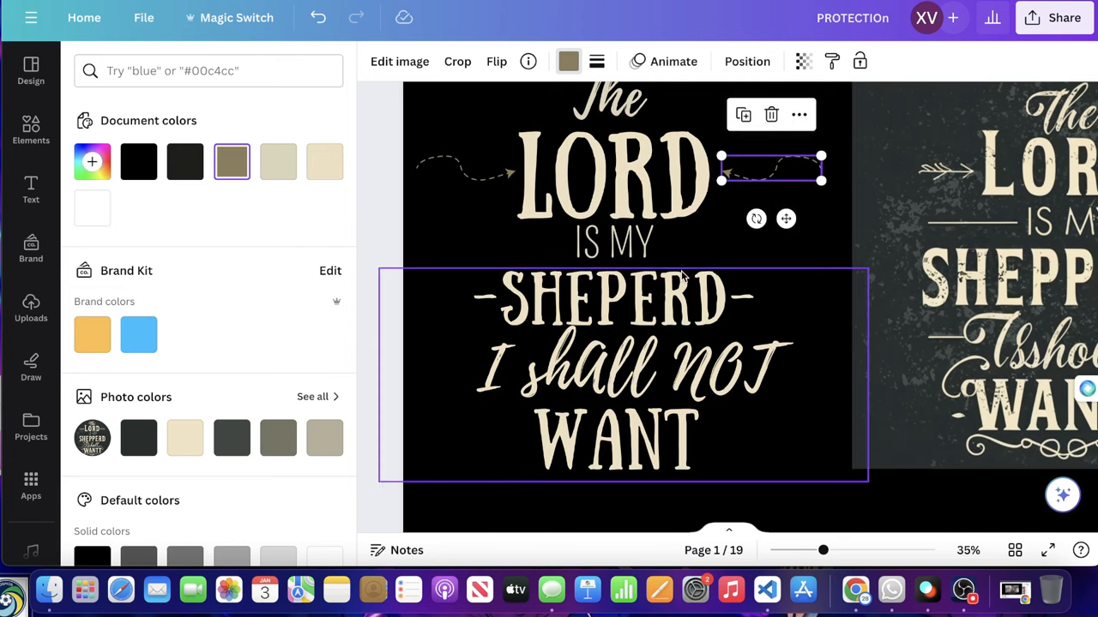
Search Elements for 'line' and filter to graphic results for a leafy divider.
left_click(31, 129)
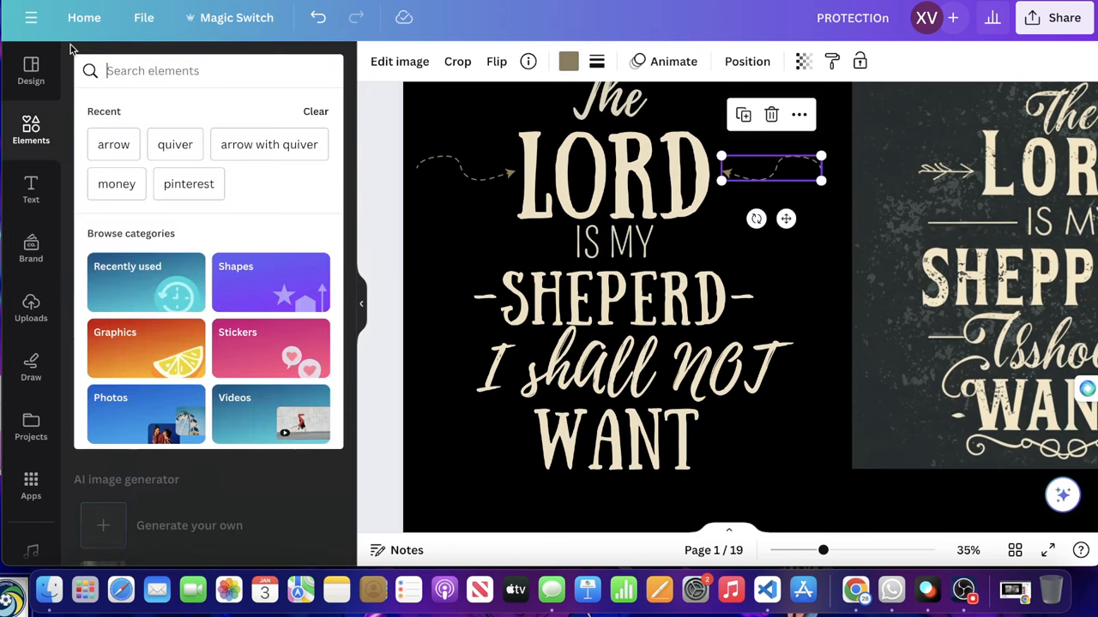
type("line")
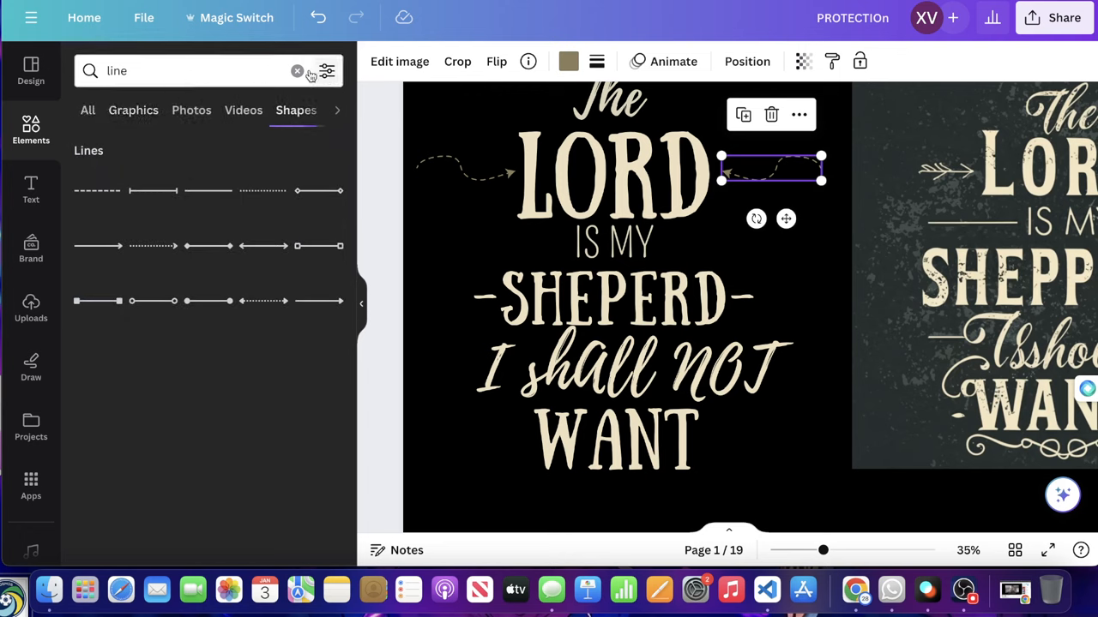
left_click(299, 71)
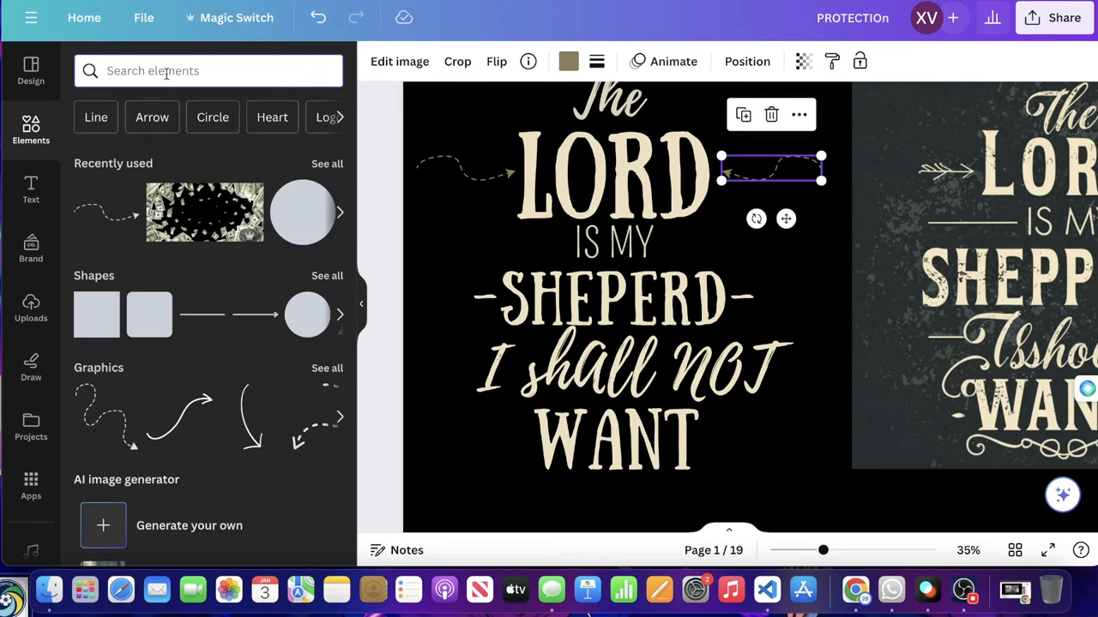
type("line")
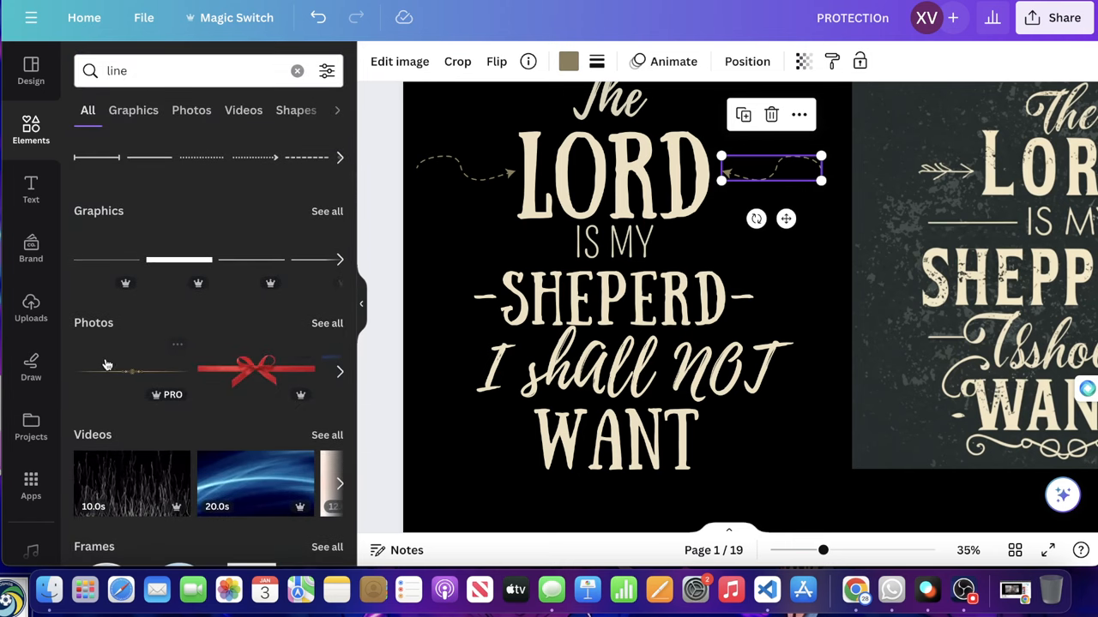
scroll("down", 3)
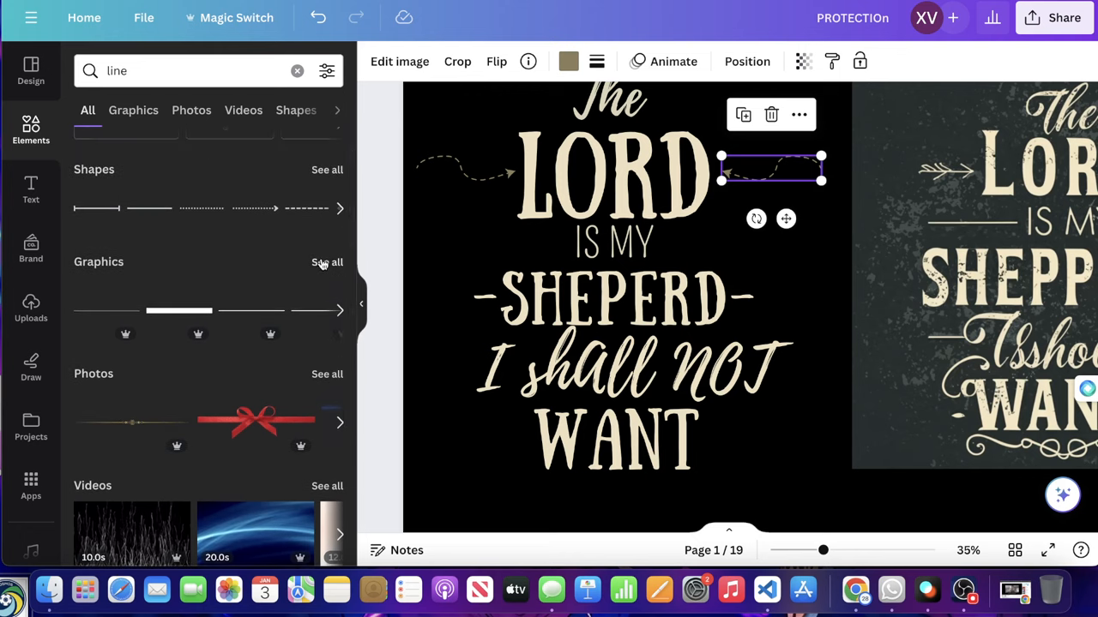
left_click(134, 110)
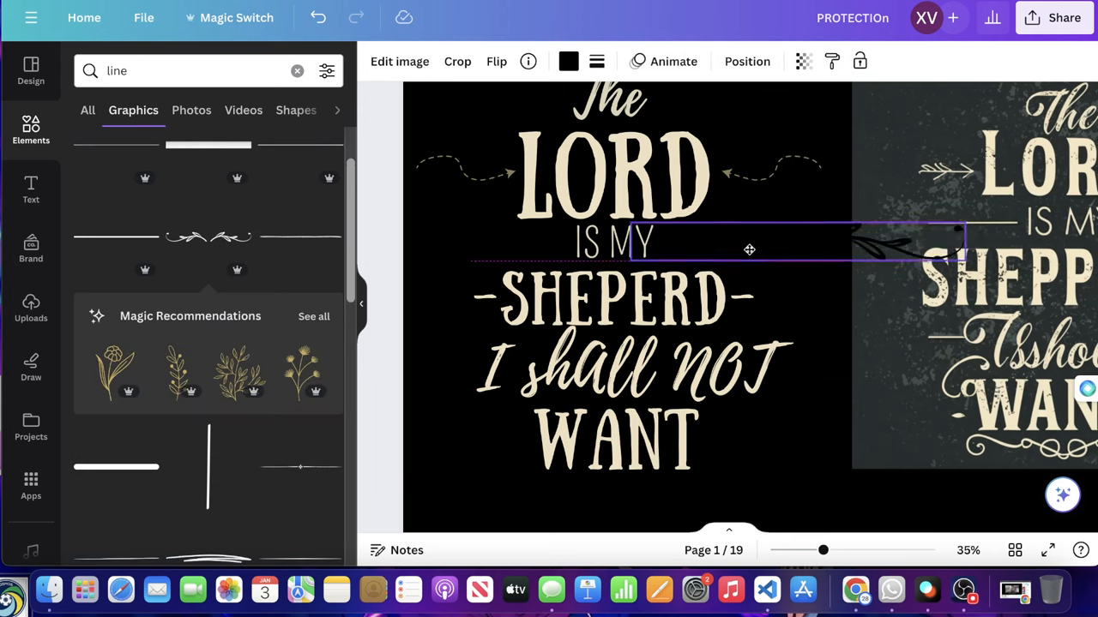
Recolour the leafy ornament cream and place a copy on the left of IS MY.
left_click(569, 62)
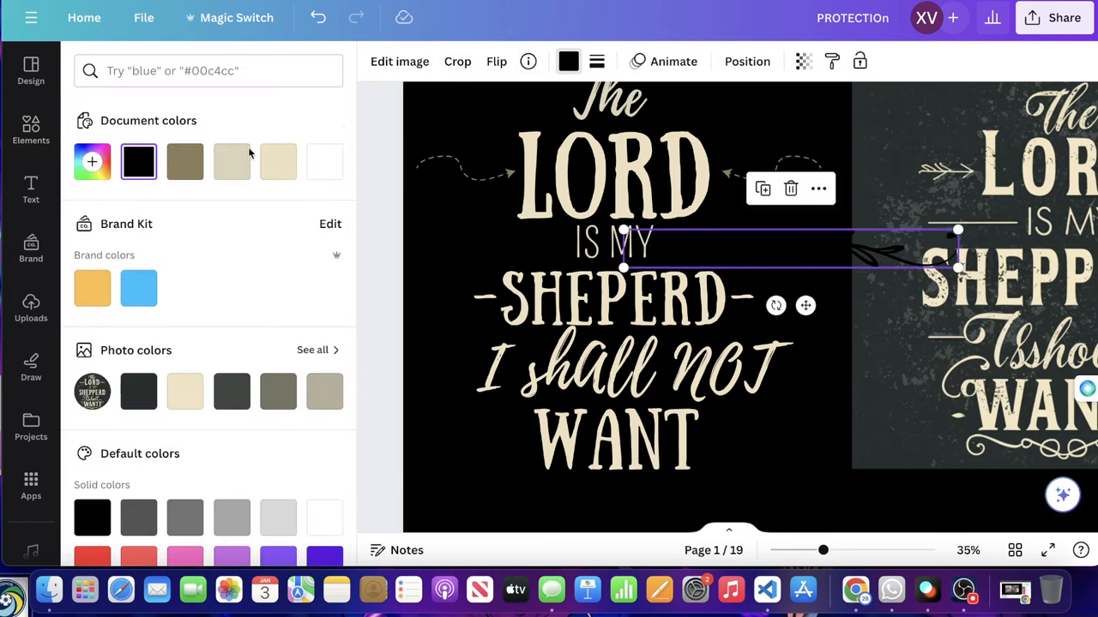
left_click(231, 161)
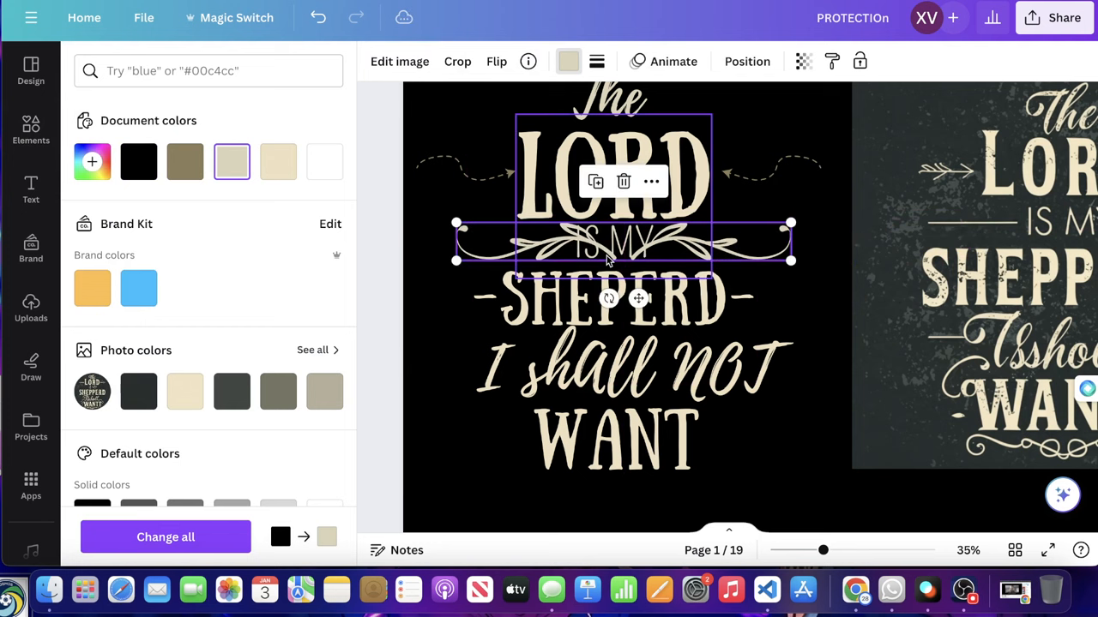
left_click(456, 62)
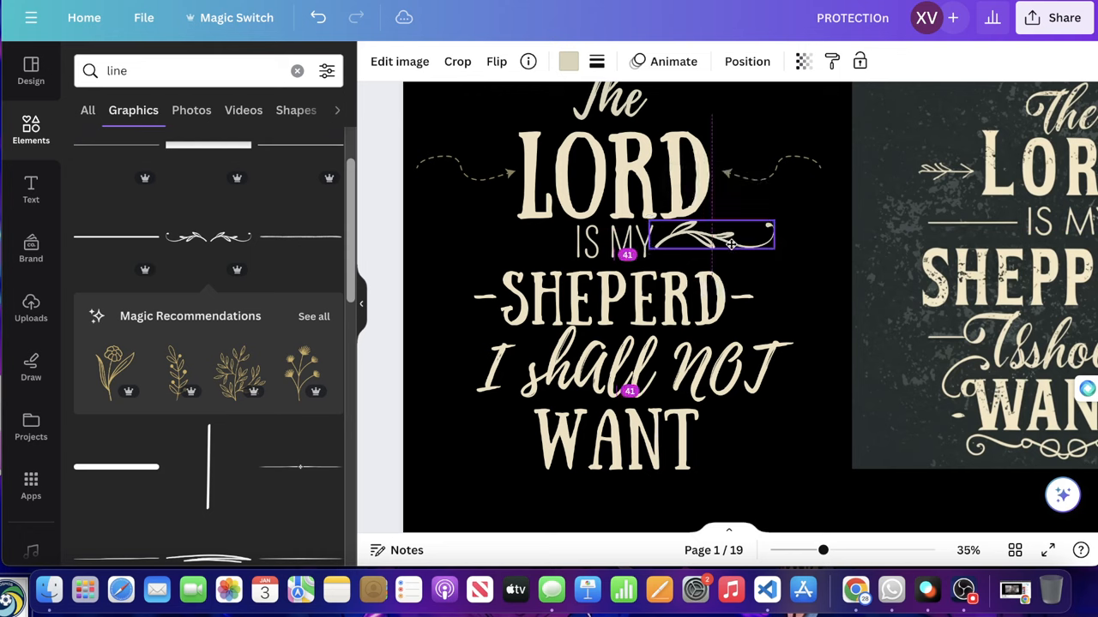
left_click_drag(710, 236, 529, 243)
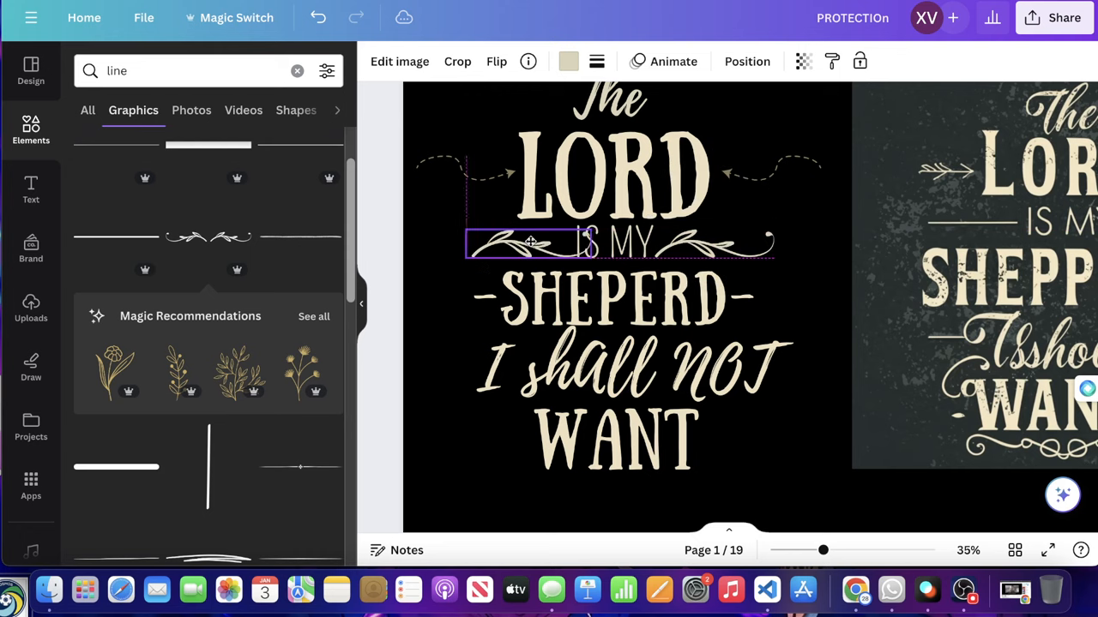
left_click(496, 61)
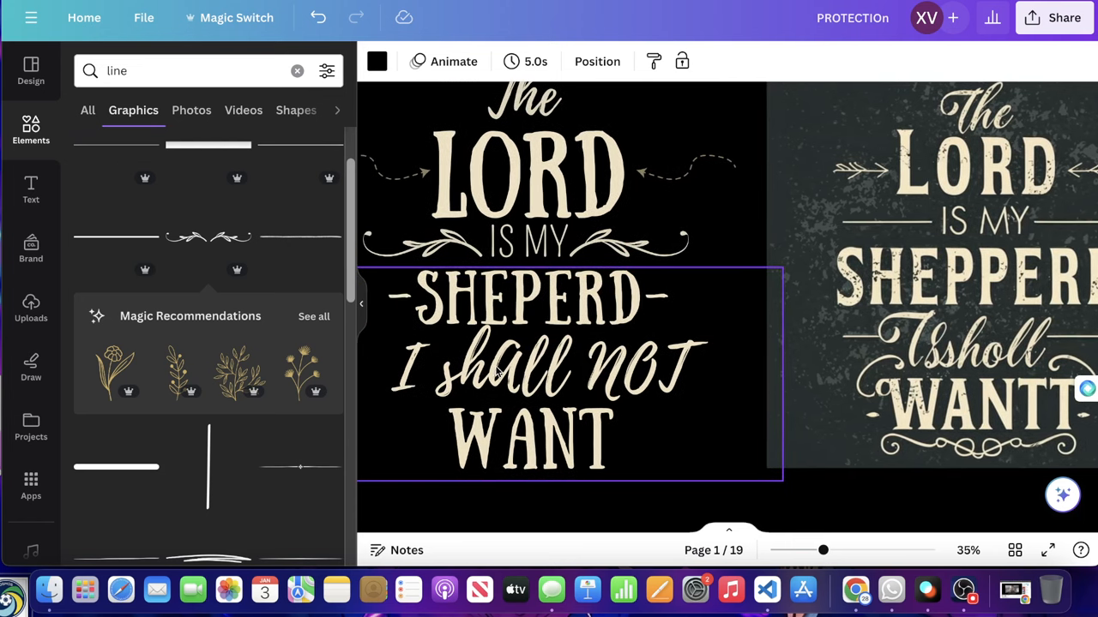
Edit WANT, then add a floral ornament from the 'orante' search and recolour it cream.
left_click(540, 369)
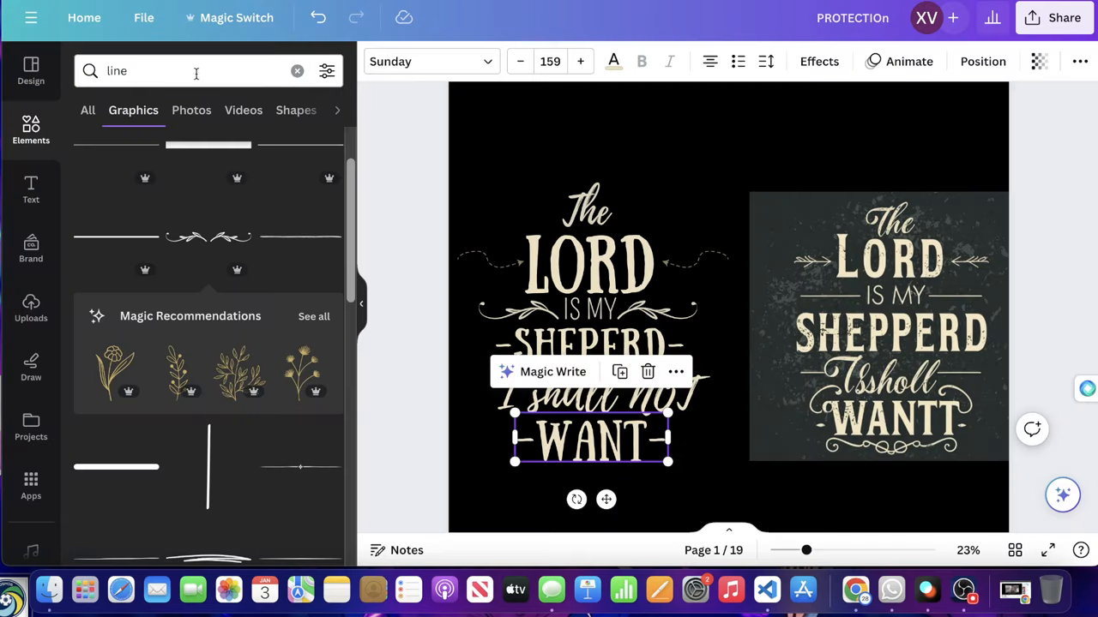
type("orante")
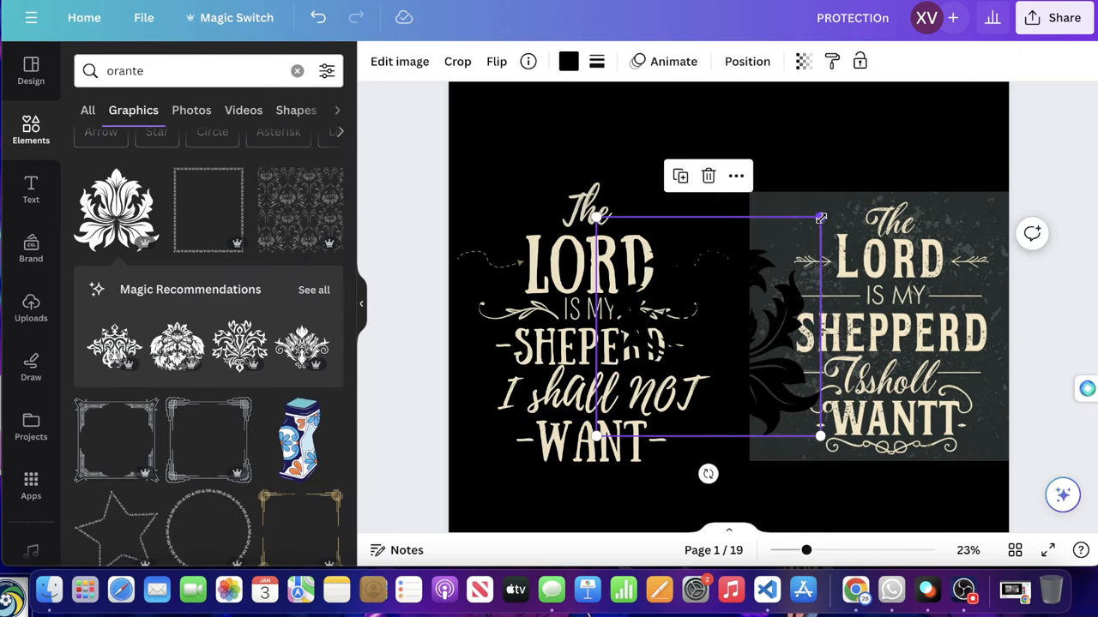
left_click_drag(819, 437, 705, 350)
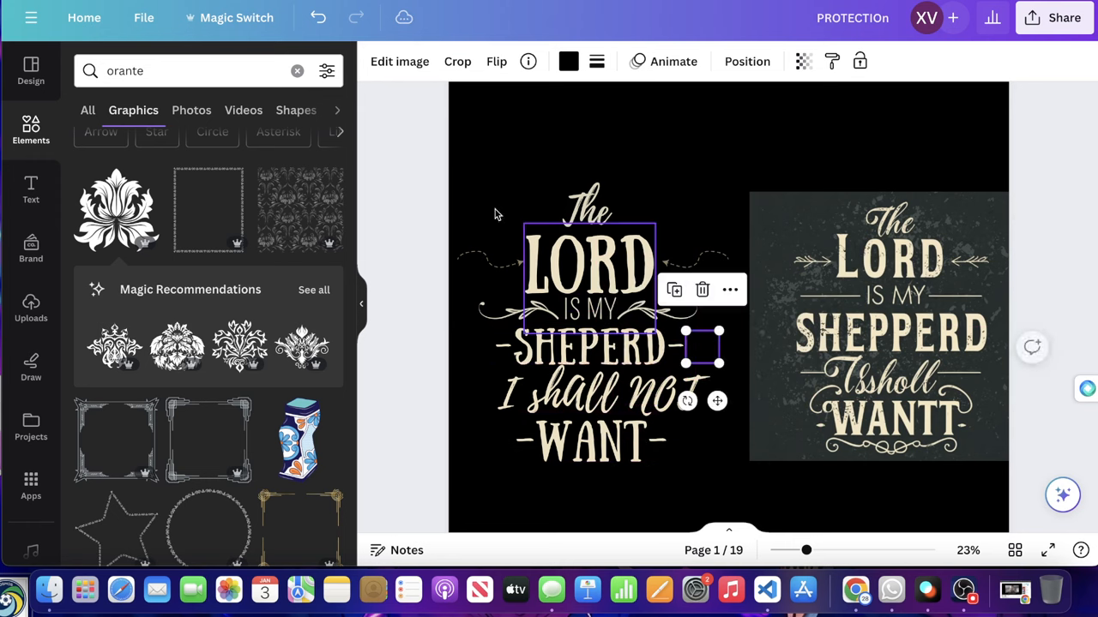
left_click(570, 62)
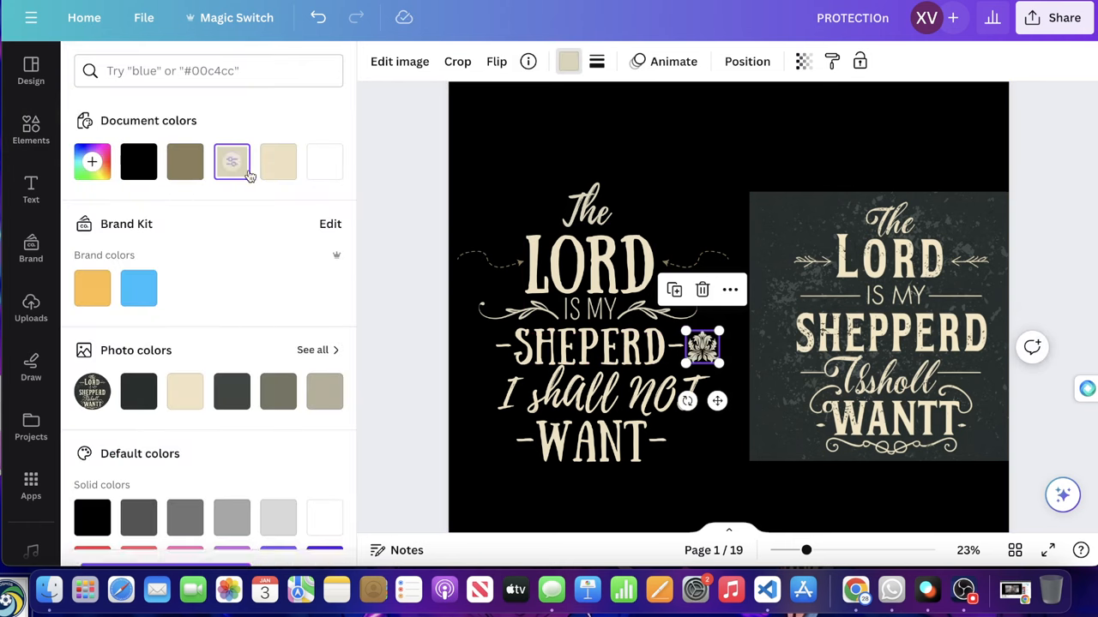
left_click(277, 161)
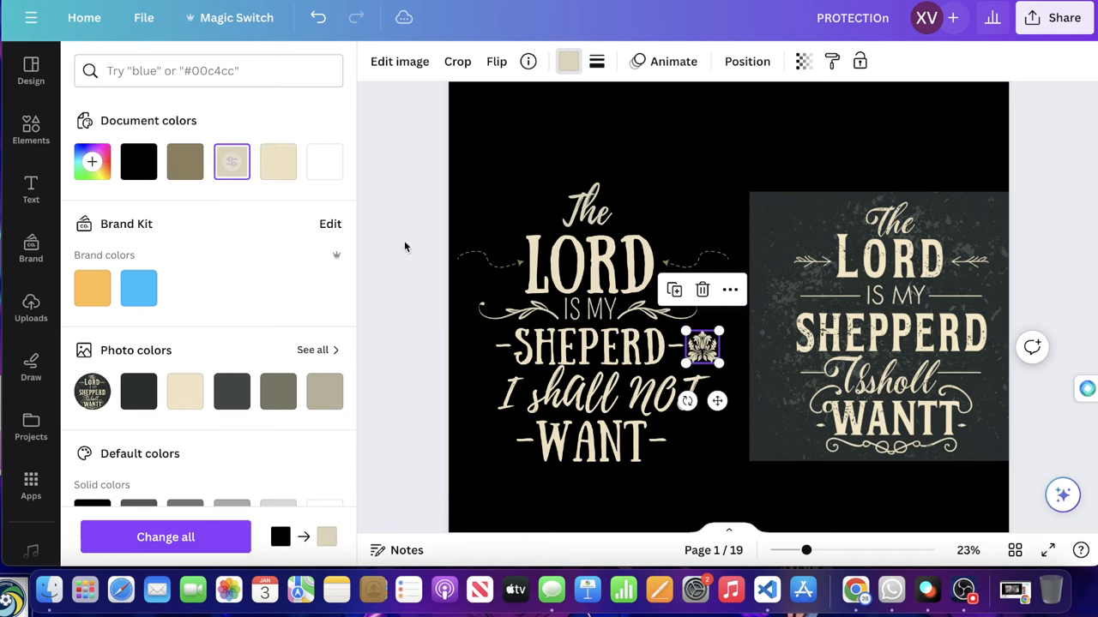
Place a copy of the cream ornament beside 'I shall' and search 'orante' again.
left_click_drag(702, 347, 467, 397)
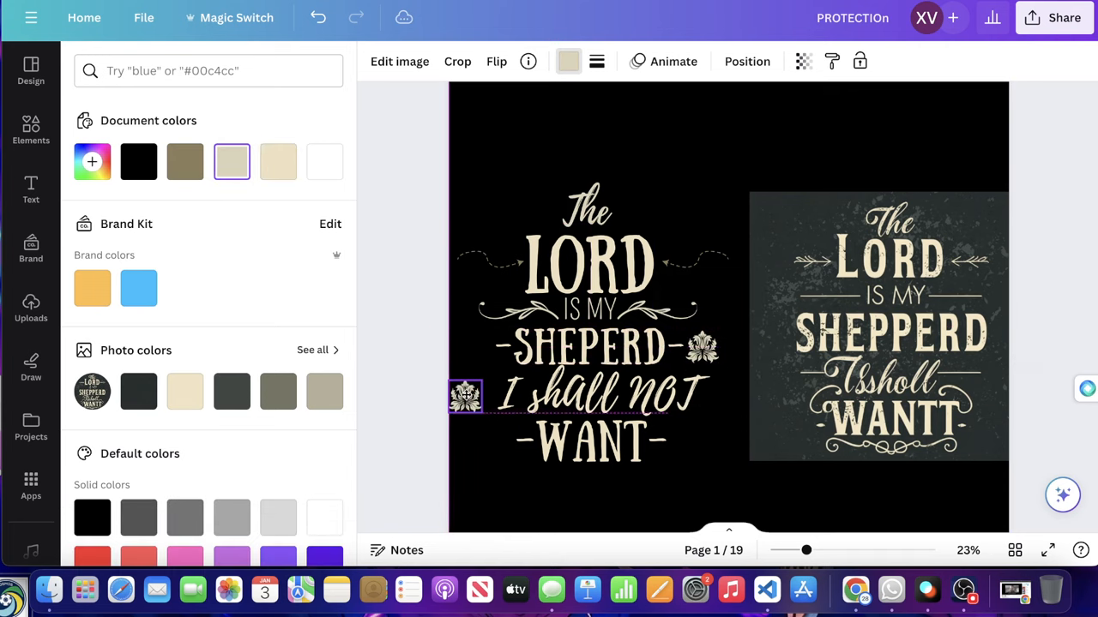
type("orante")
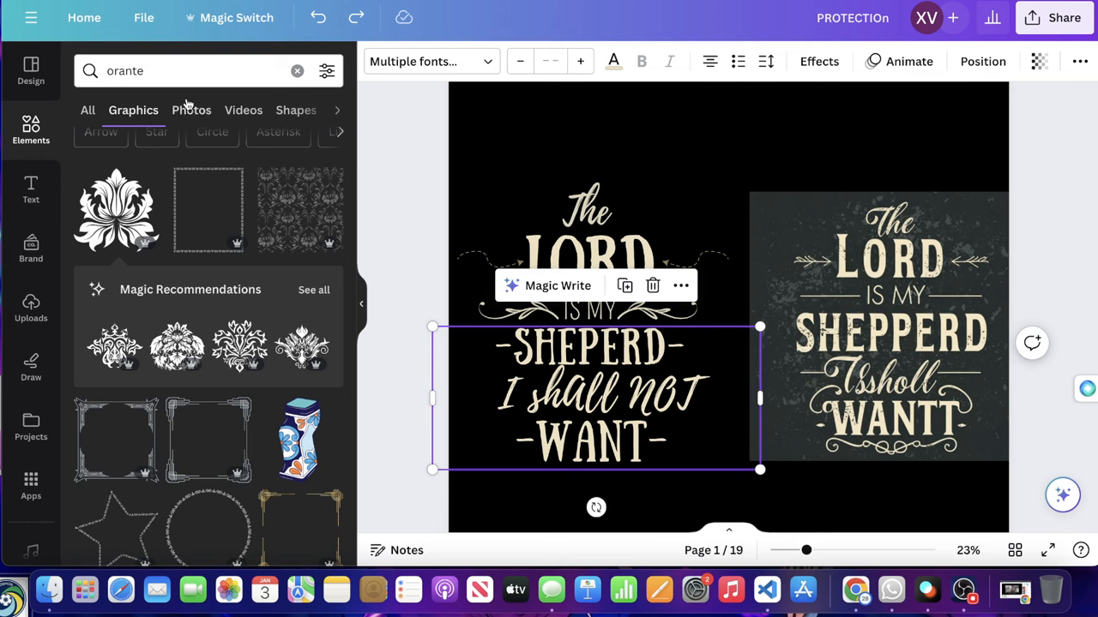
Find a sheep outline graphic in Elements and place it on the poster beside WANT.
type("sheep")
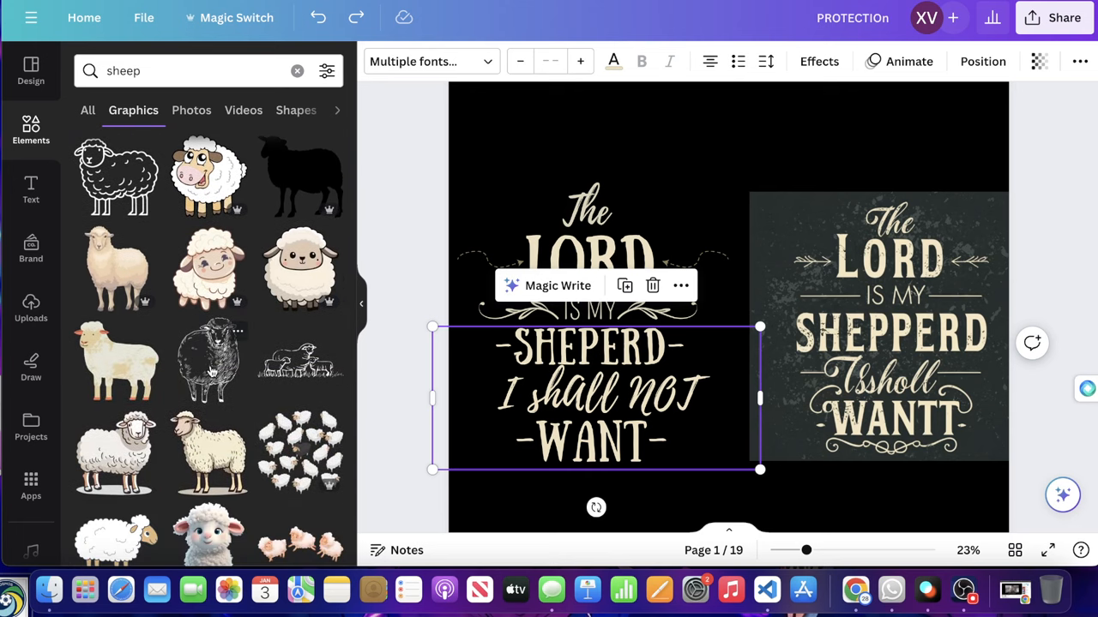
scroll("down", 3)
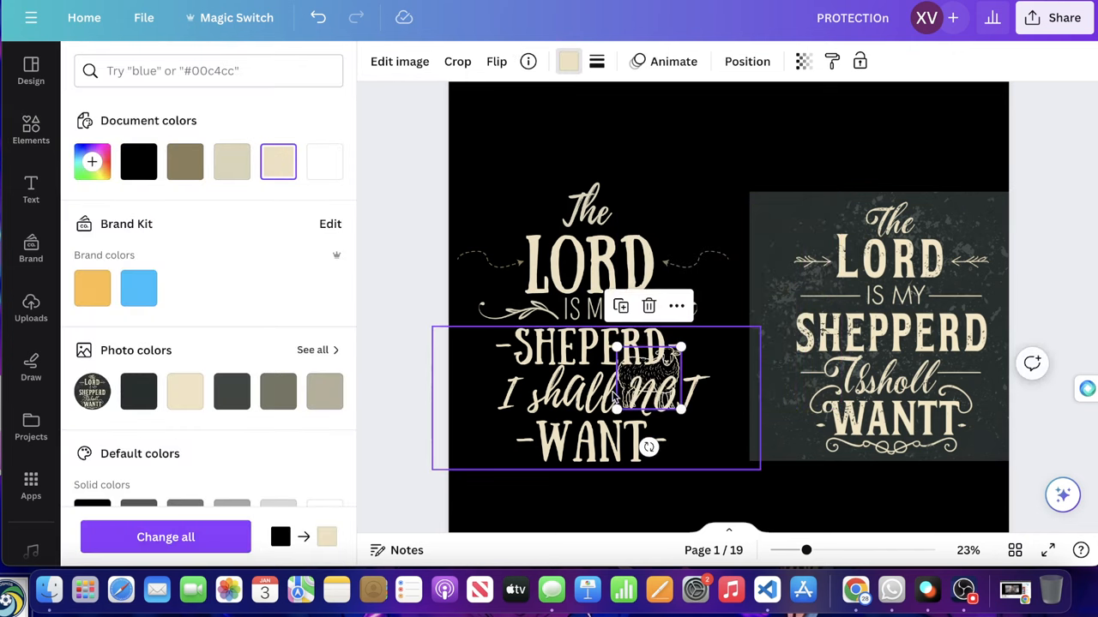
left_click_drag(649, 378, 700, 437)
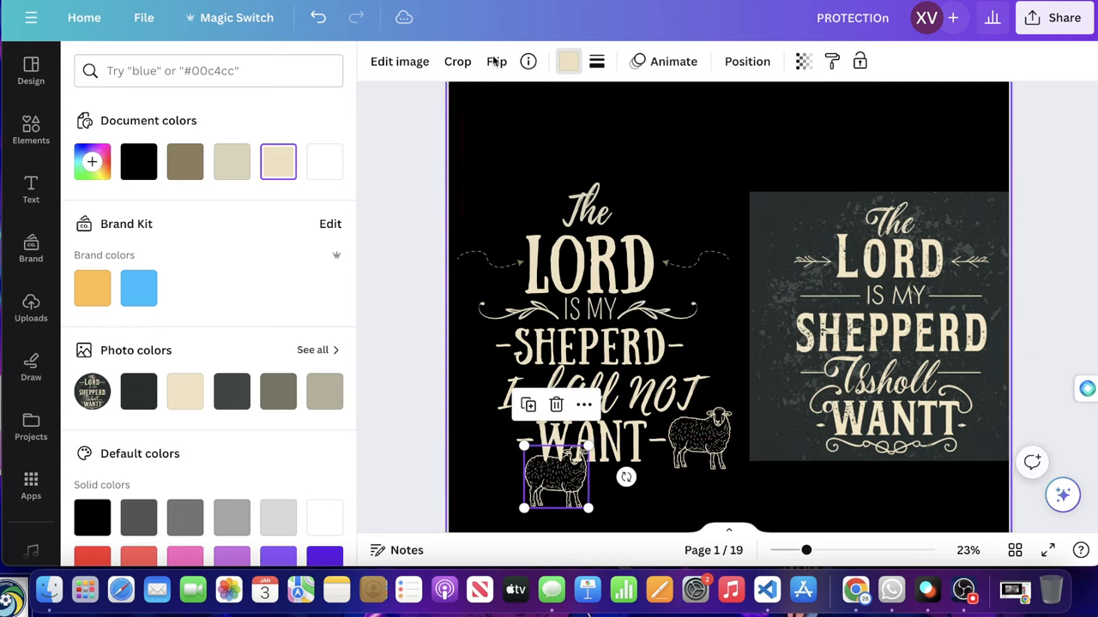
left_click(496, 61)
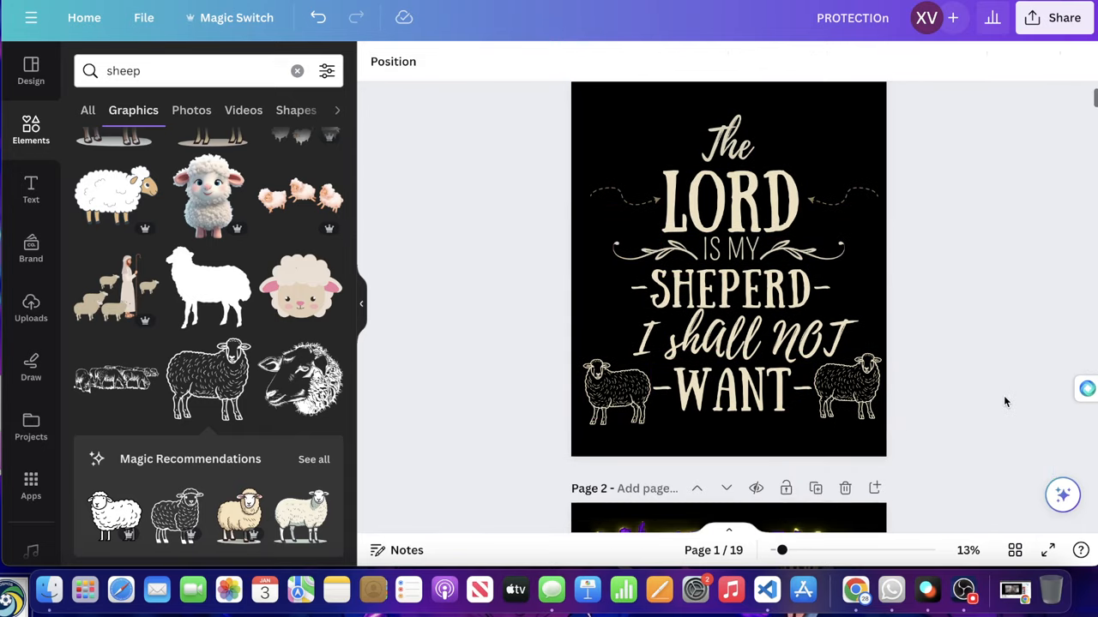
left_click(729, 257)
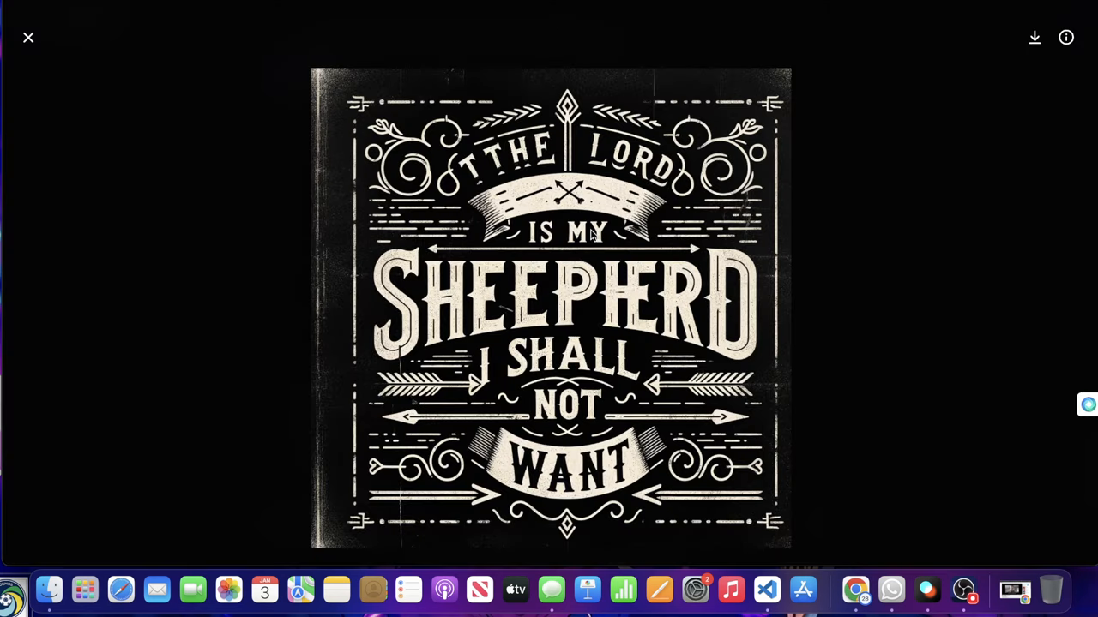
left_click(28, 37)
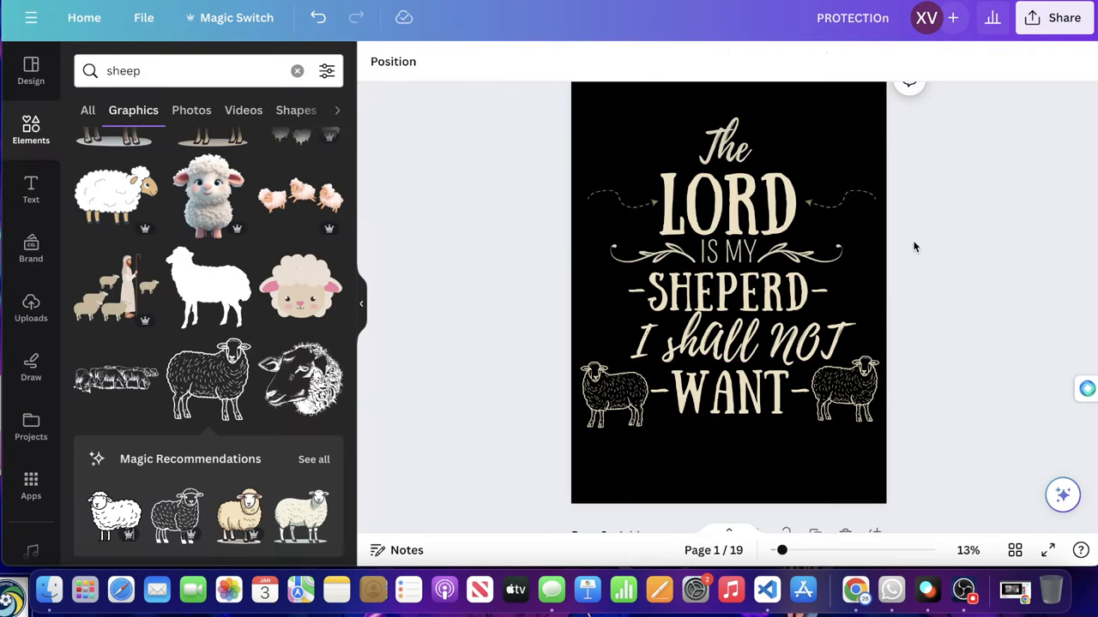
left_click(614, 394)
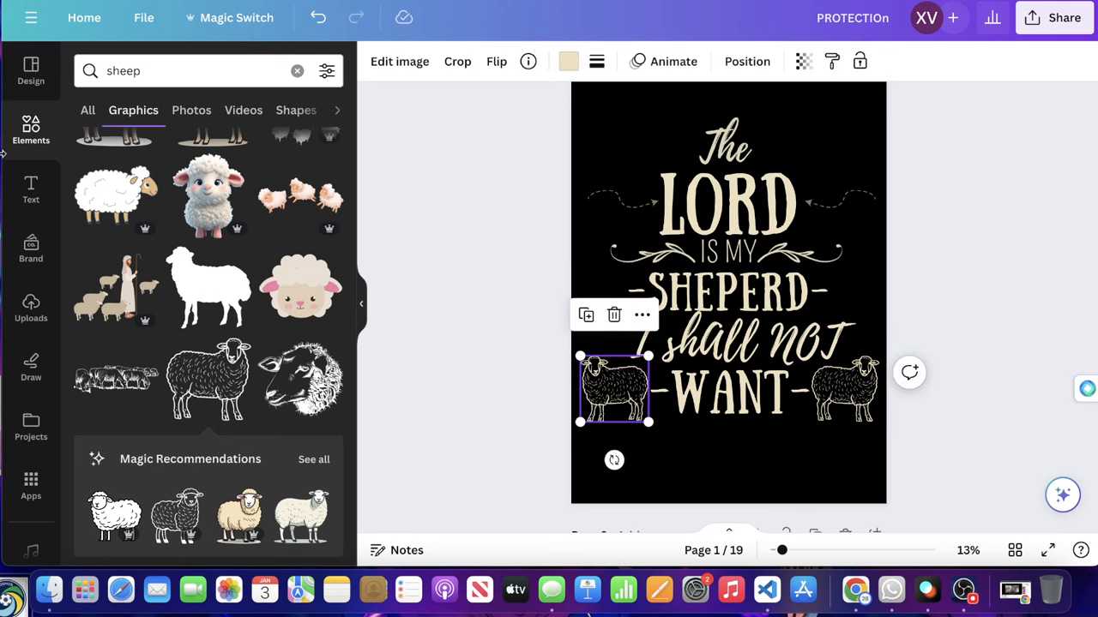
Search 'grung' and lay a black grunge texture over the upper part of the poster.
type("grung")
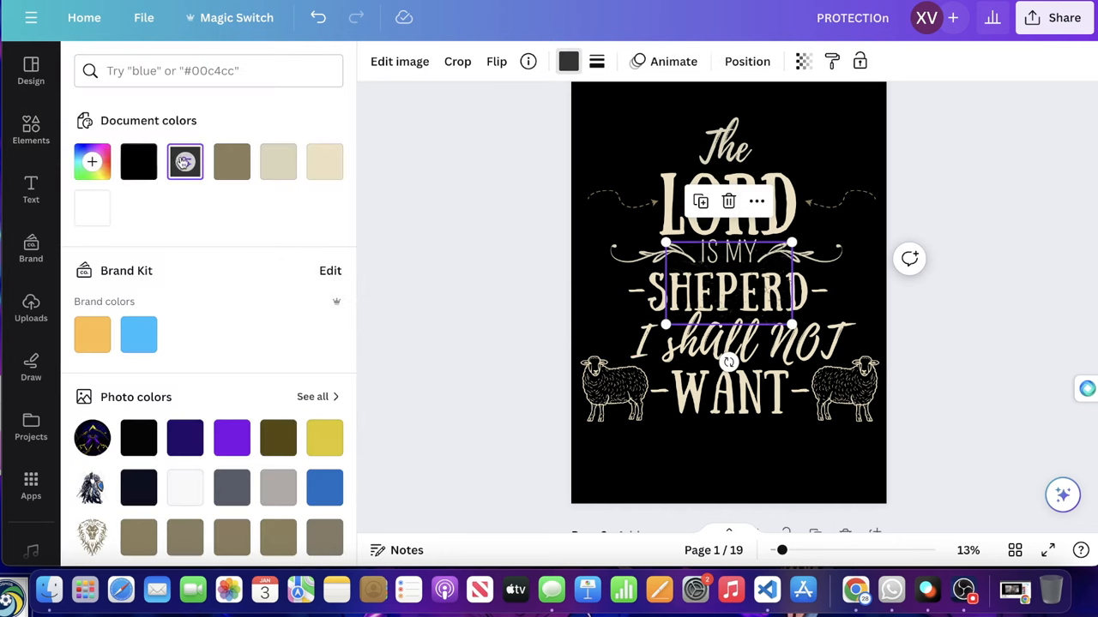
left_click_drag(666, 324, 463, 455)
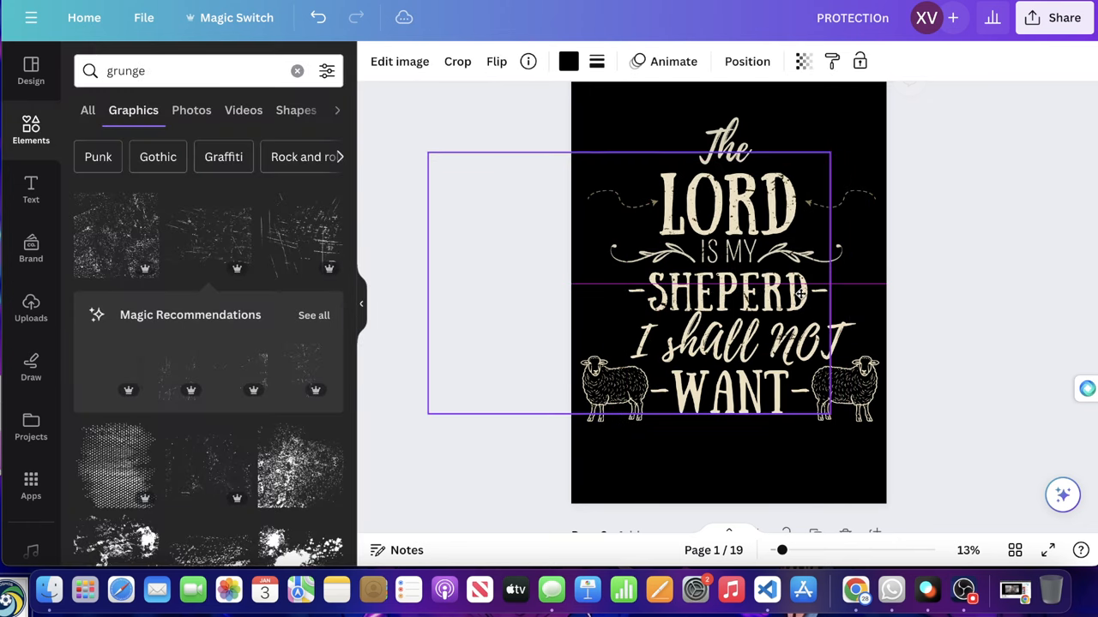
left_click(729, 291)
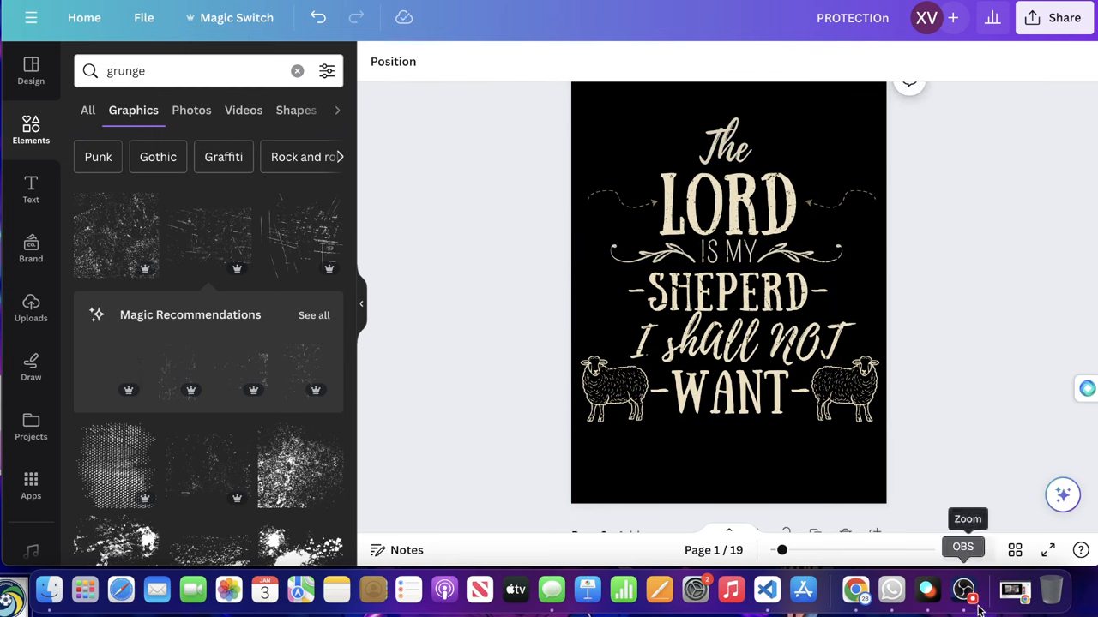
left_click(964, 590)
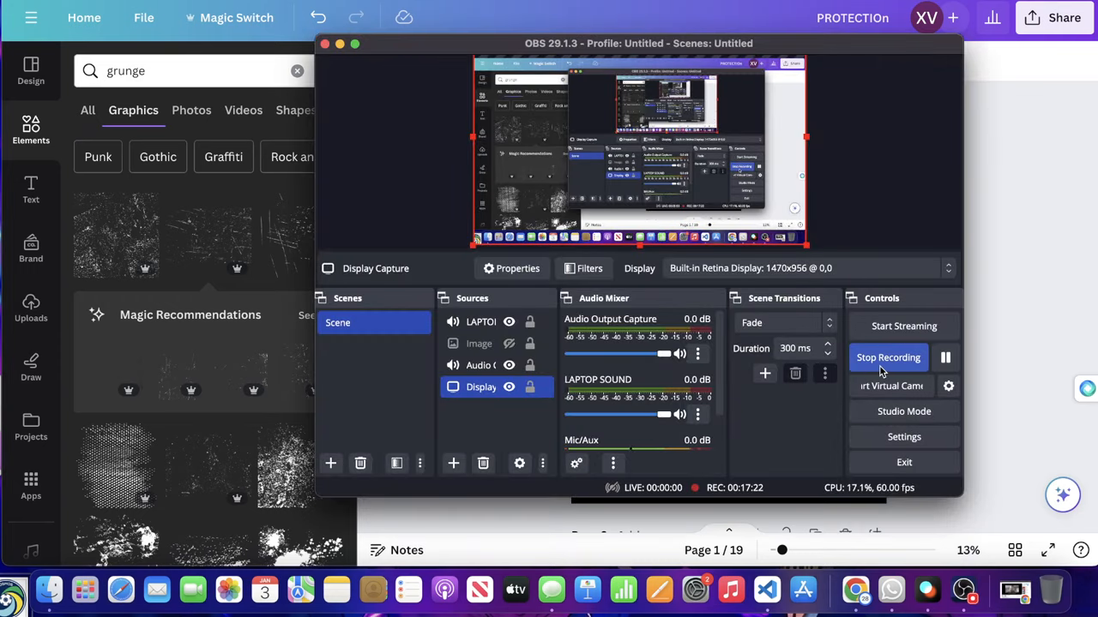